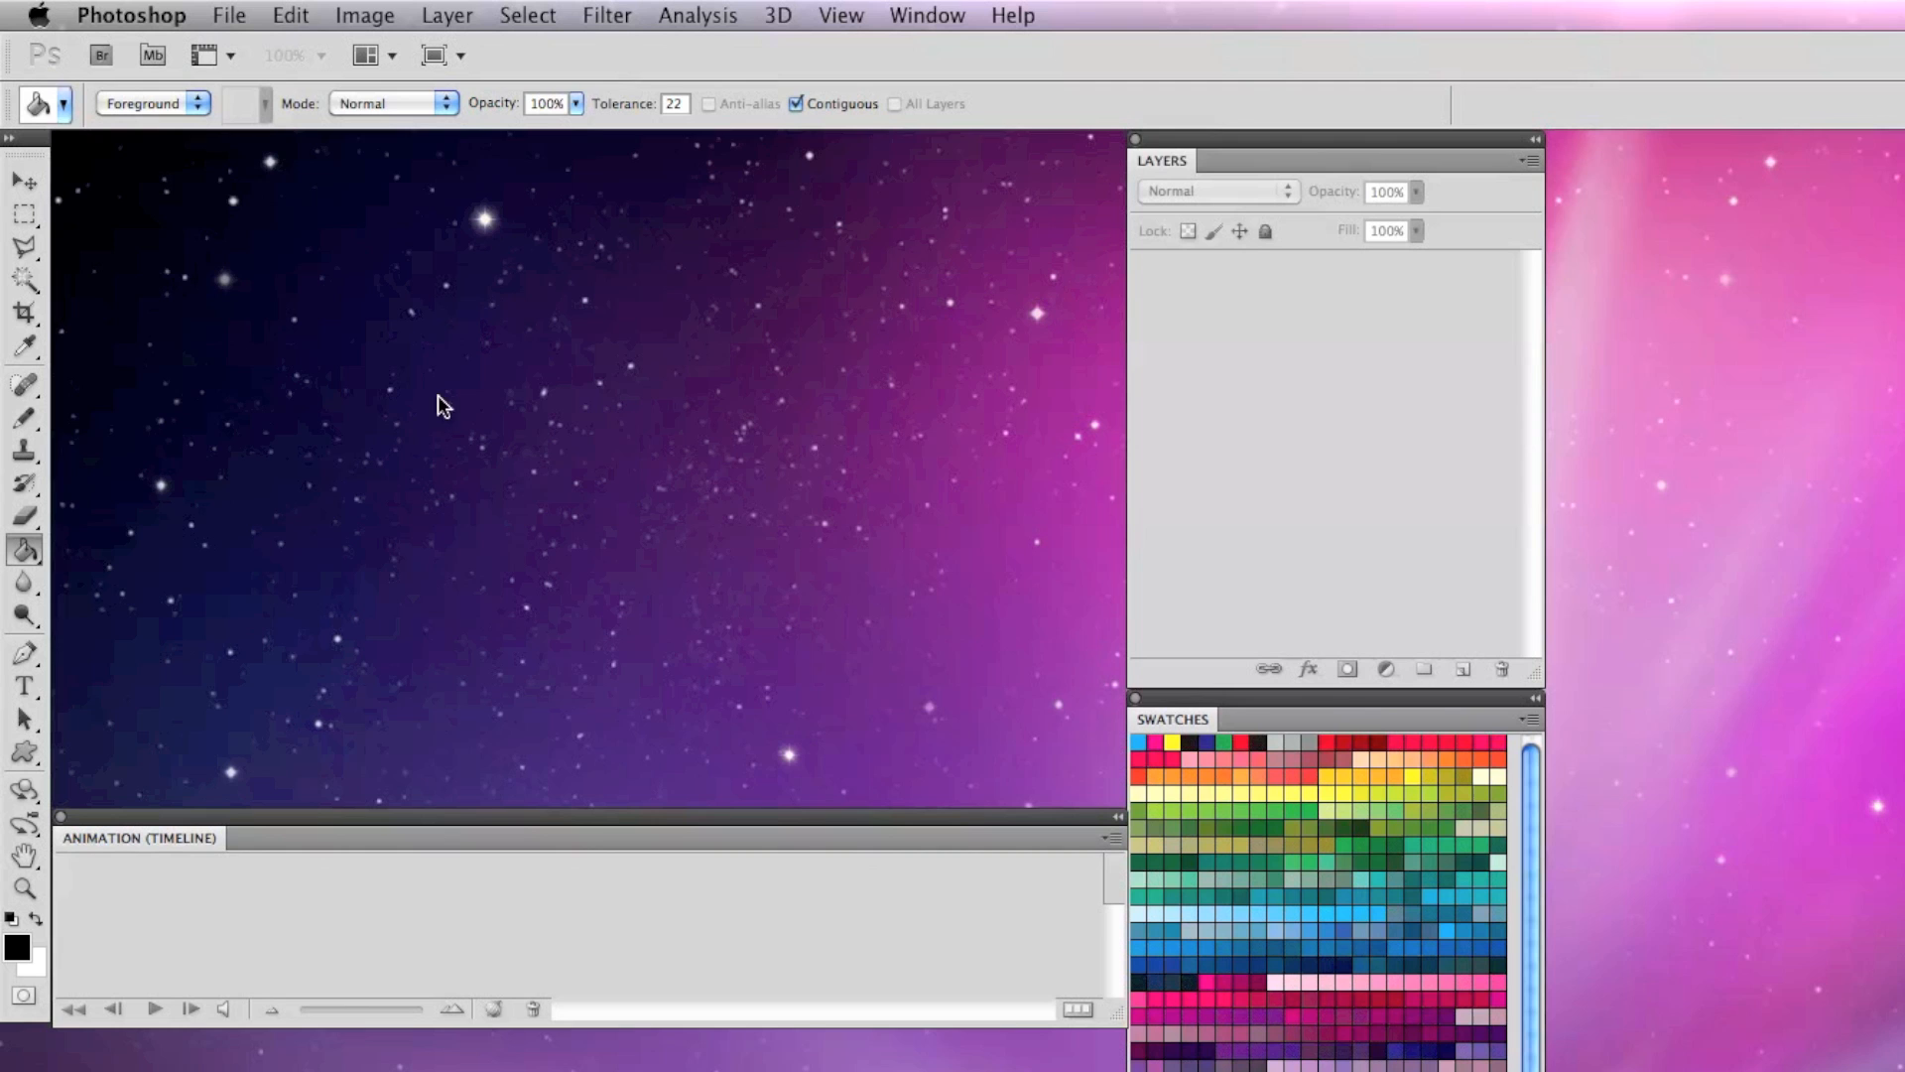
Create a new blank 60 × 35 pixel document
click(228, 15)
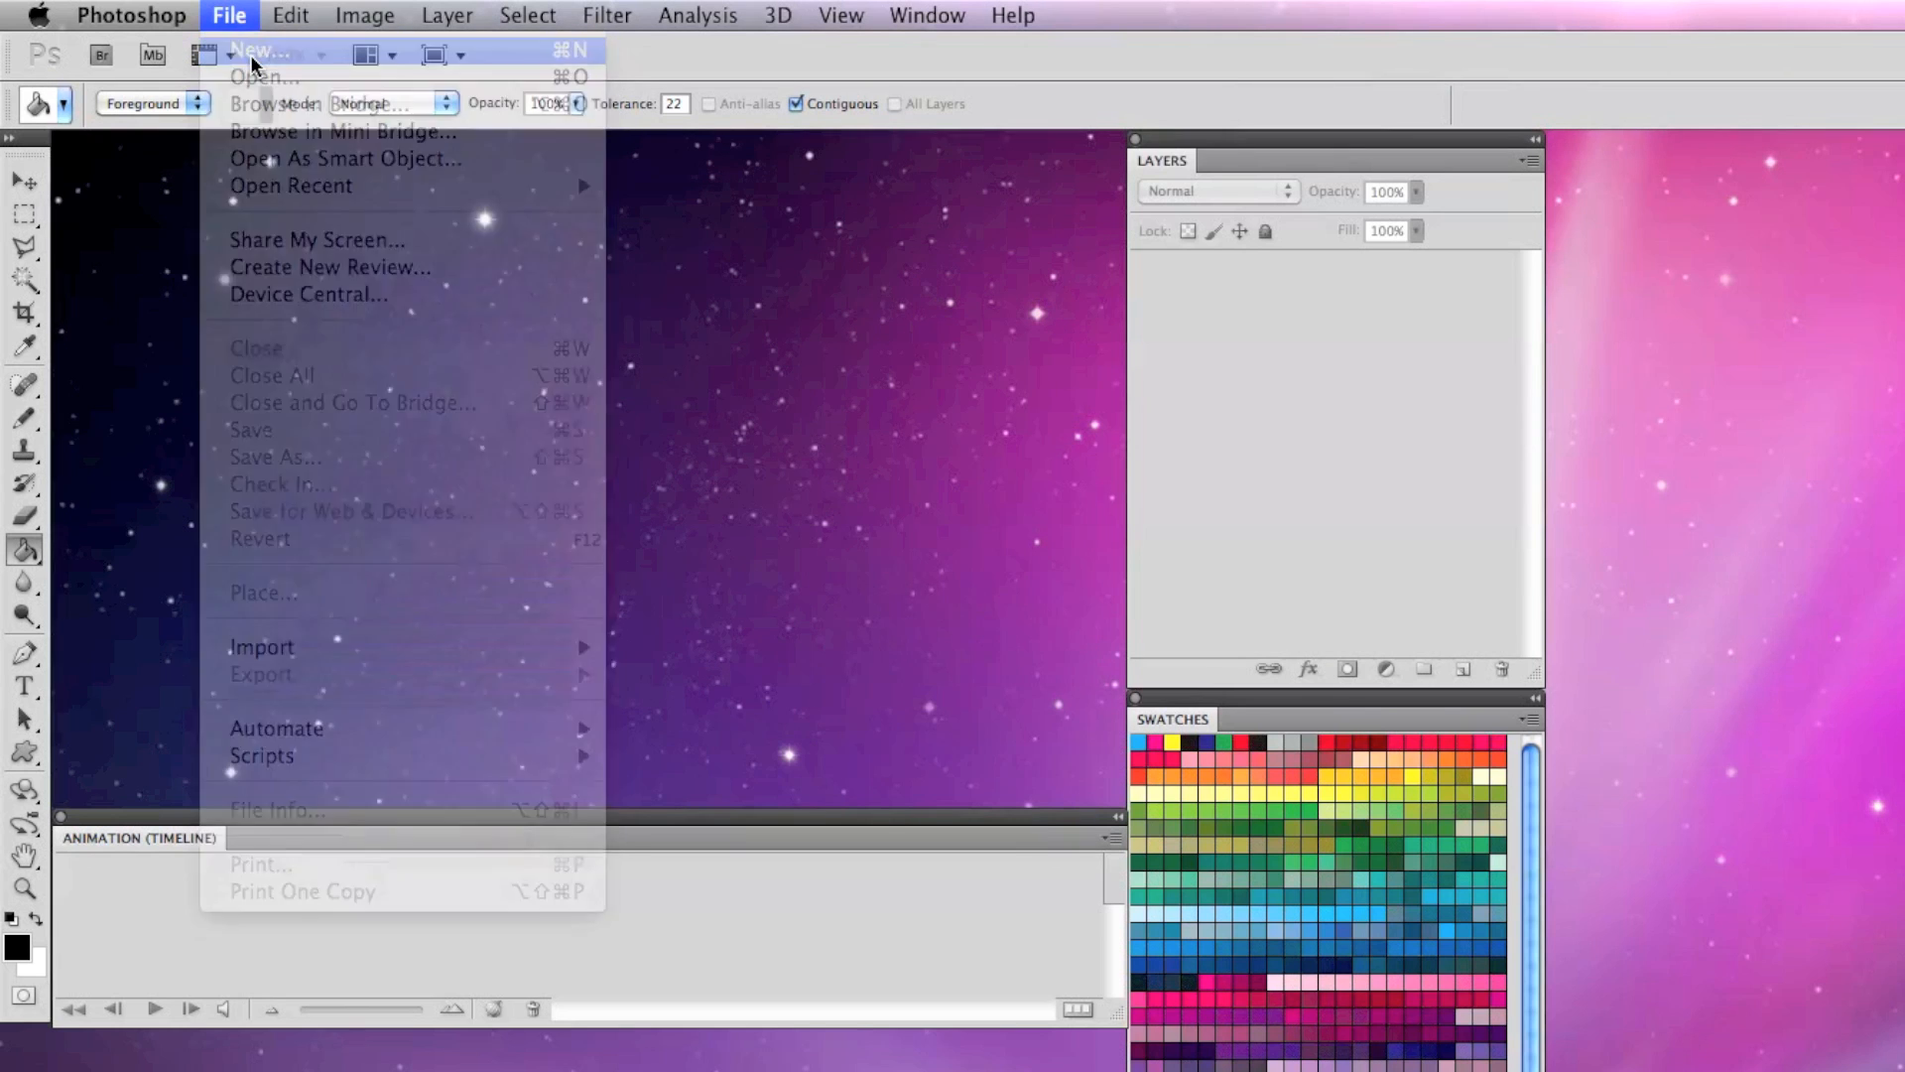
click(258, 50)
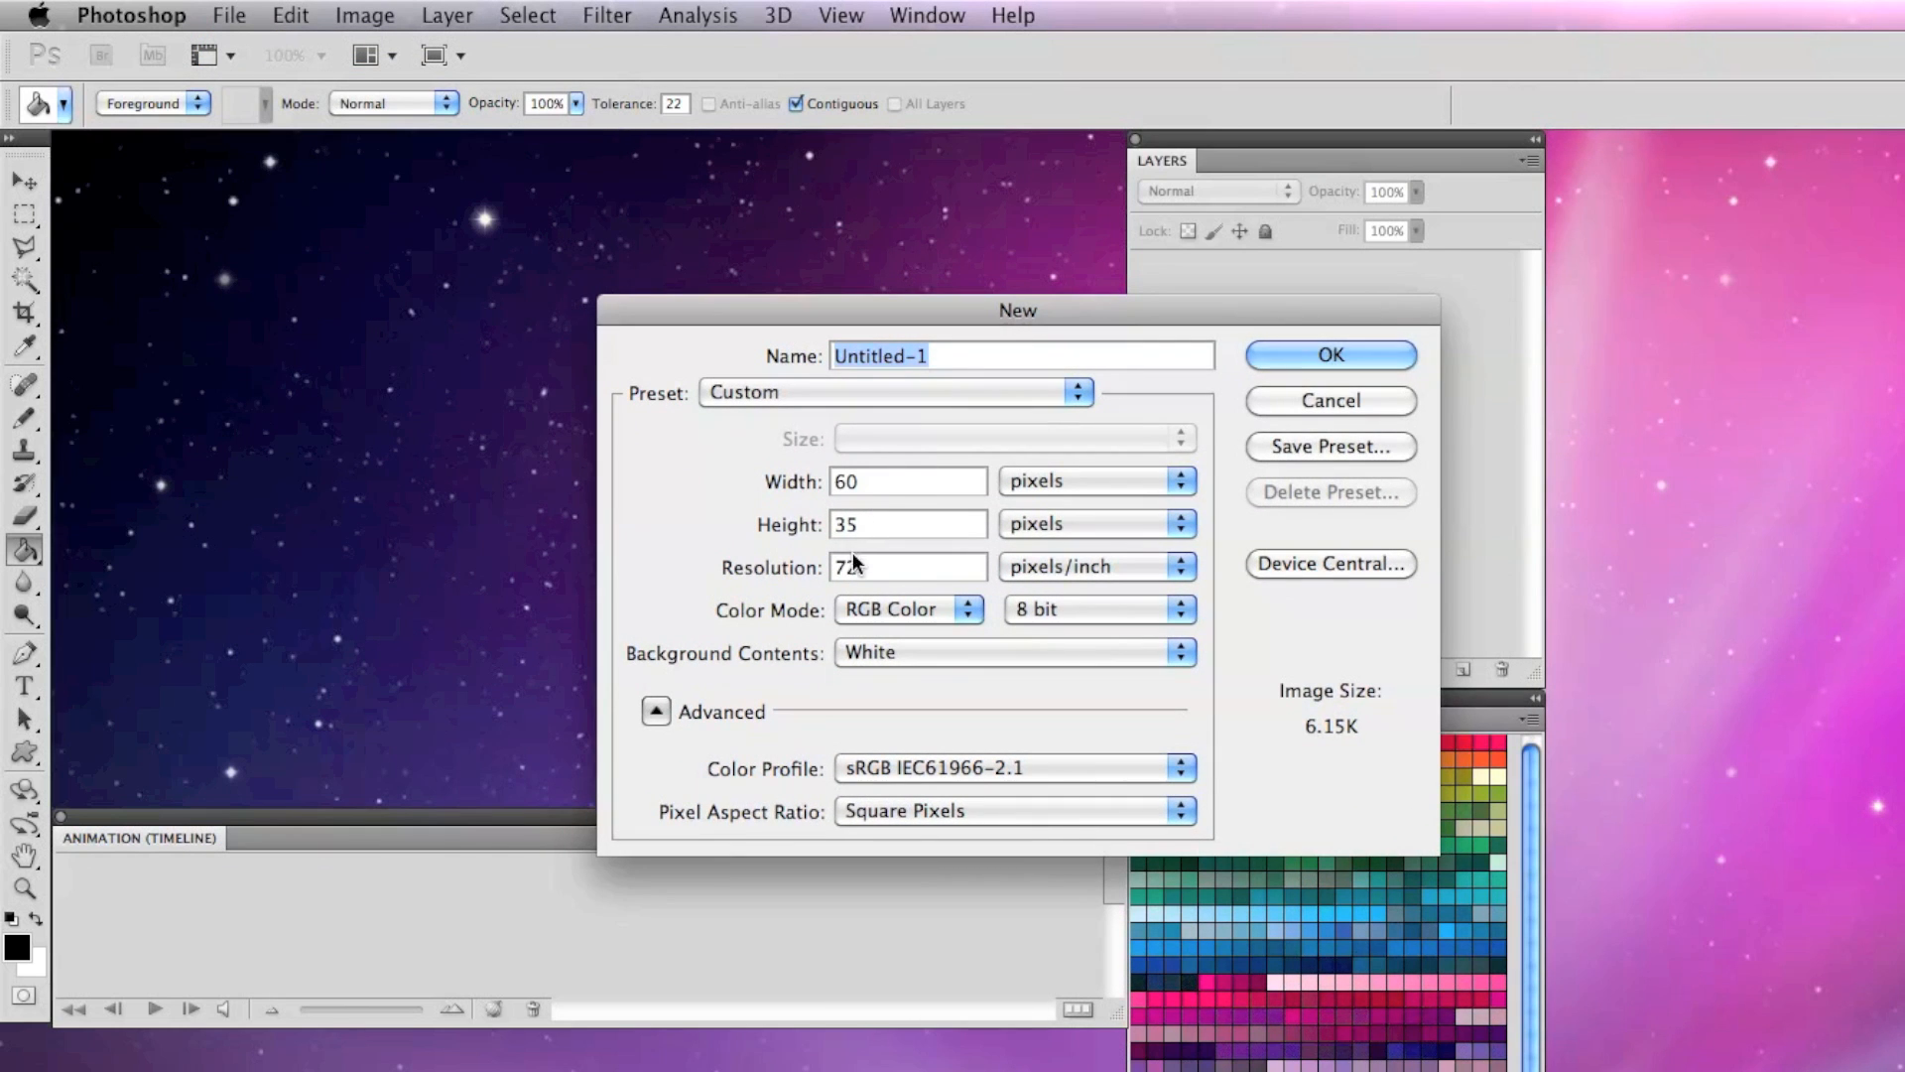
click(1327, 355)
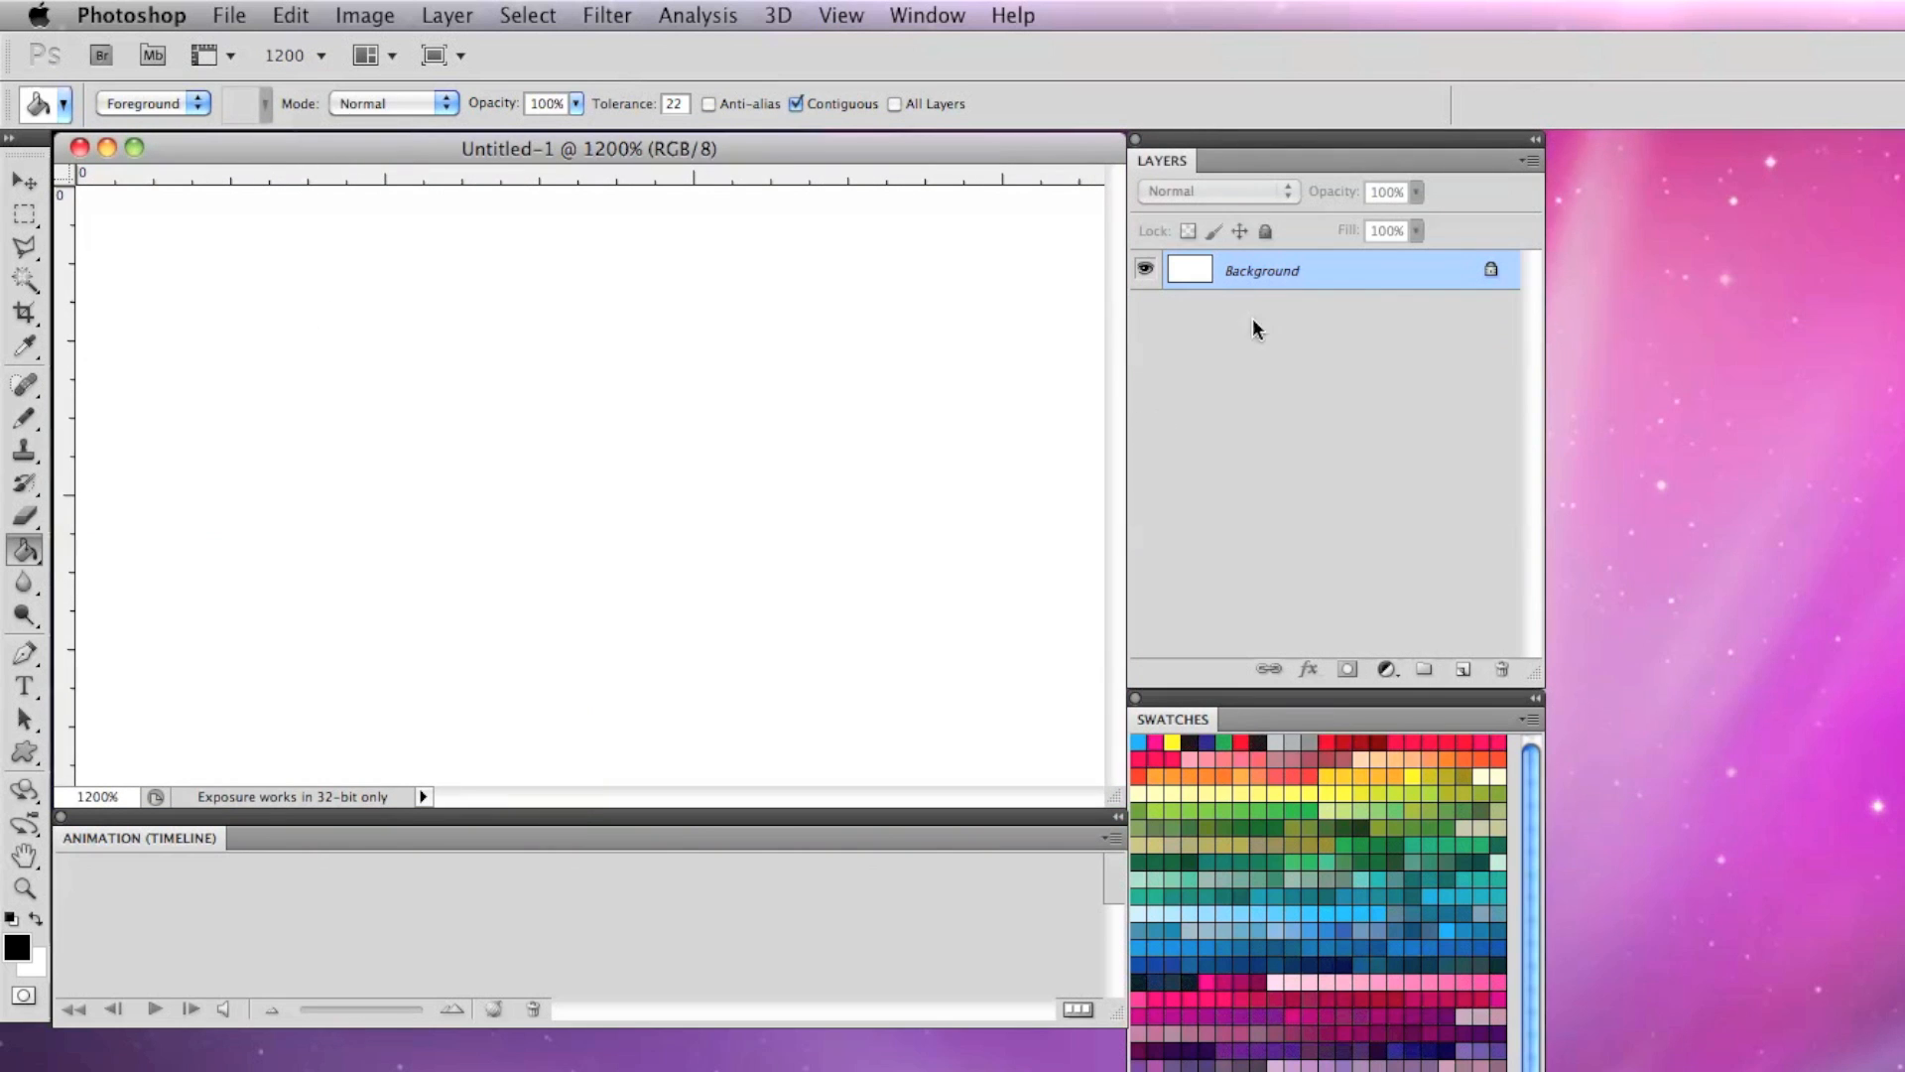
Add a new layer named space for the black starry background
click(1463, 668)
text(space)
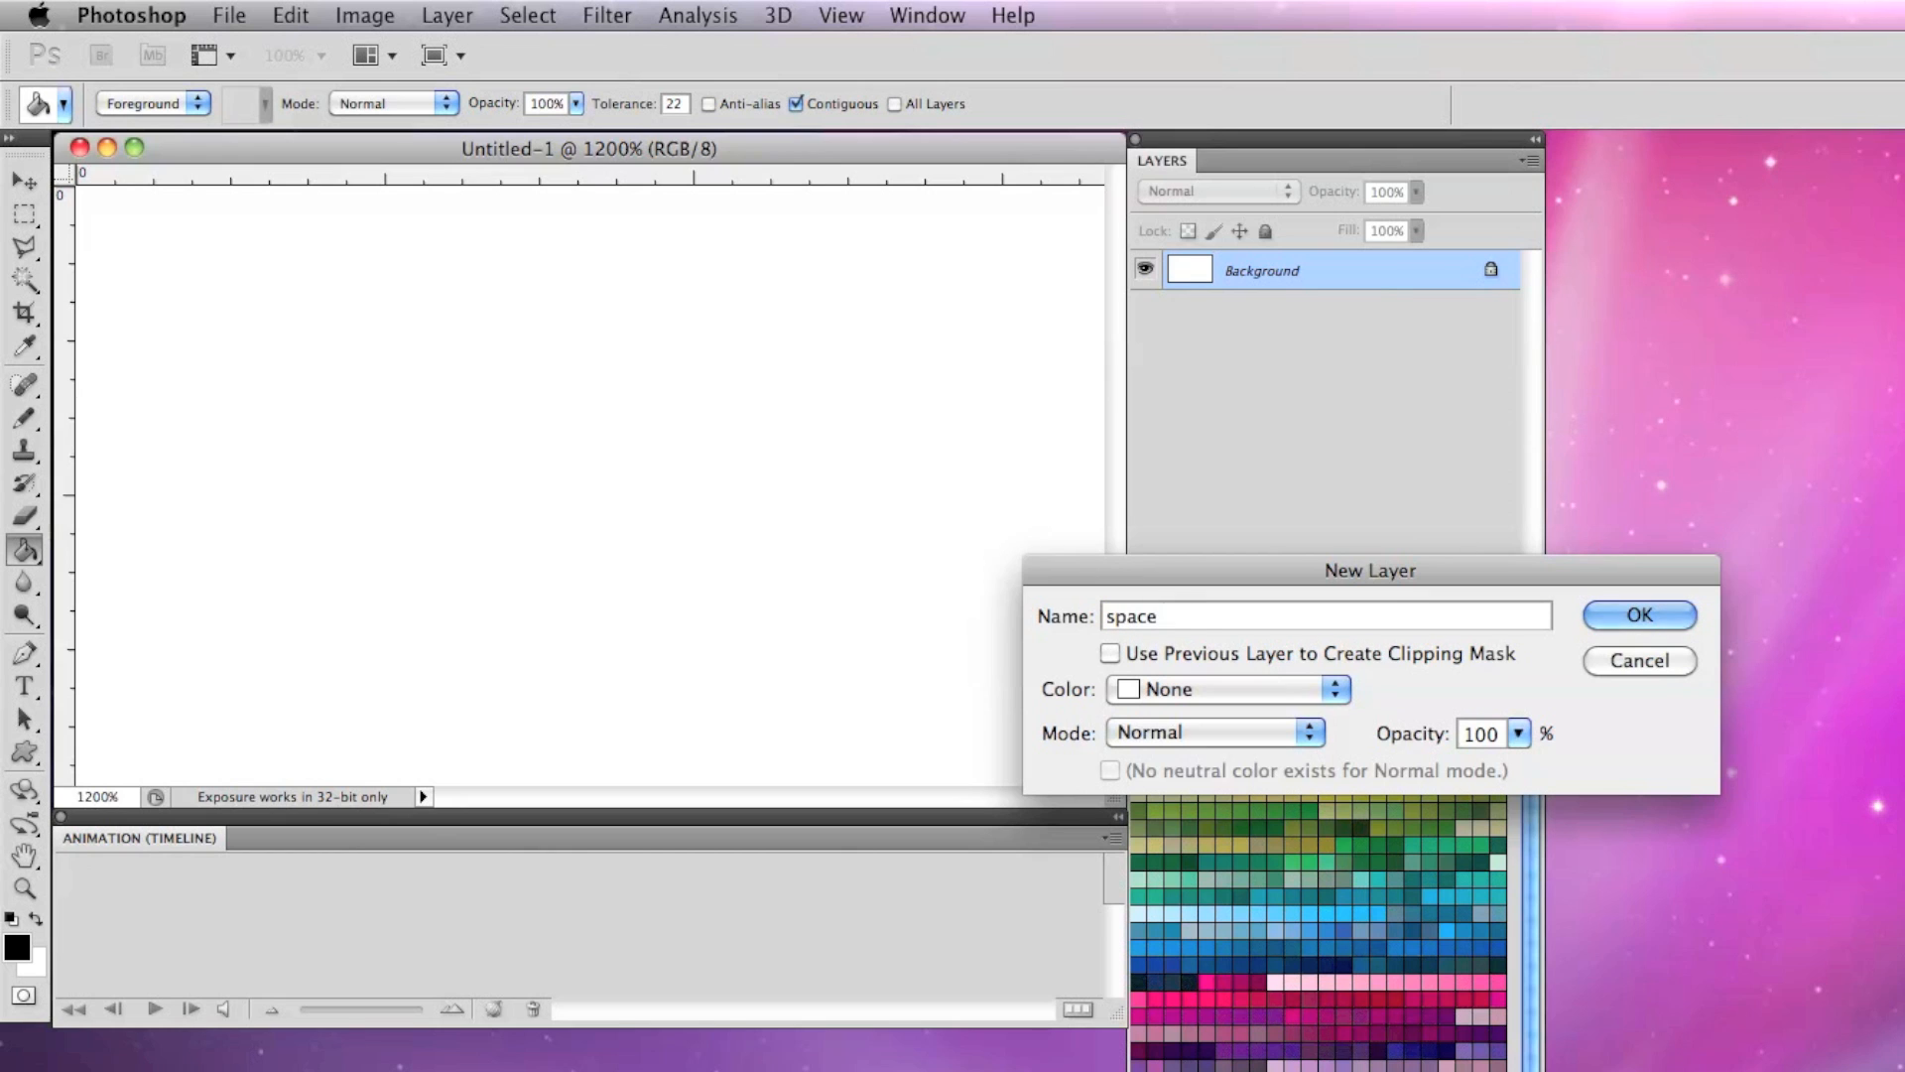
click(1638, 613)
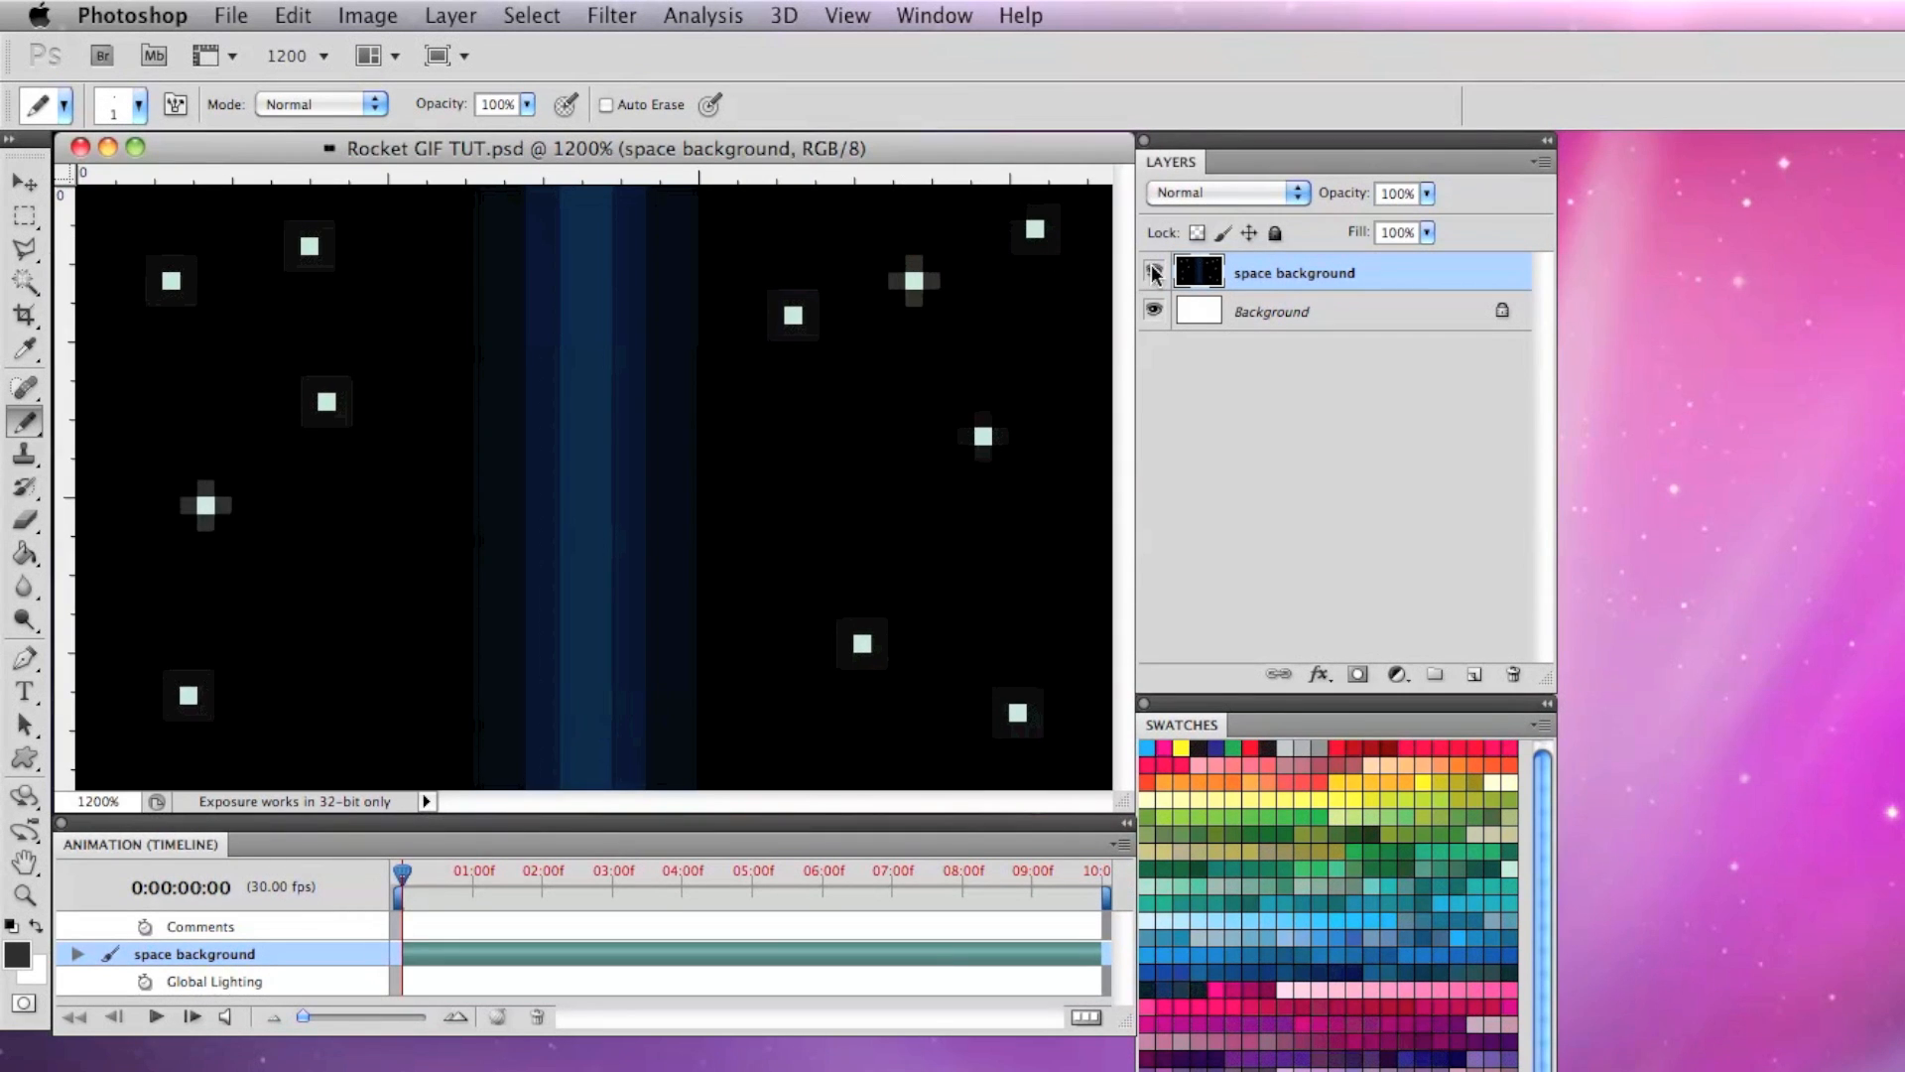
Create a Rocket1 layer and paint the red pixel rocket body on it
click(1541, 161)
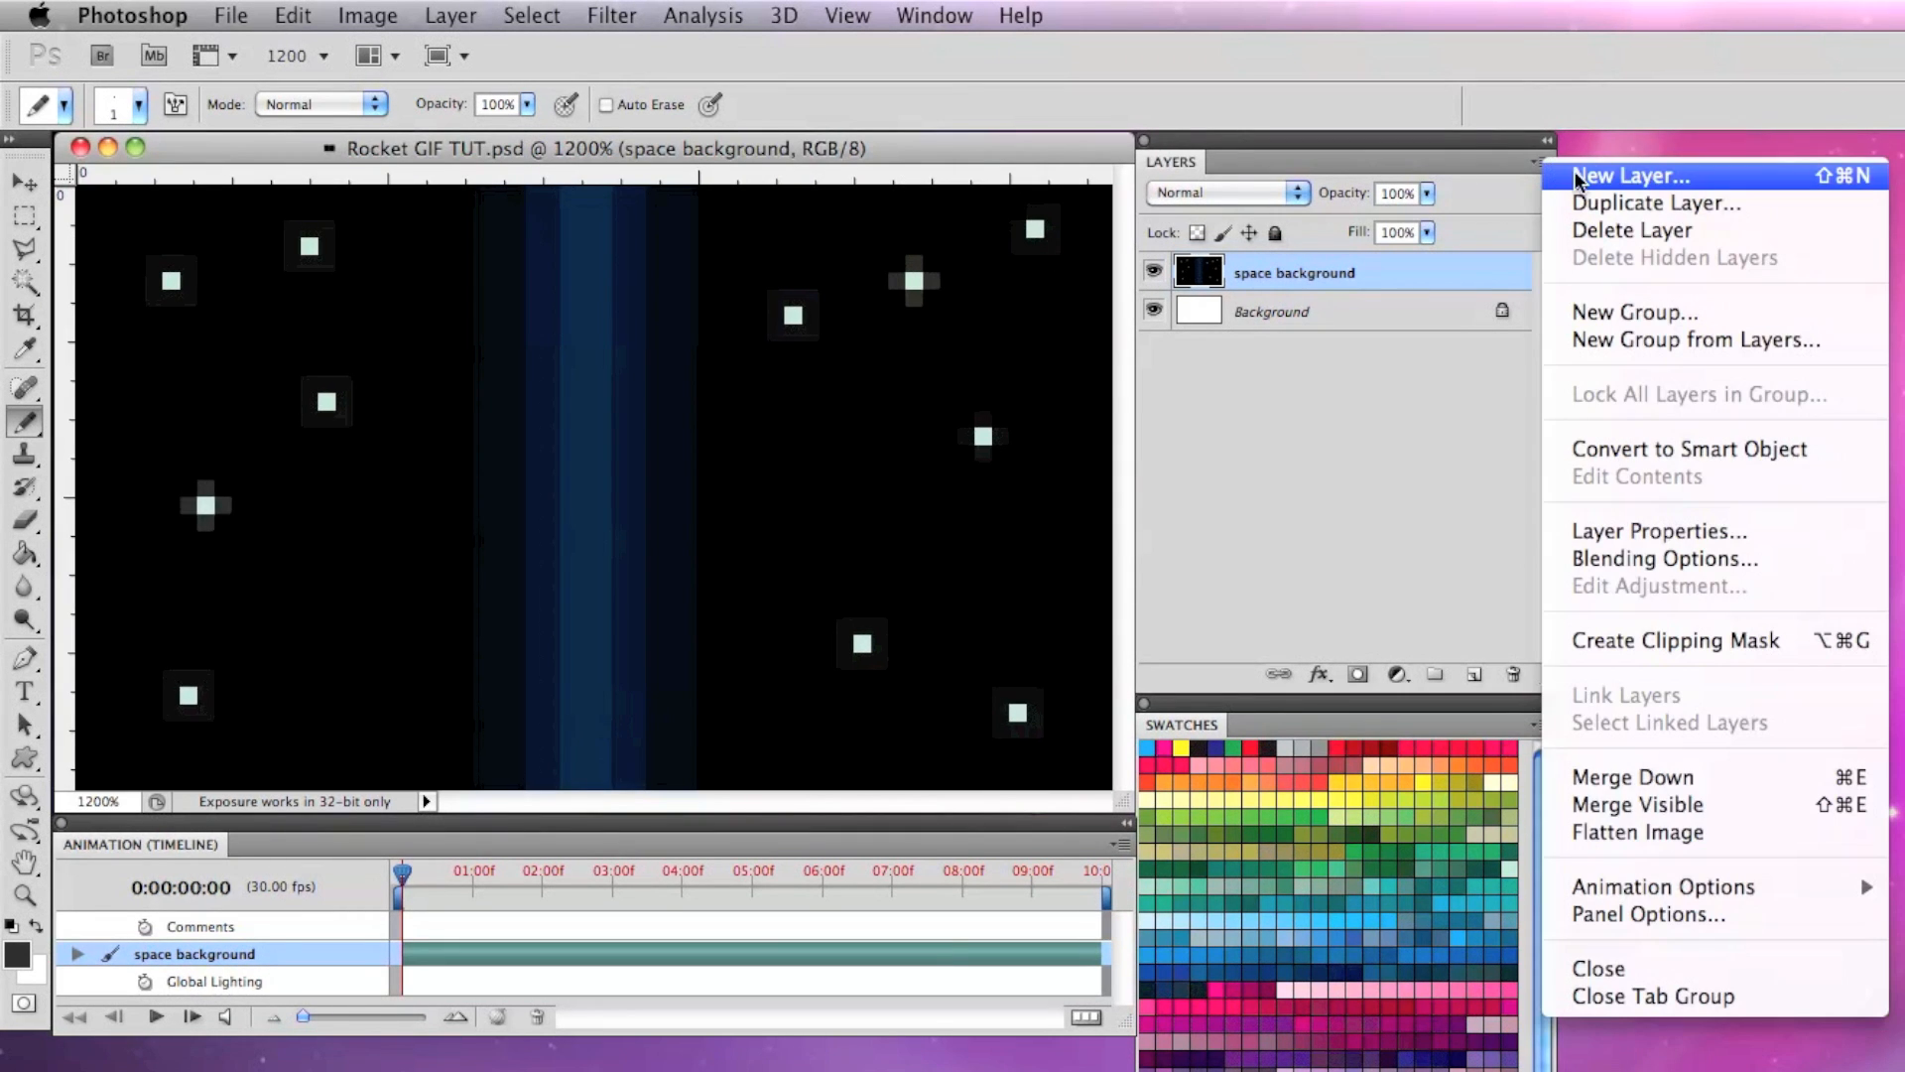
click(1631, 175)
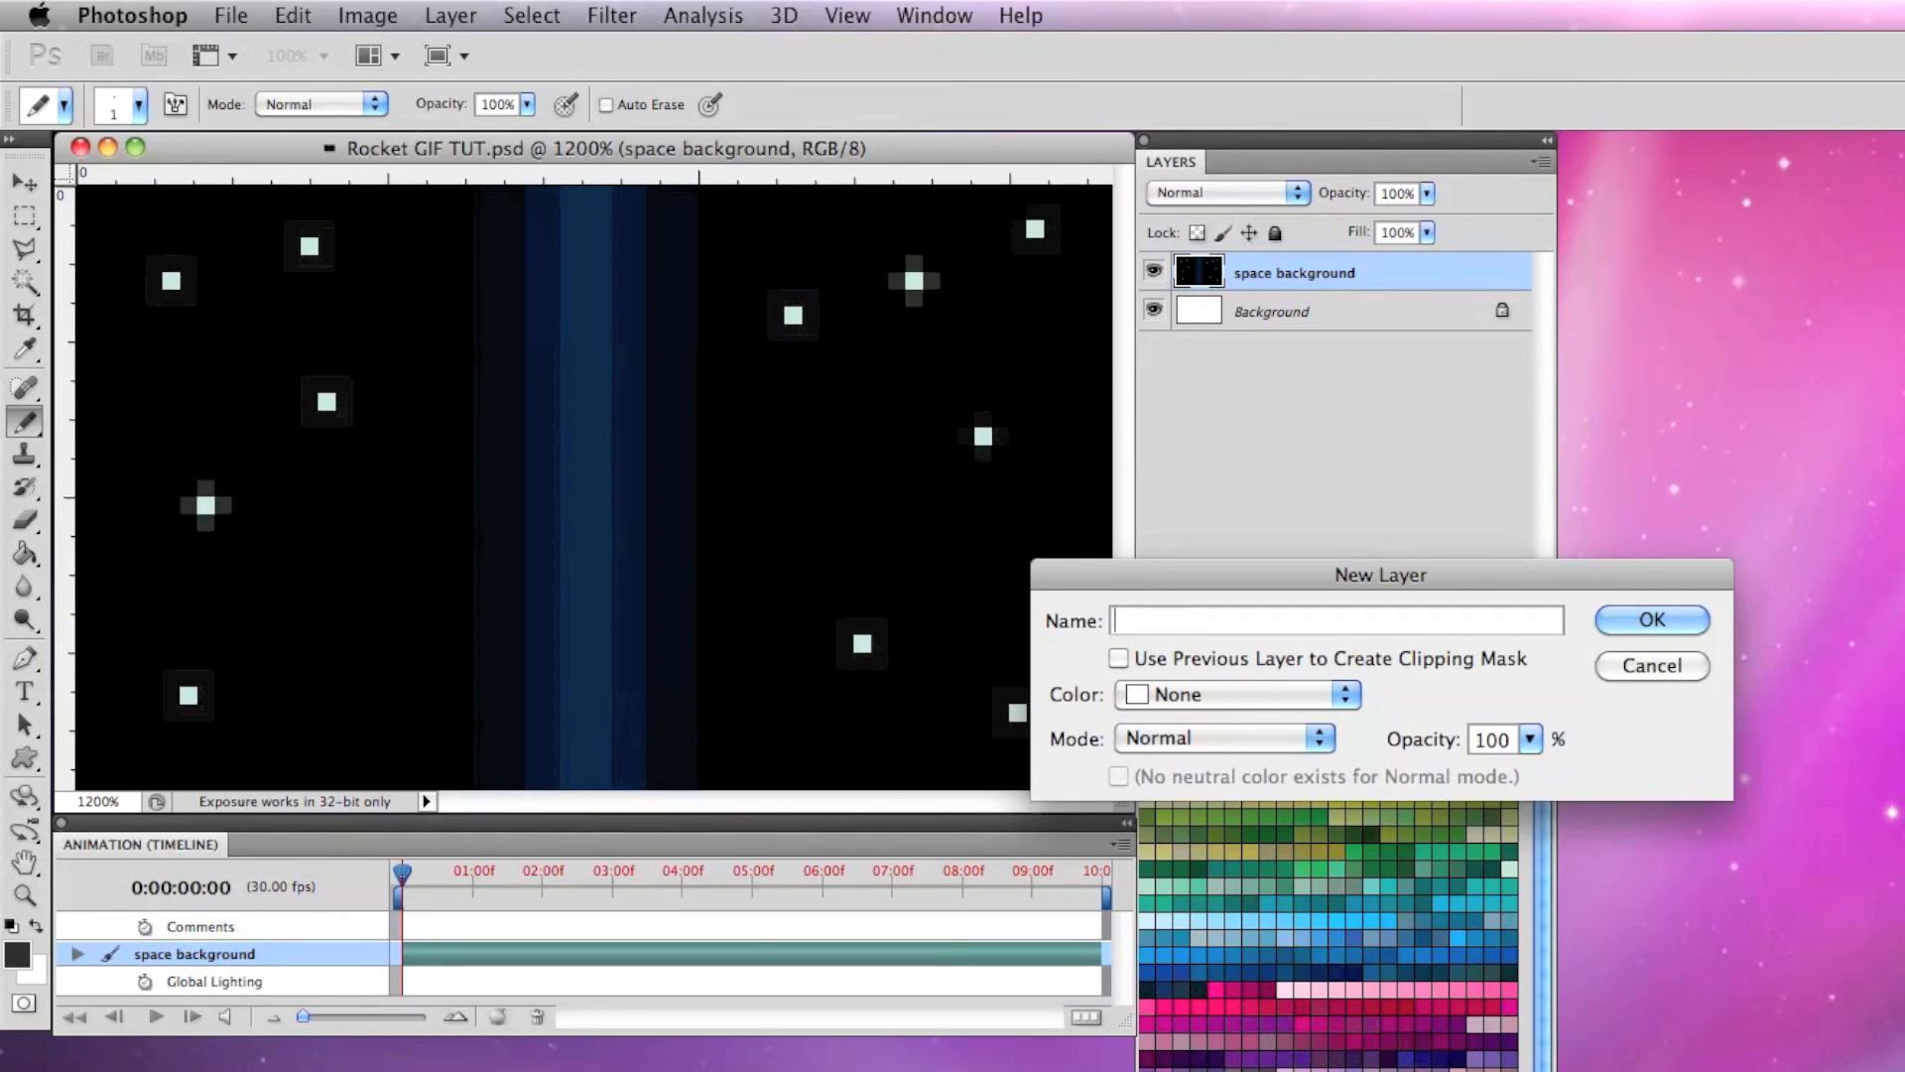
text(Rocket1)
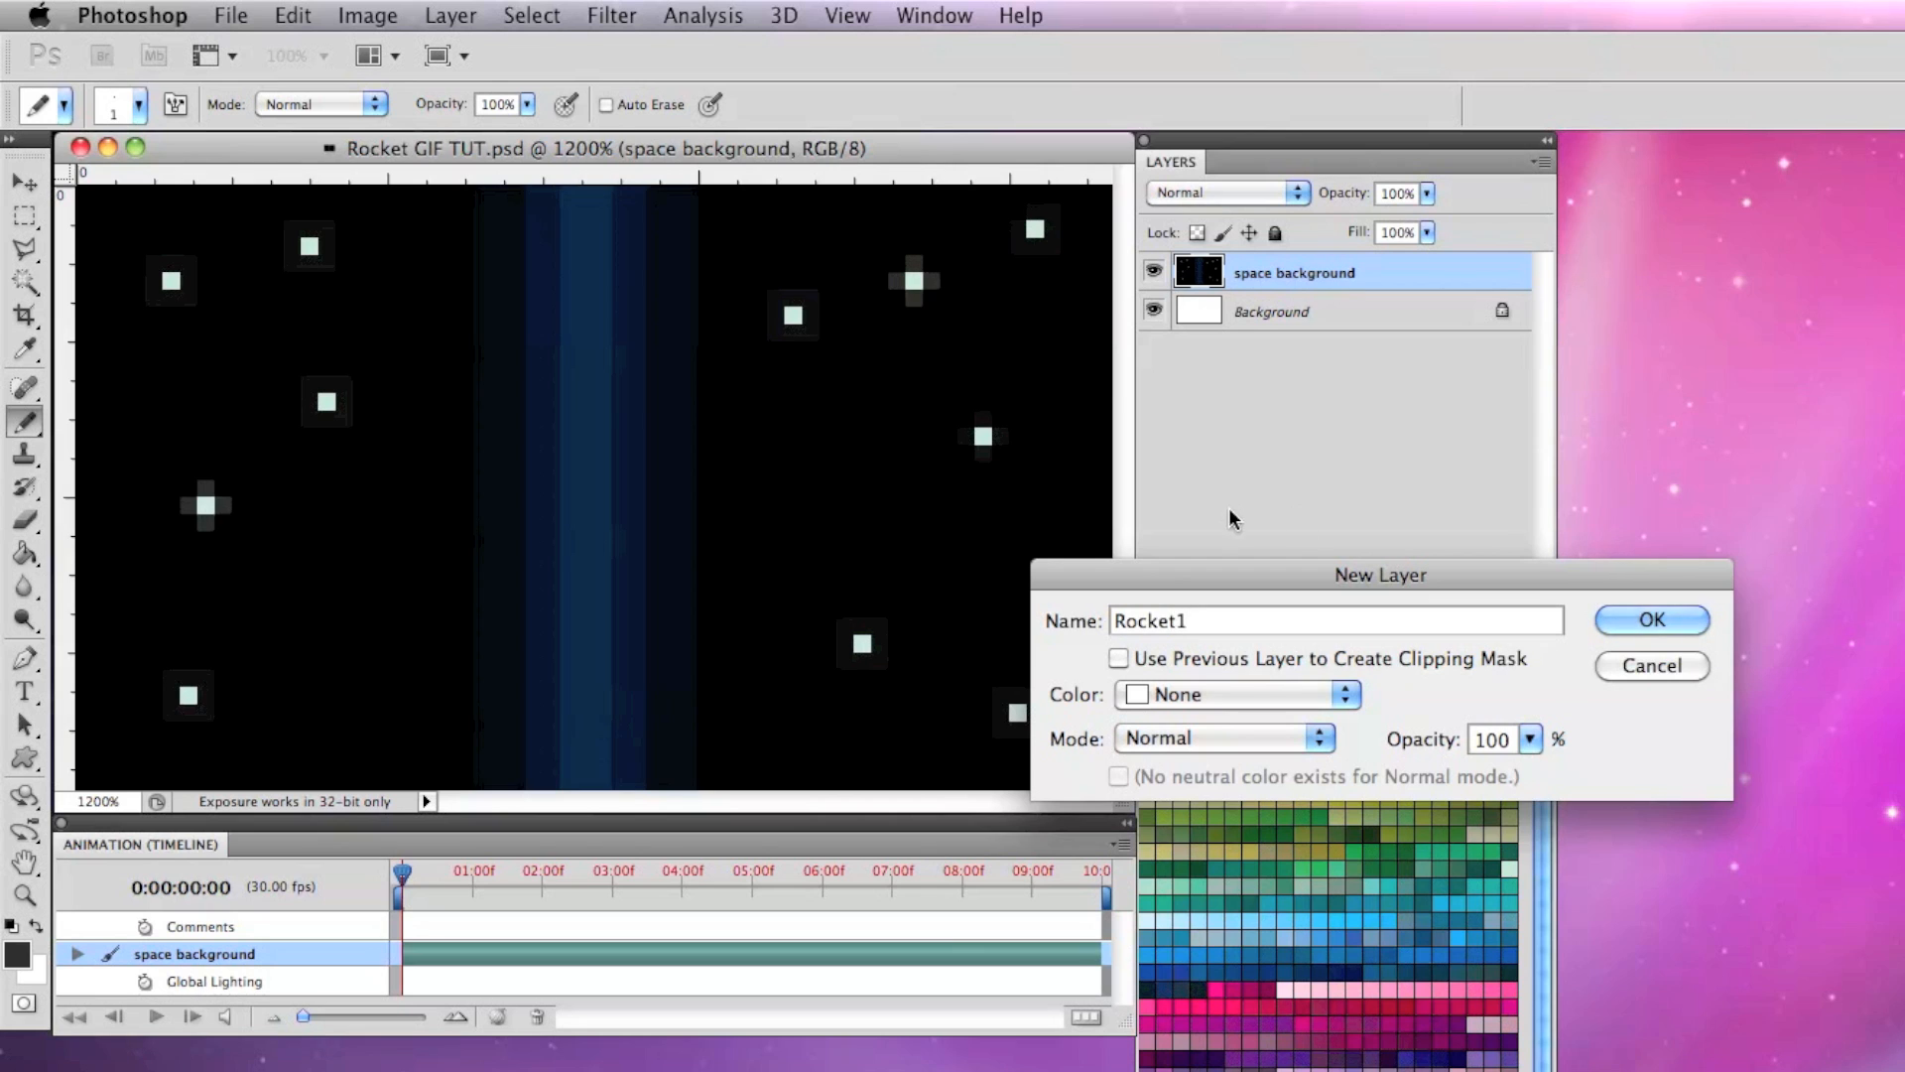
click(1650, 619)
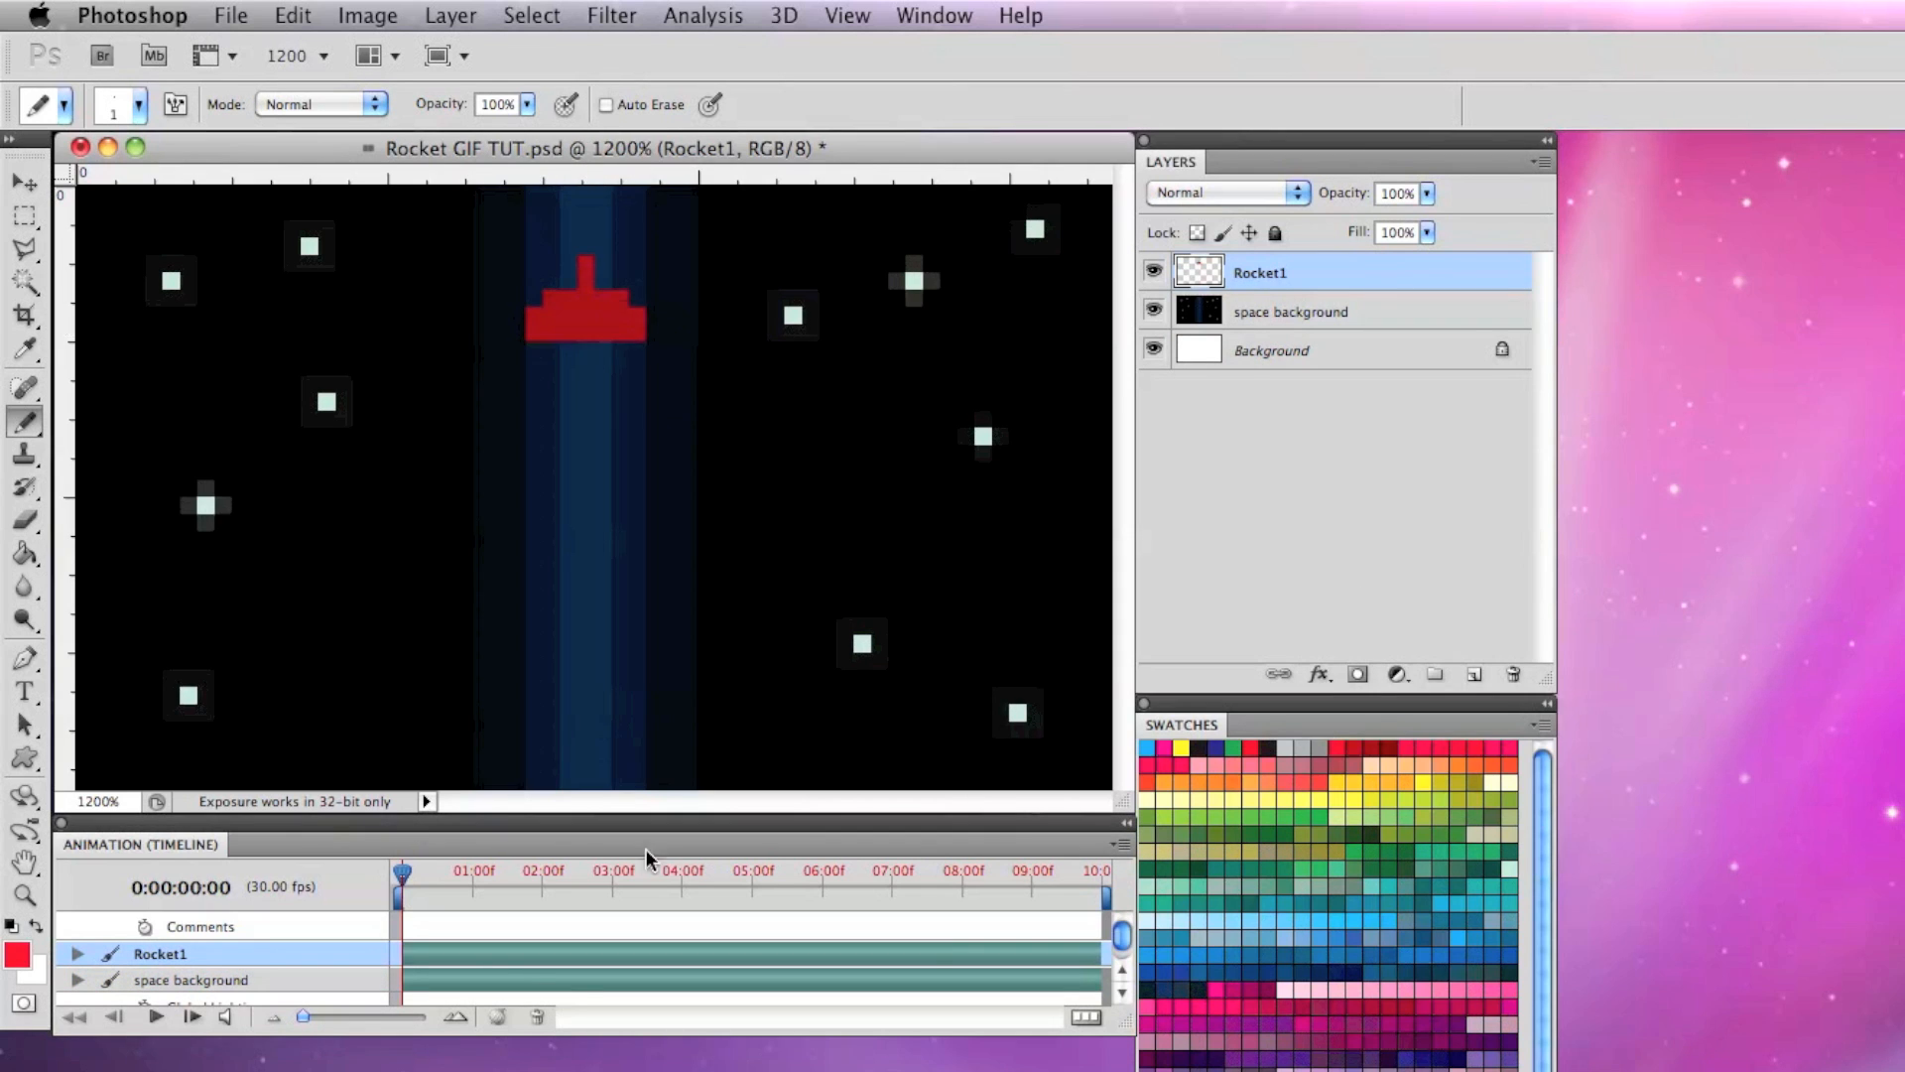
drag(583, 304, 548, 444)
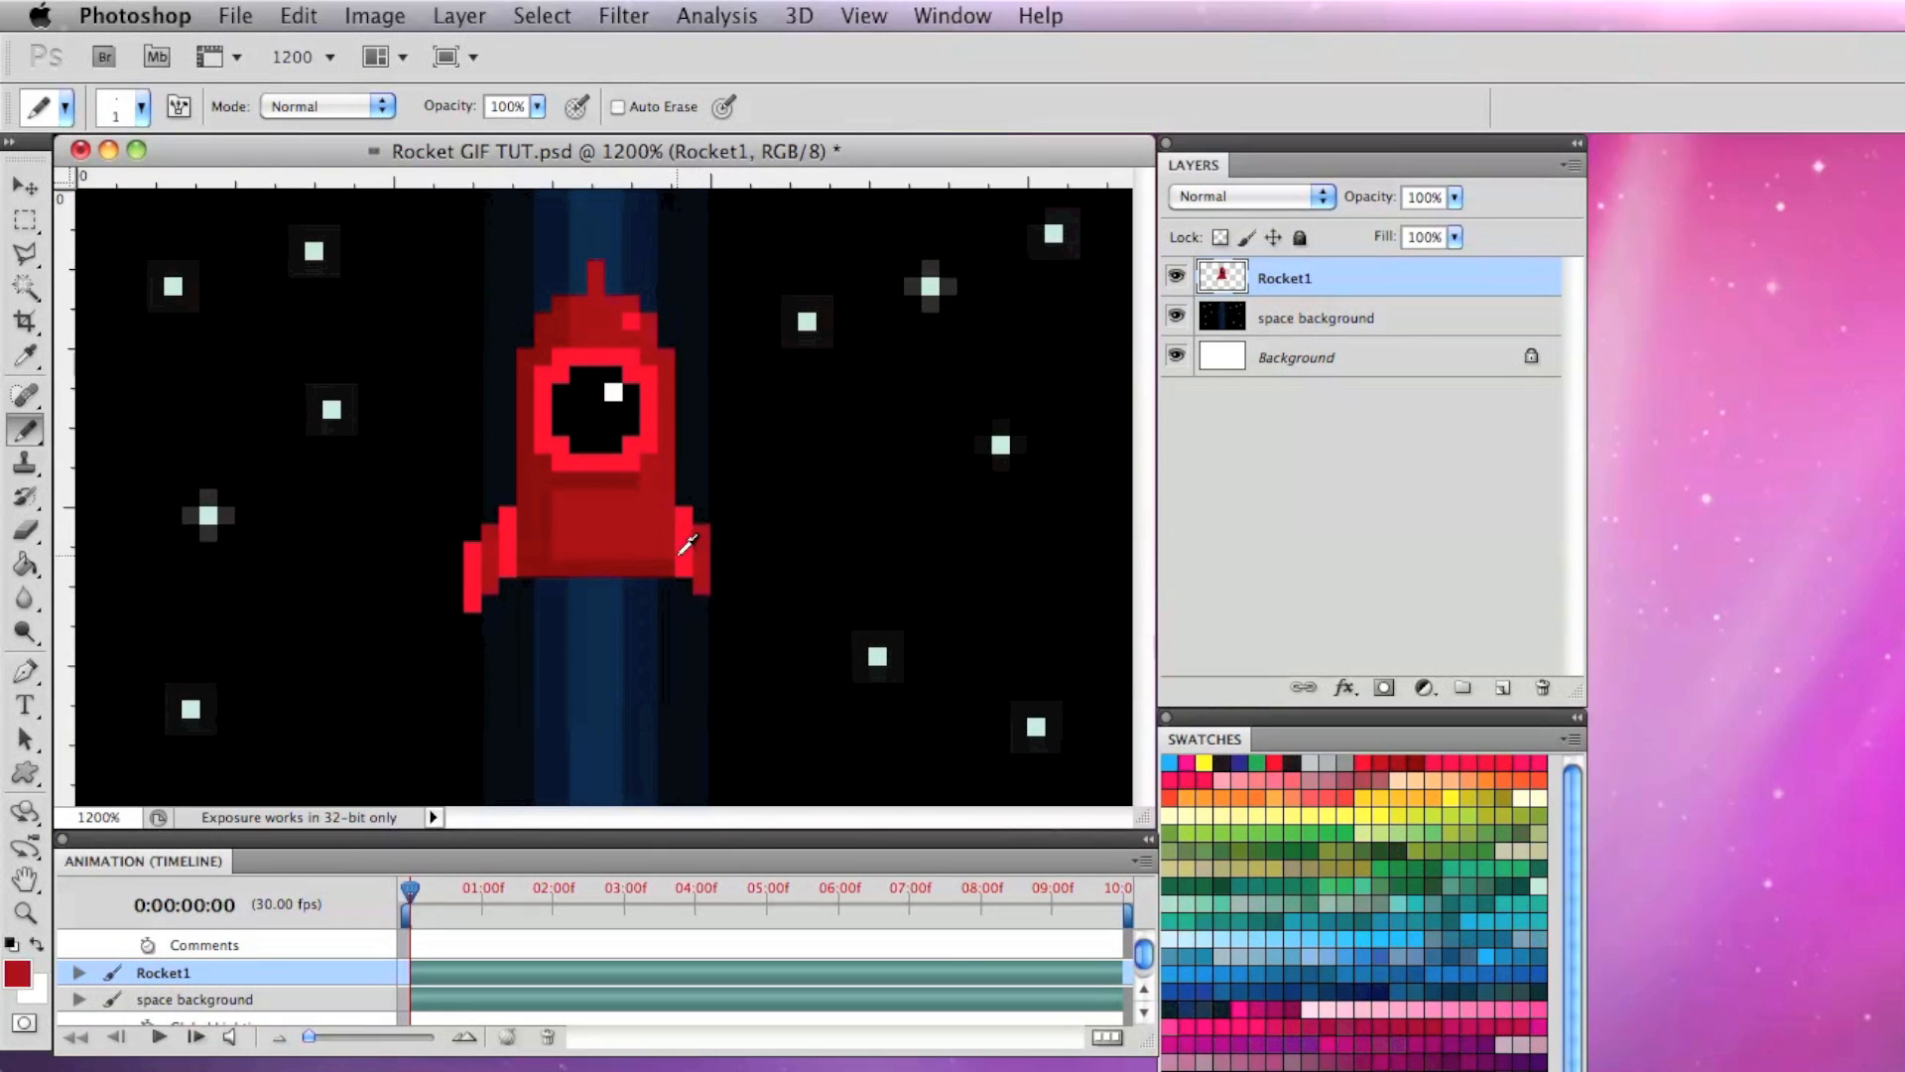
click(590, 644)
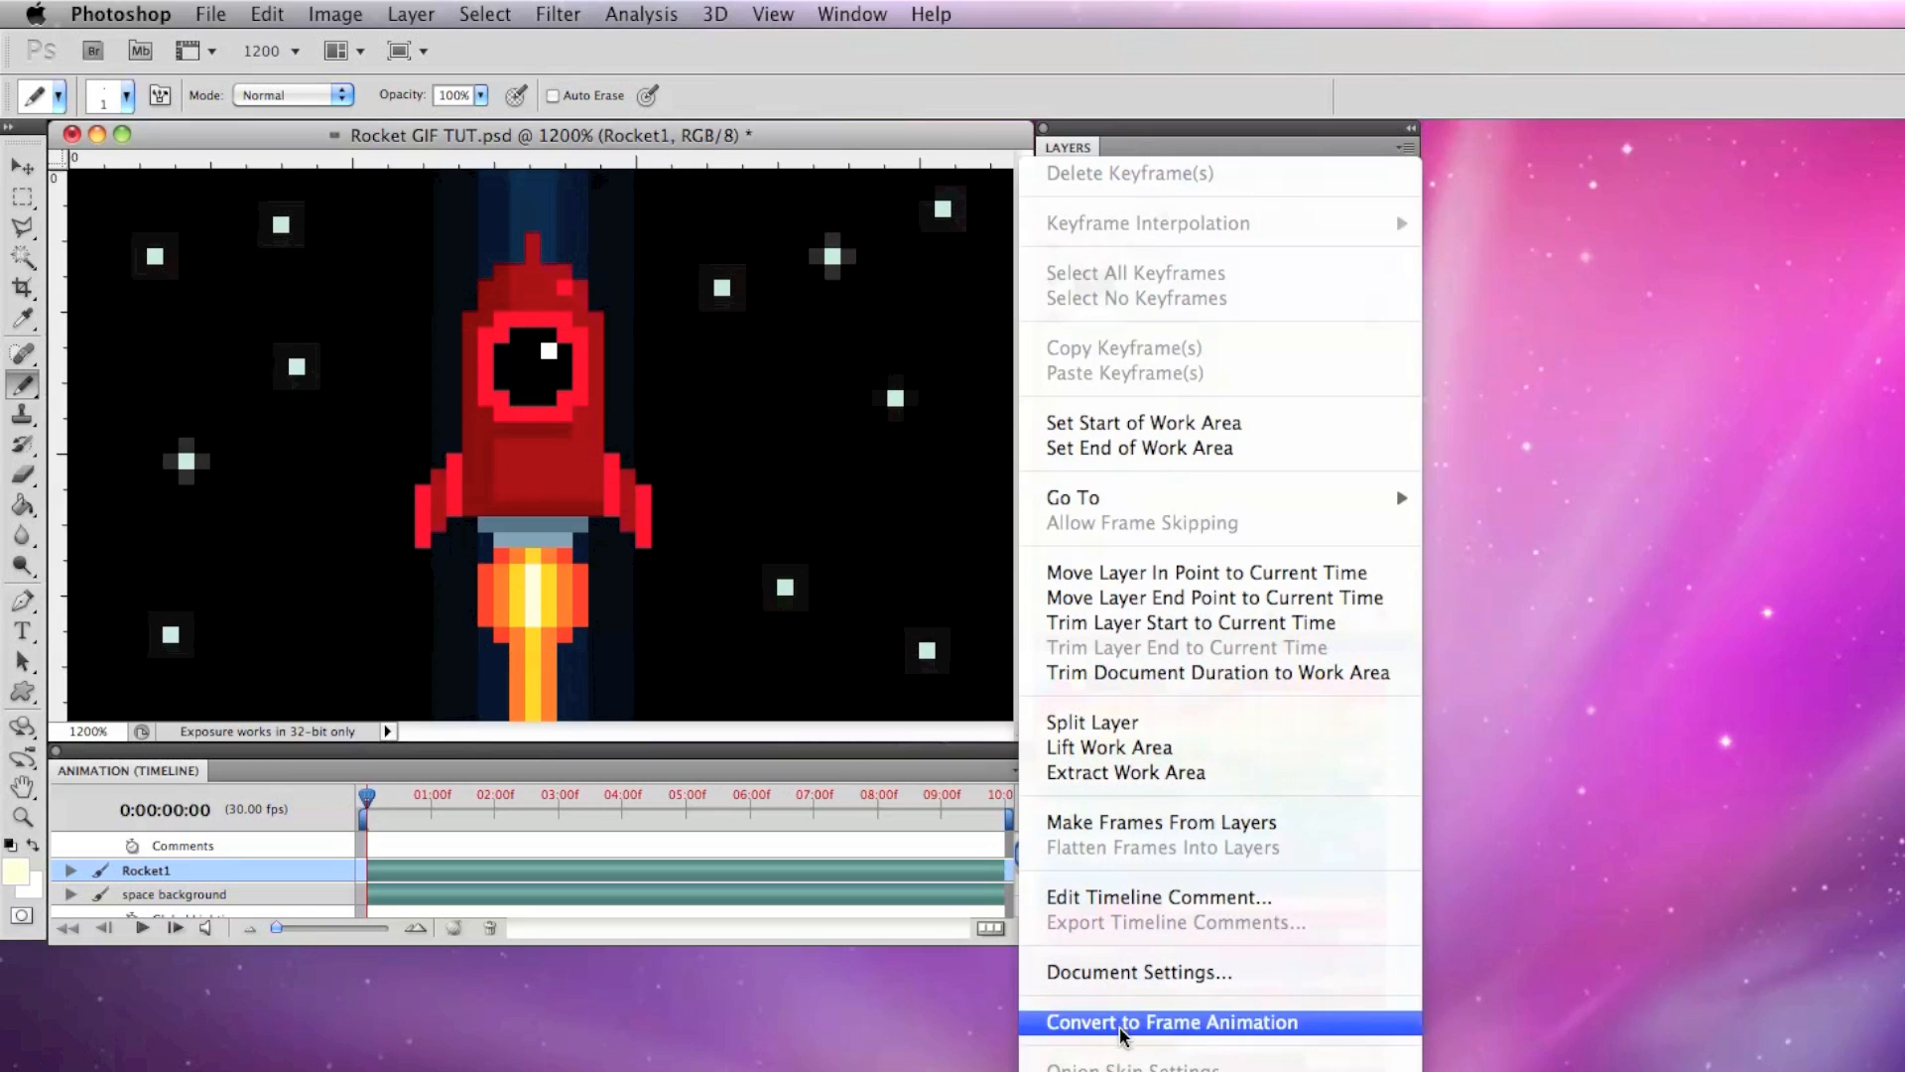
Convert to frame animation and set the first frame's delay to 0.1 seconds
click(1171, 1022)
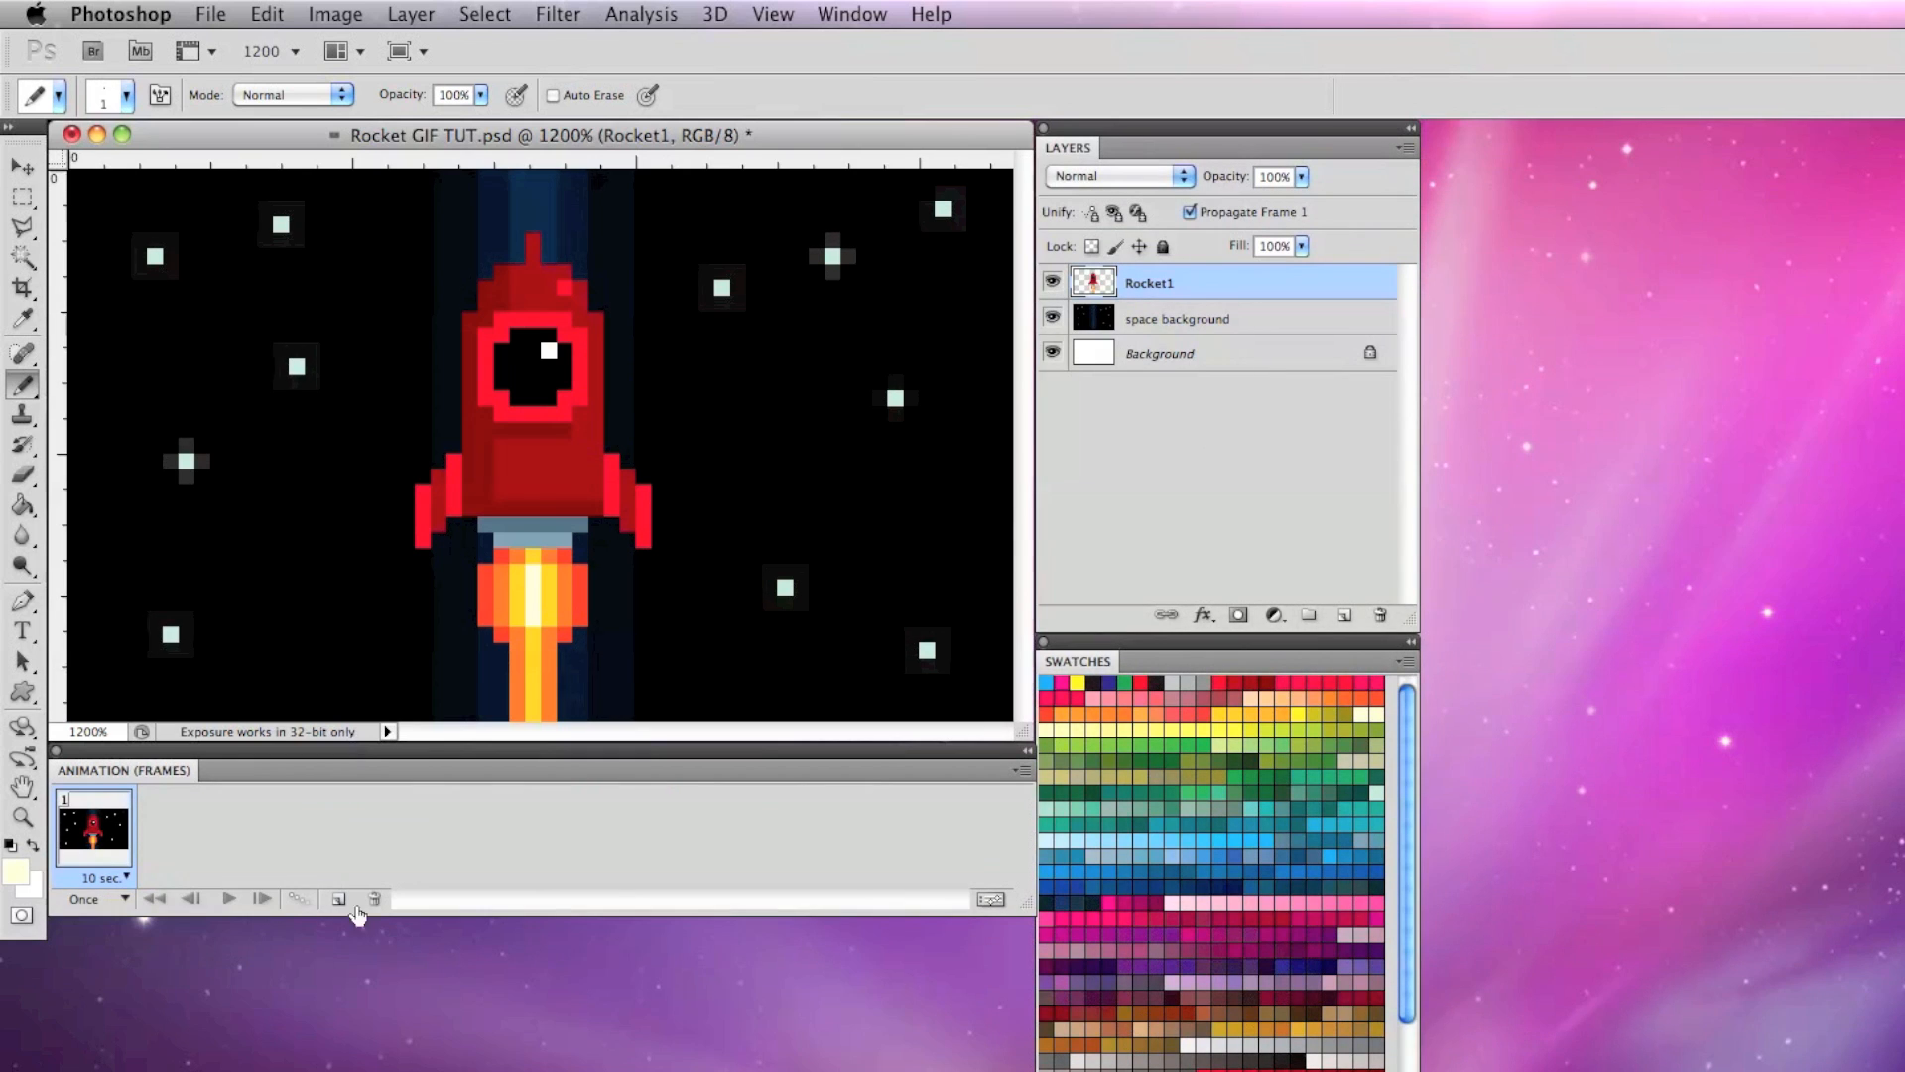
click(121, 878)
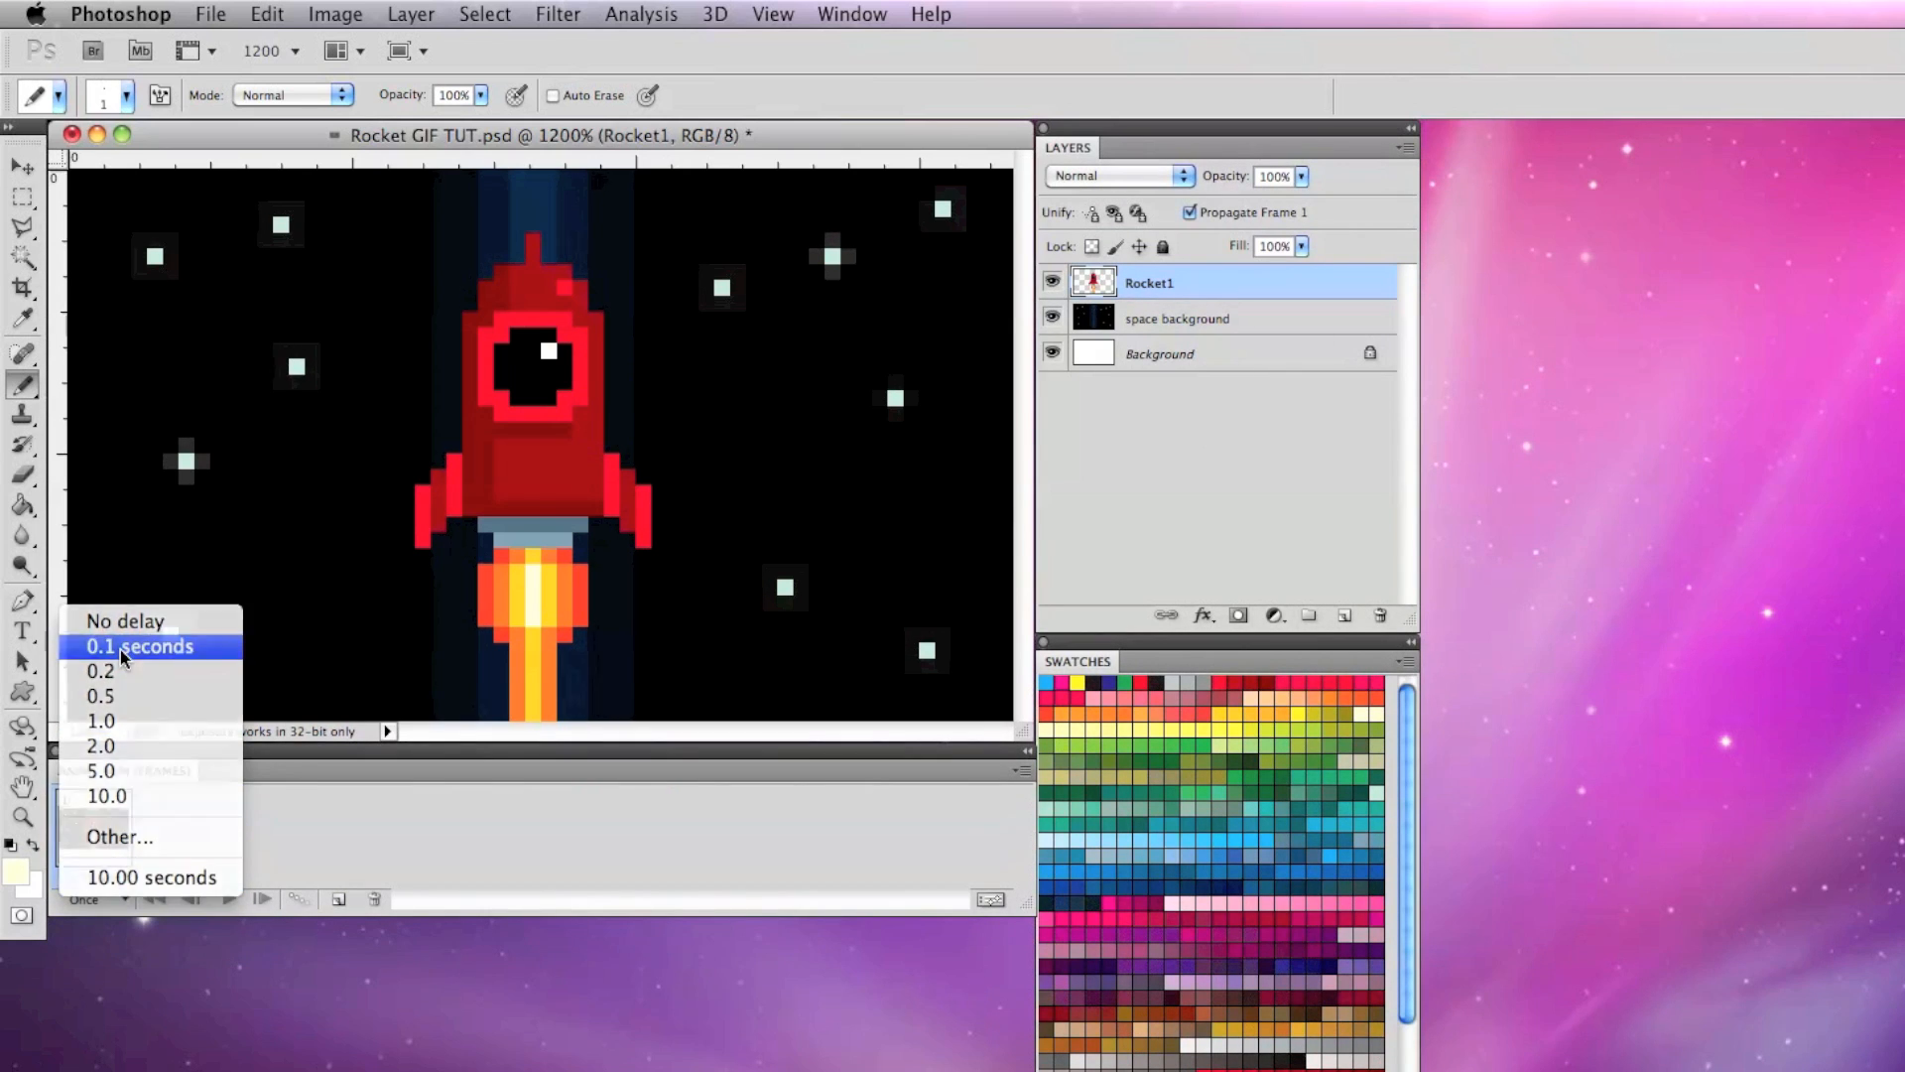
click(137, 645)
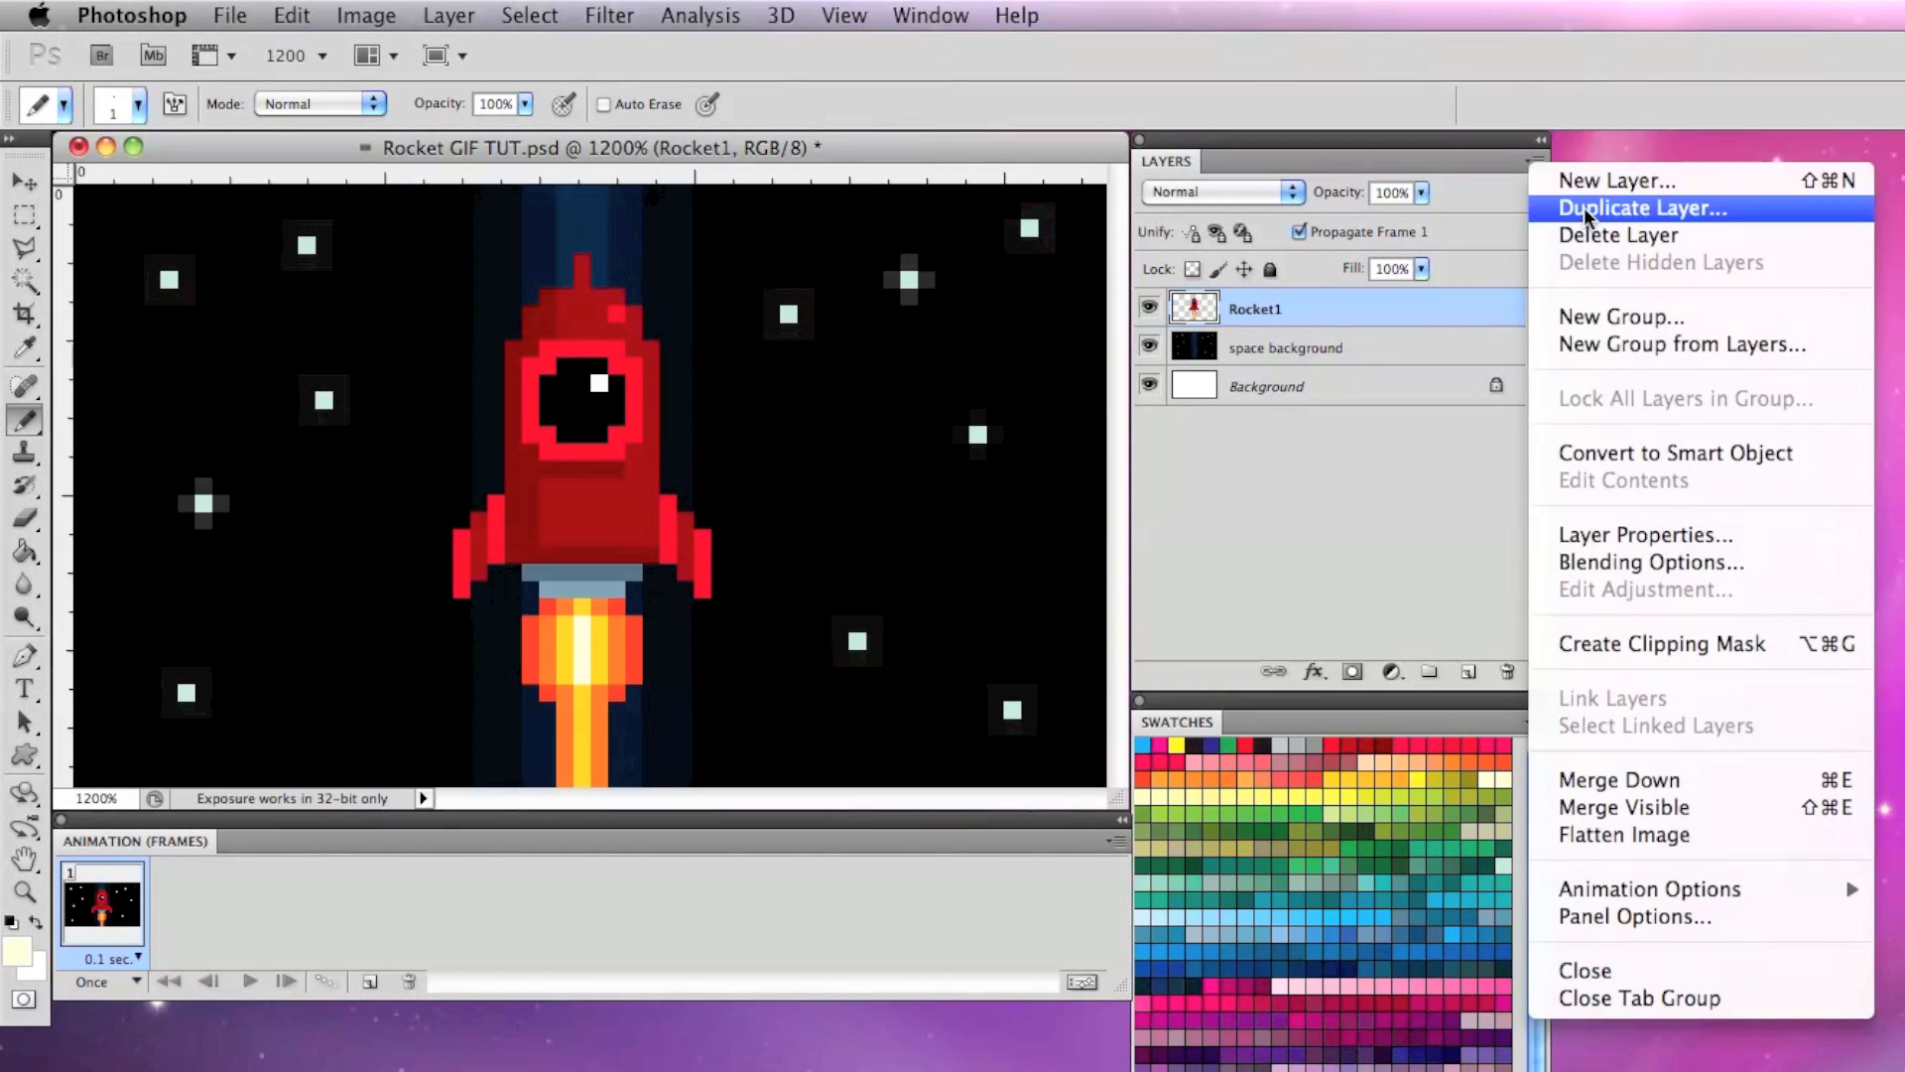
Duplicate Rocket1 as a Rocket2 layer and hide the rocket layers
click(1643, 208)
text(Rocket2)
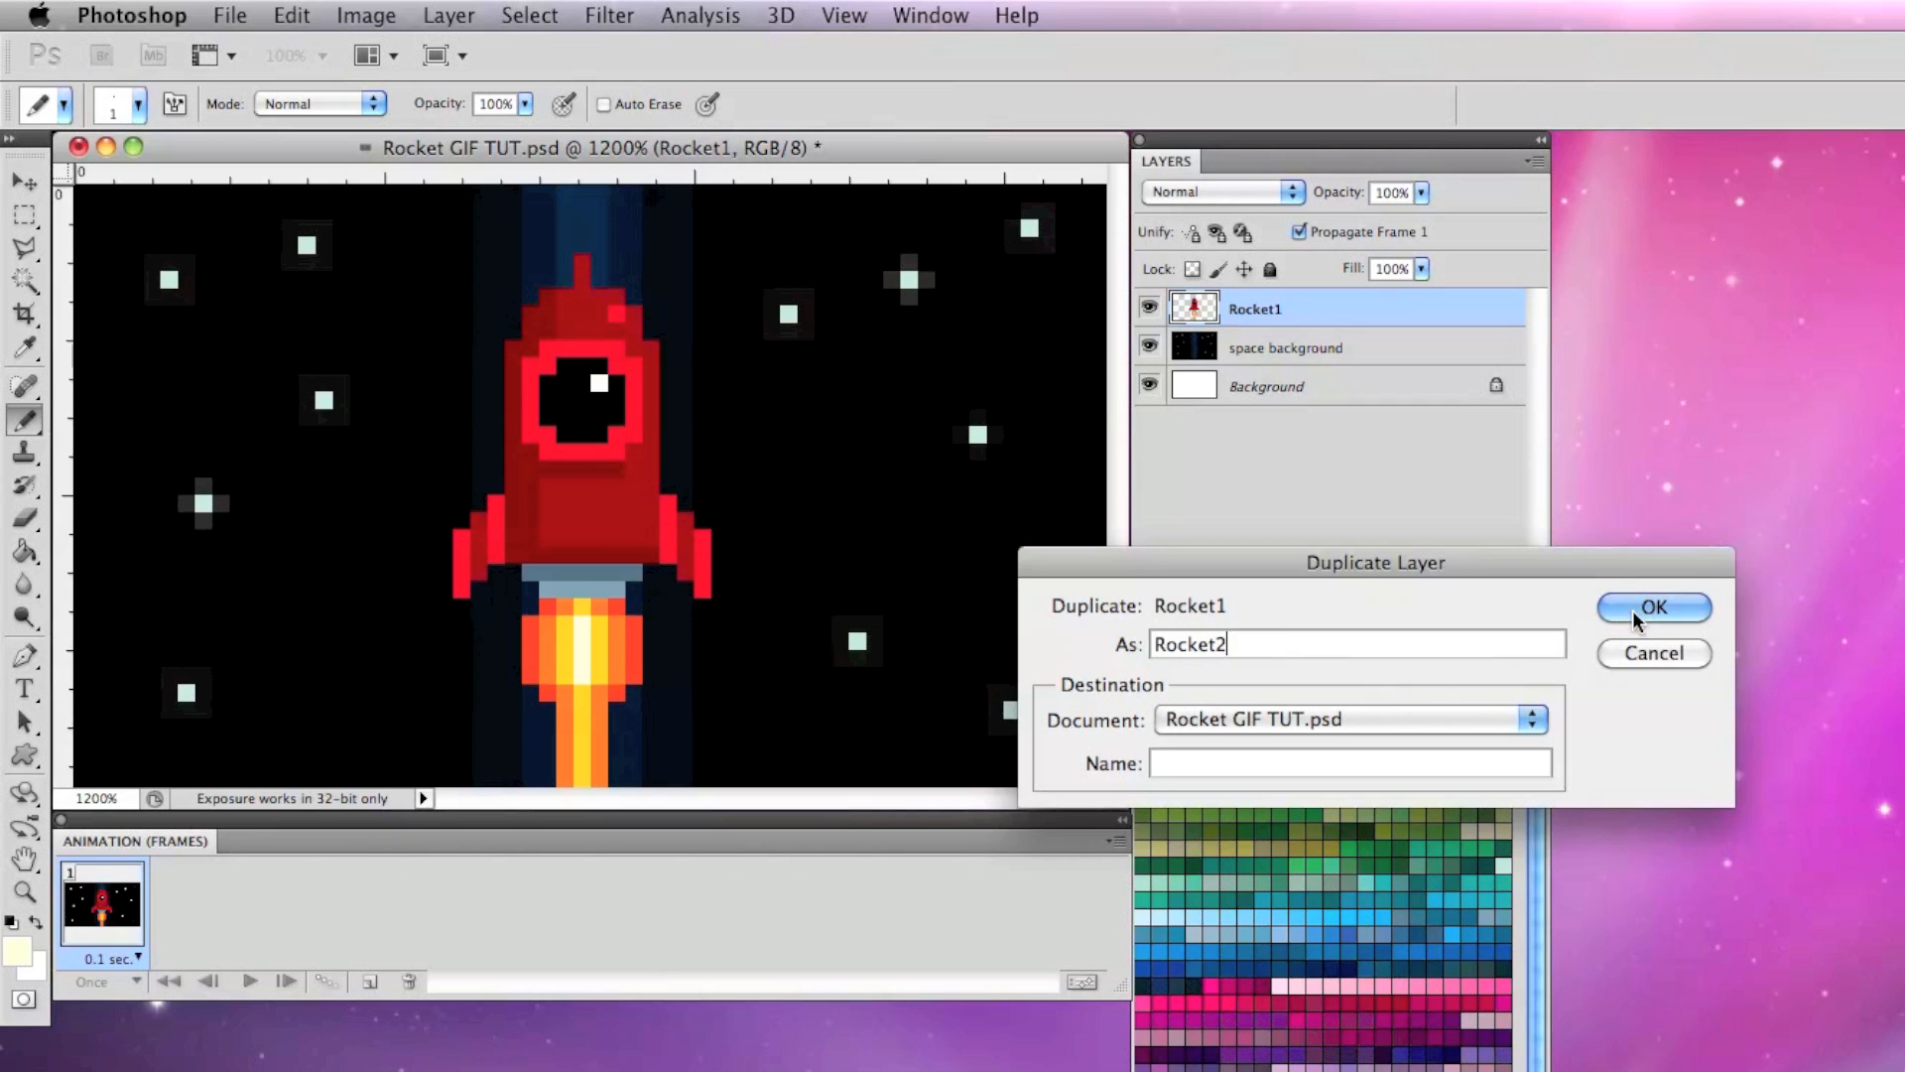
click(1654, 607)
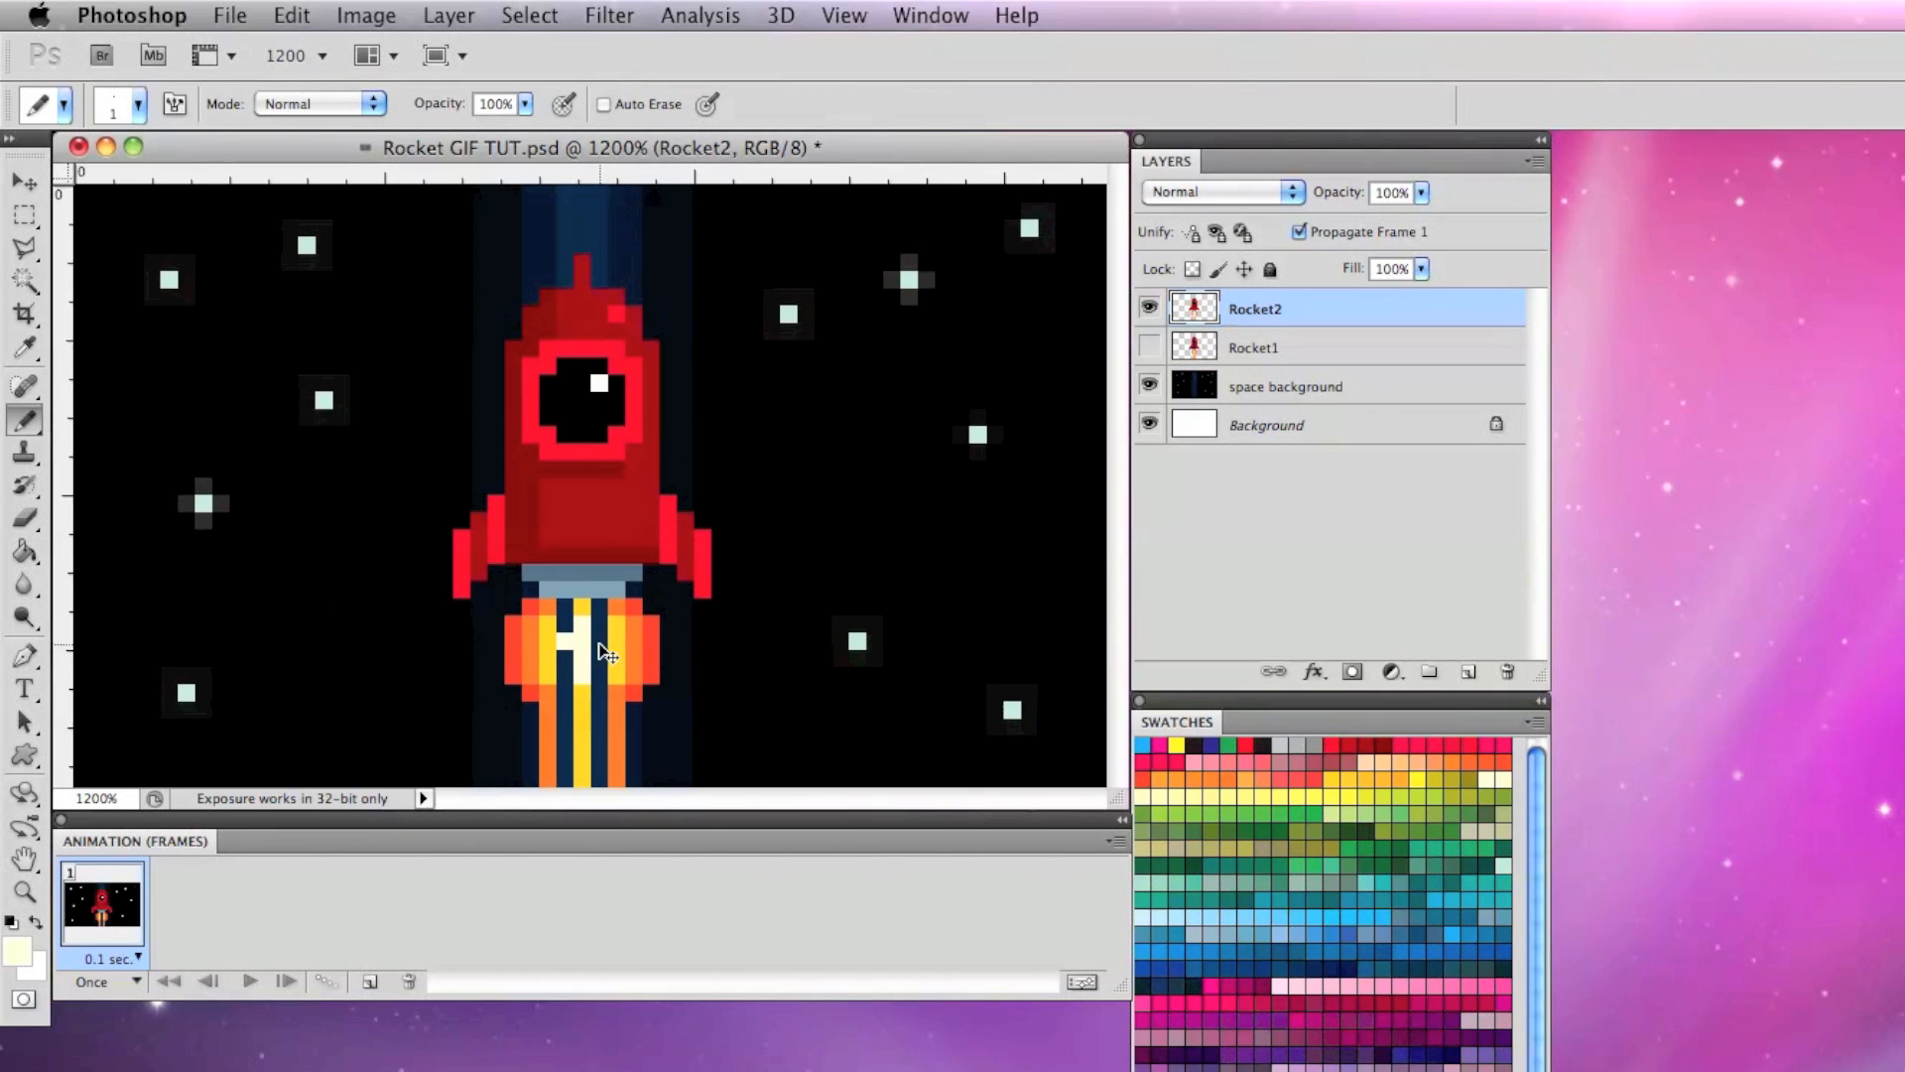
click(581, 632)
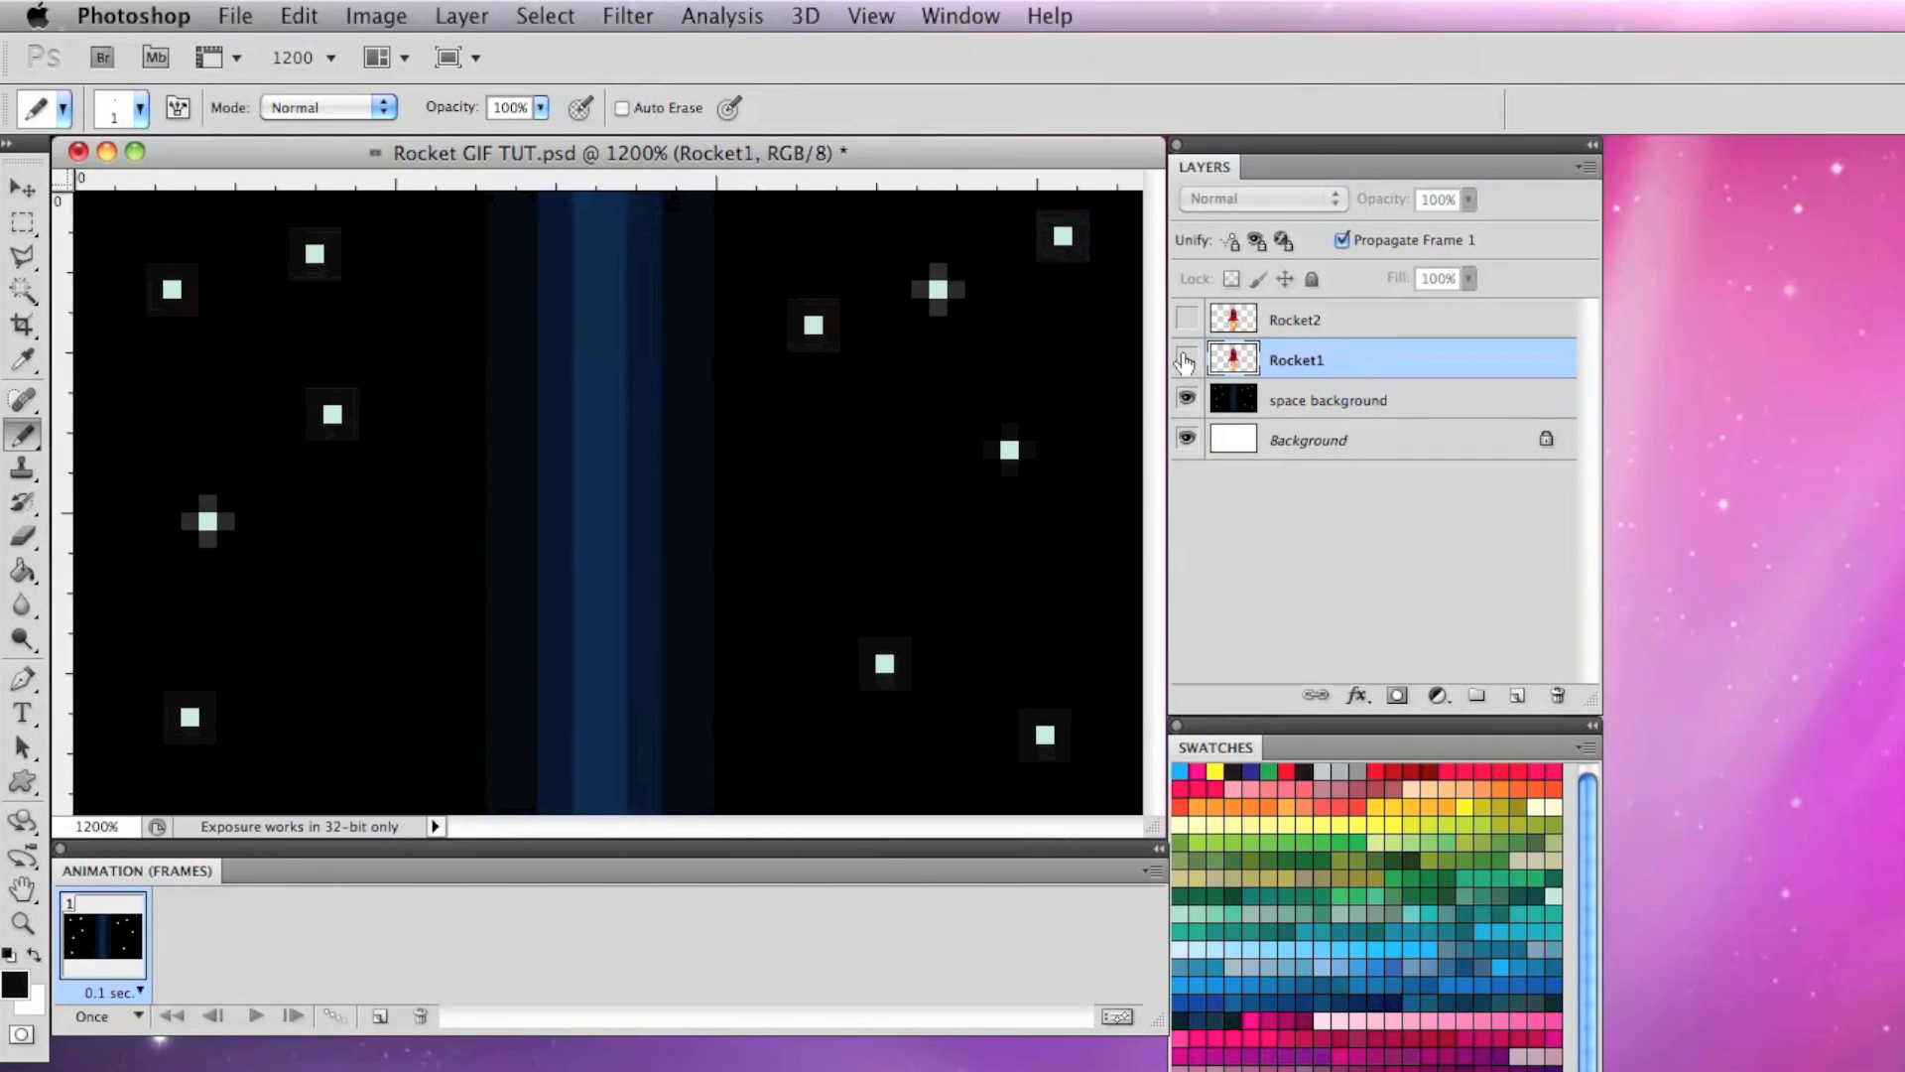
Create a 60 × 70 pixel canvas to hold a taller copy of the star background
click(22, 221)
text(70)
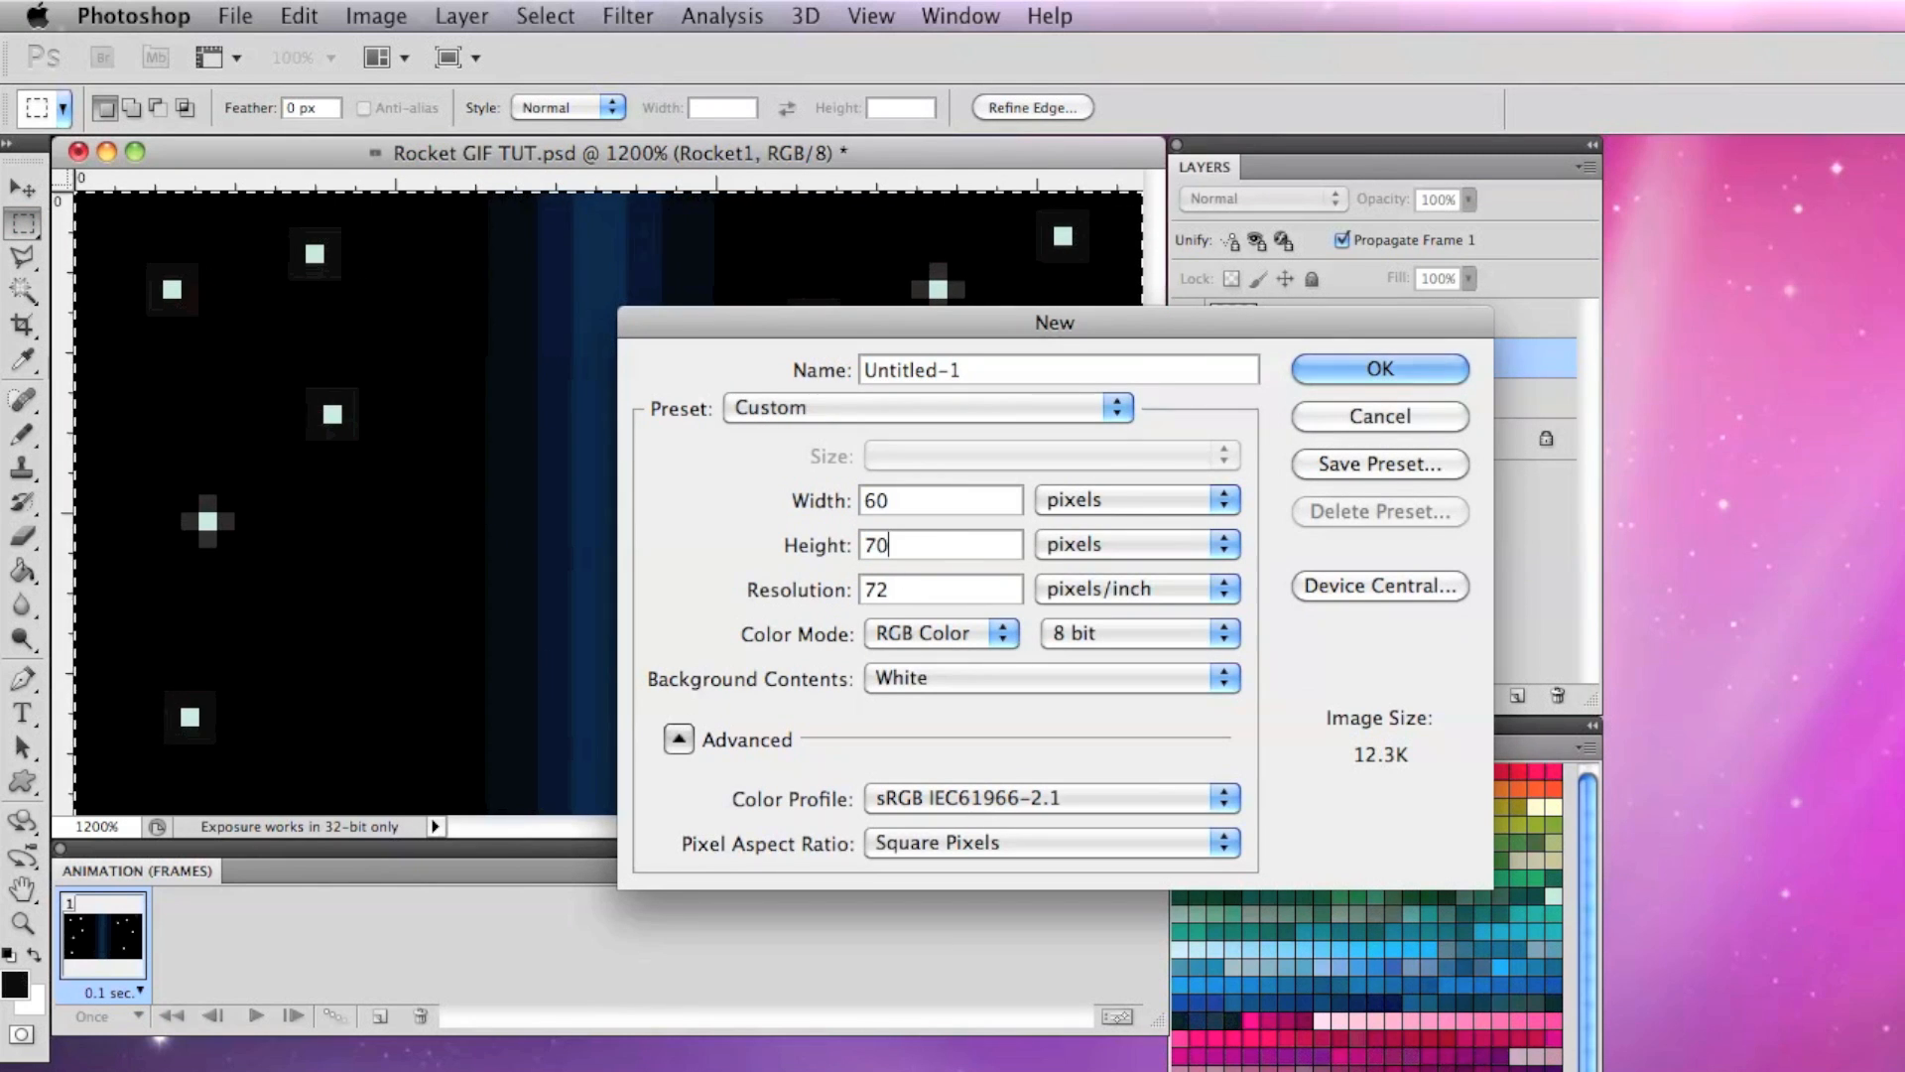
click(1379, 368)
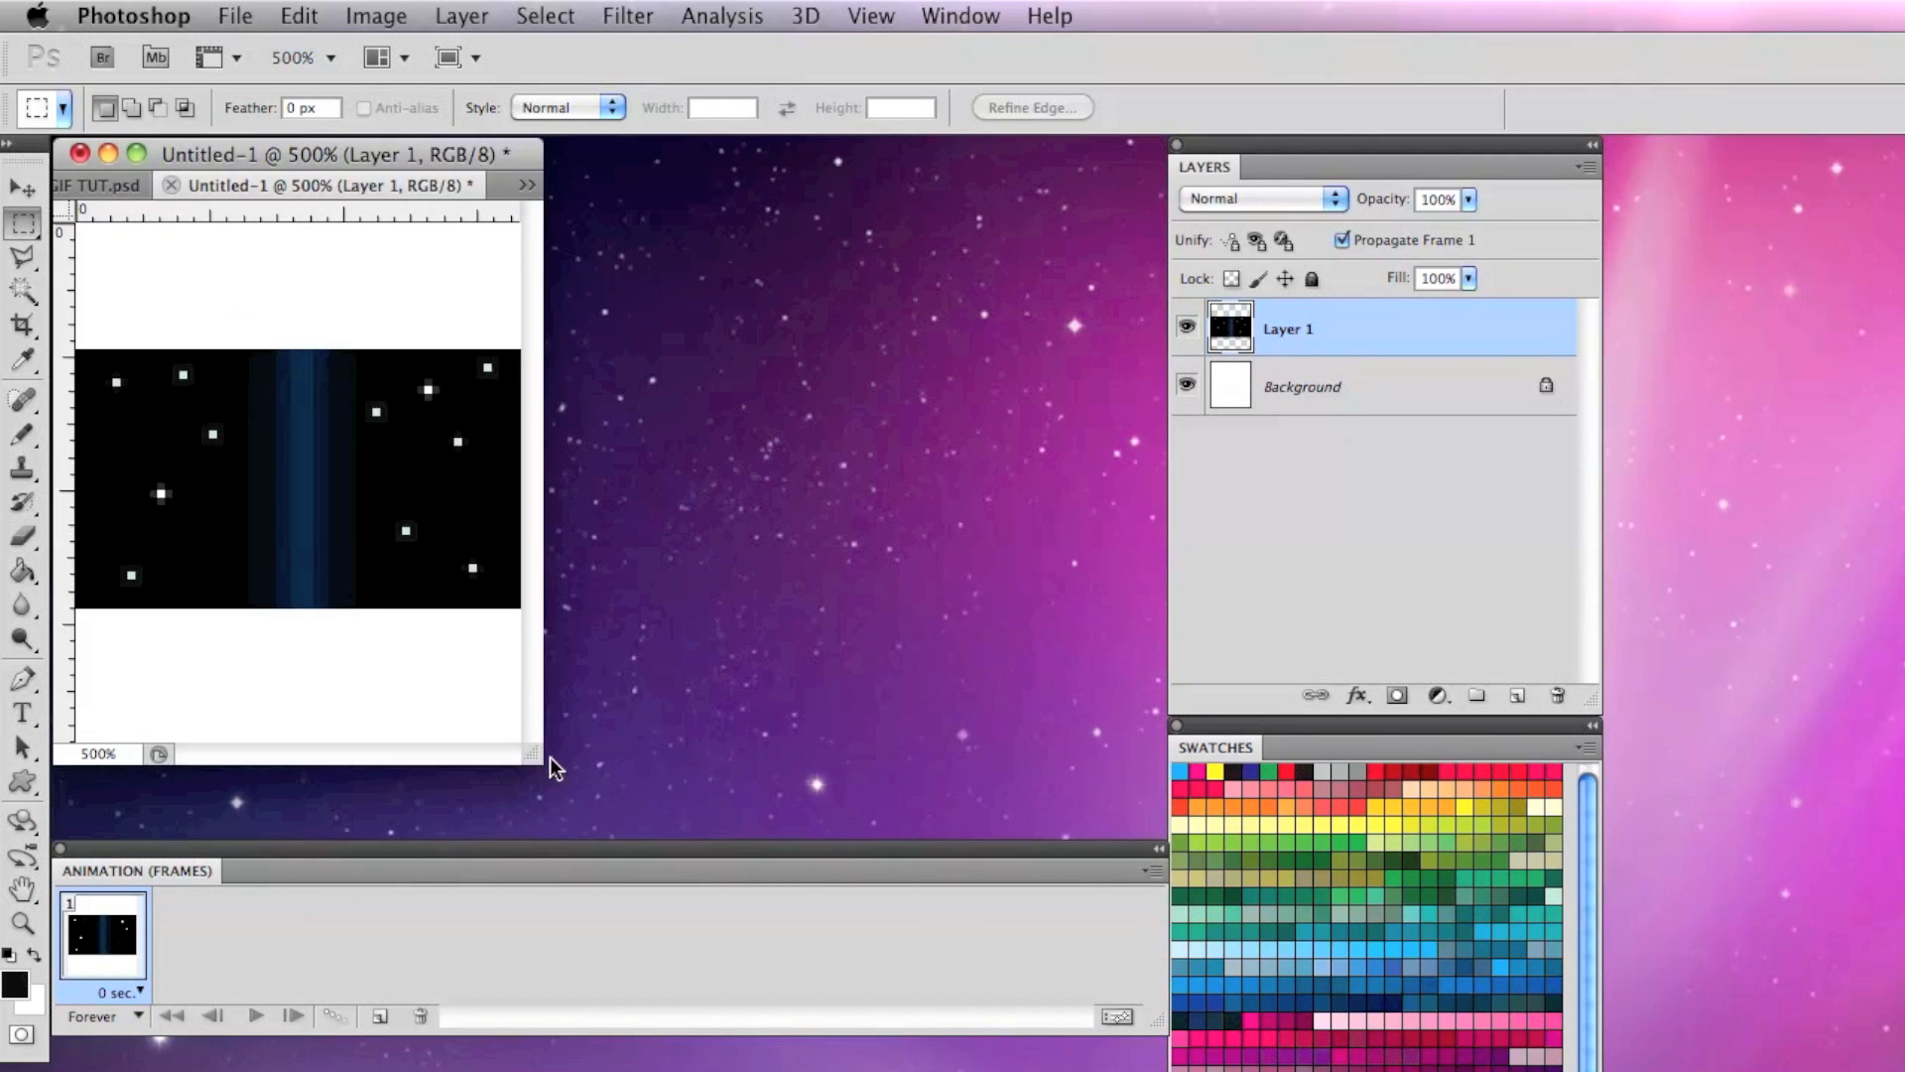
click(20, 188)
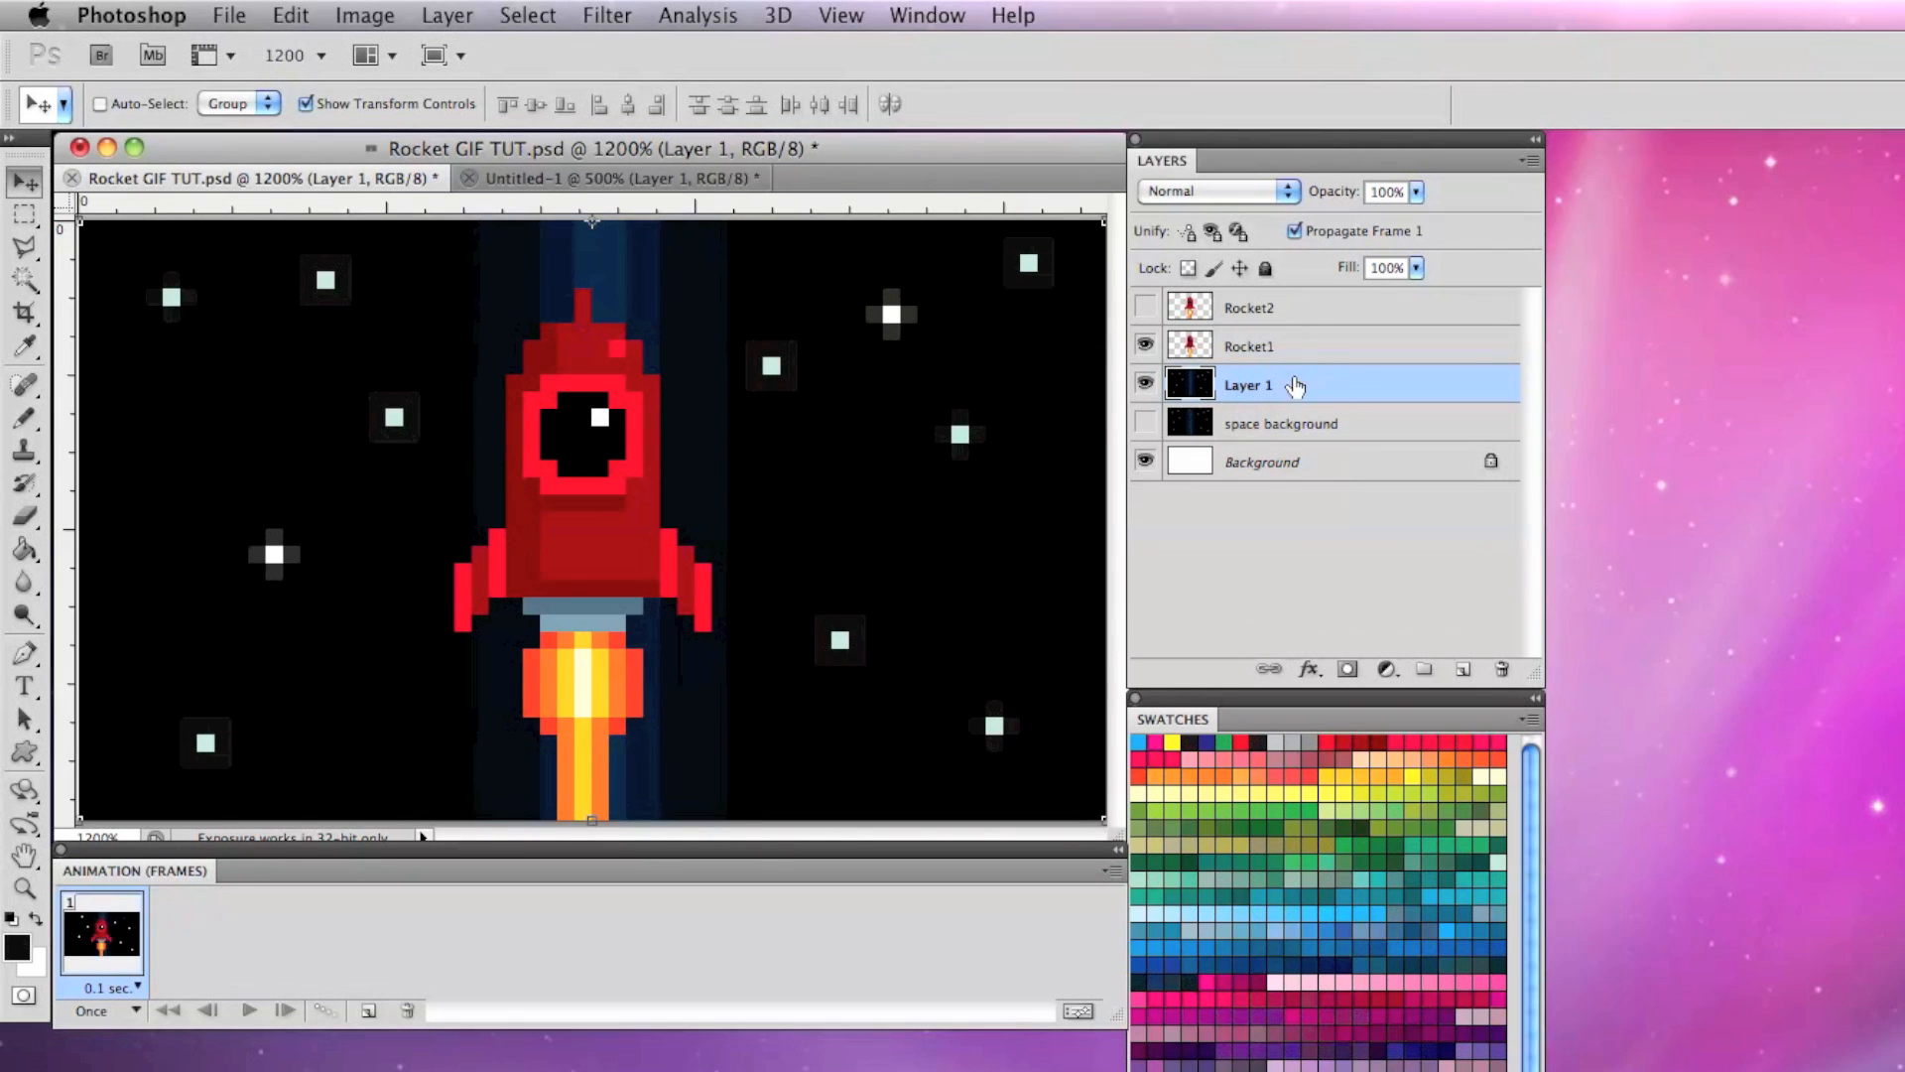
Rename Layer 1 to 'space background 2'
double_click(1248, 384)
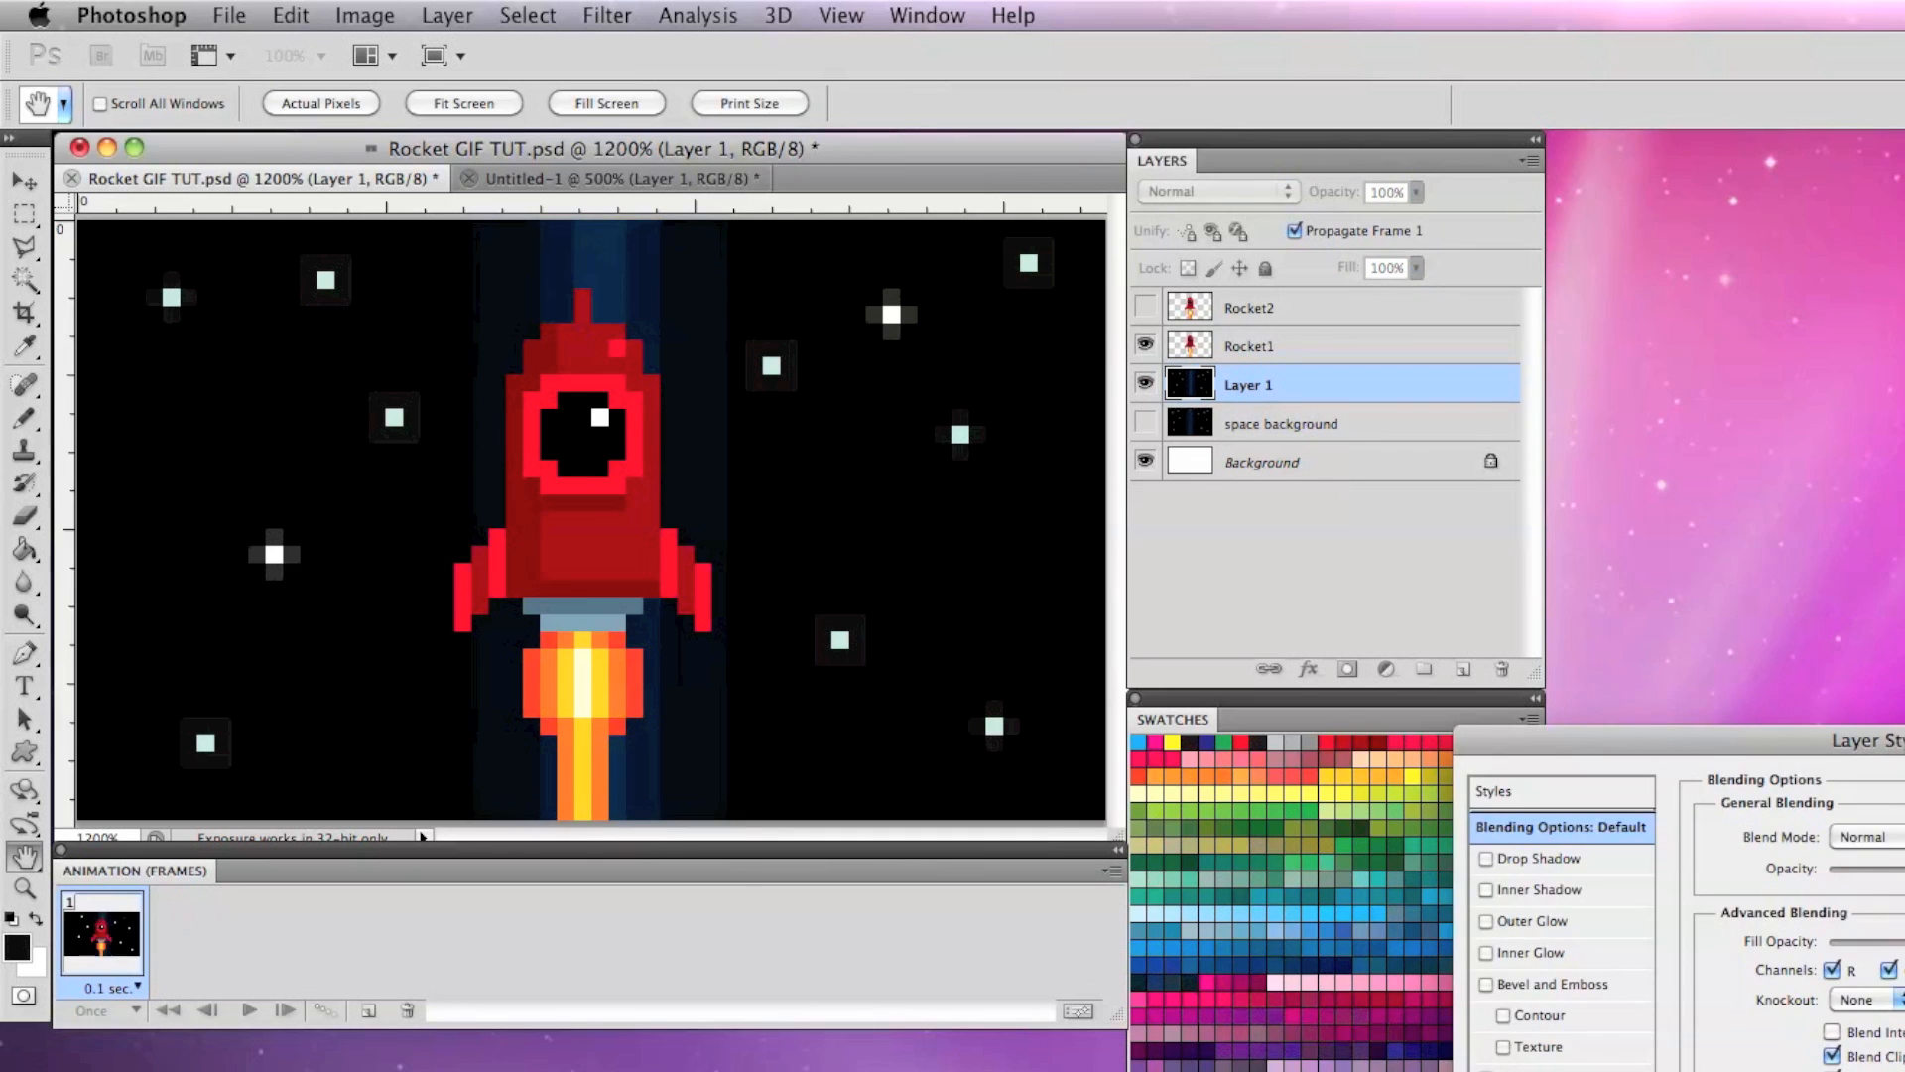
double_click(1248, 384)
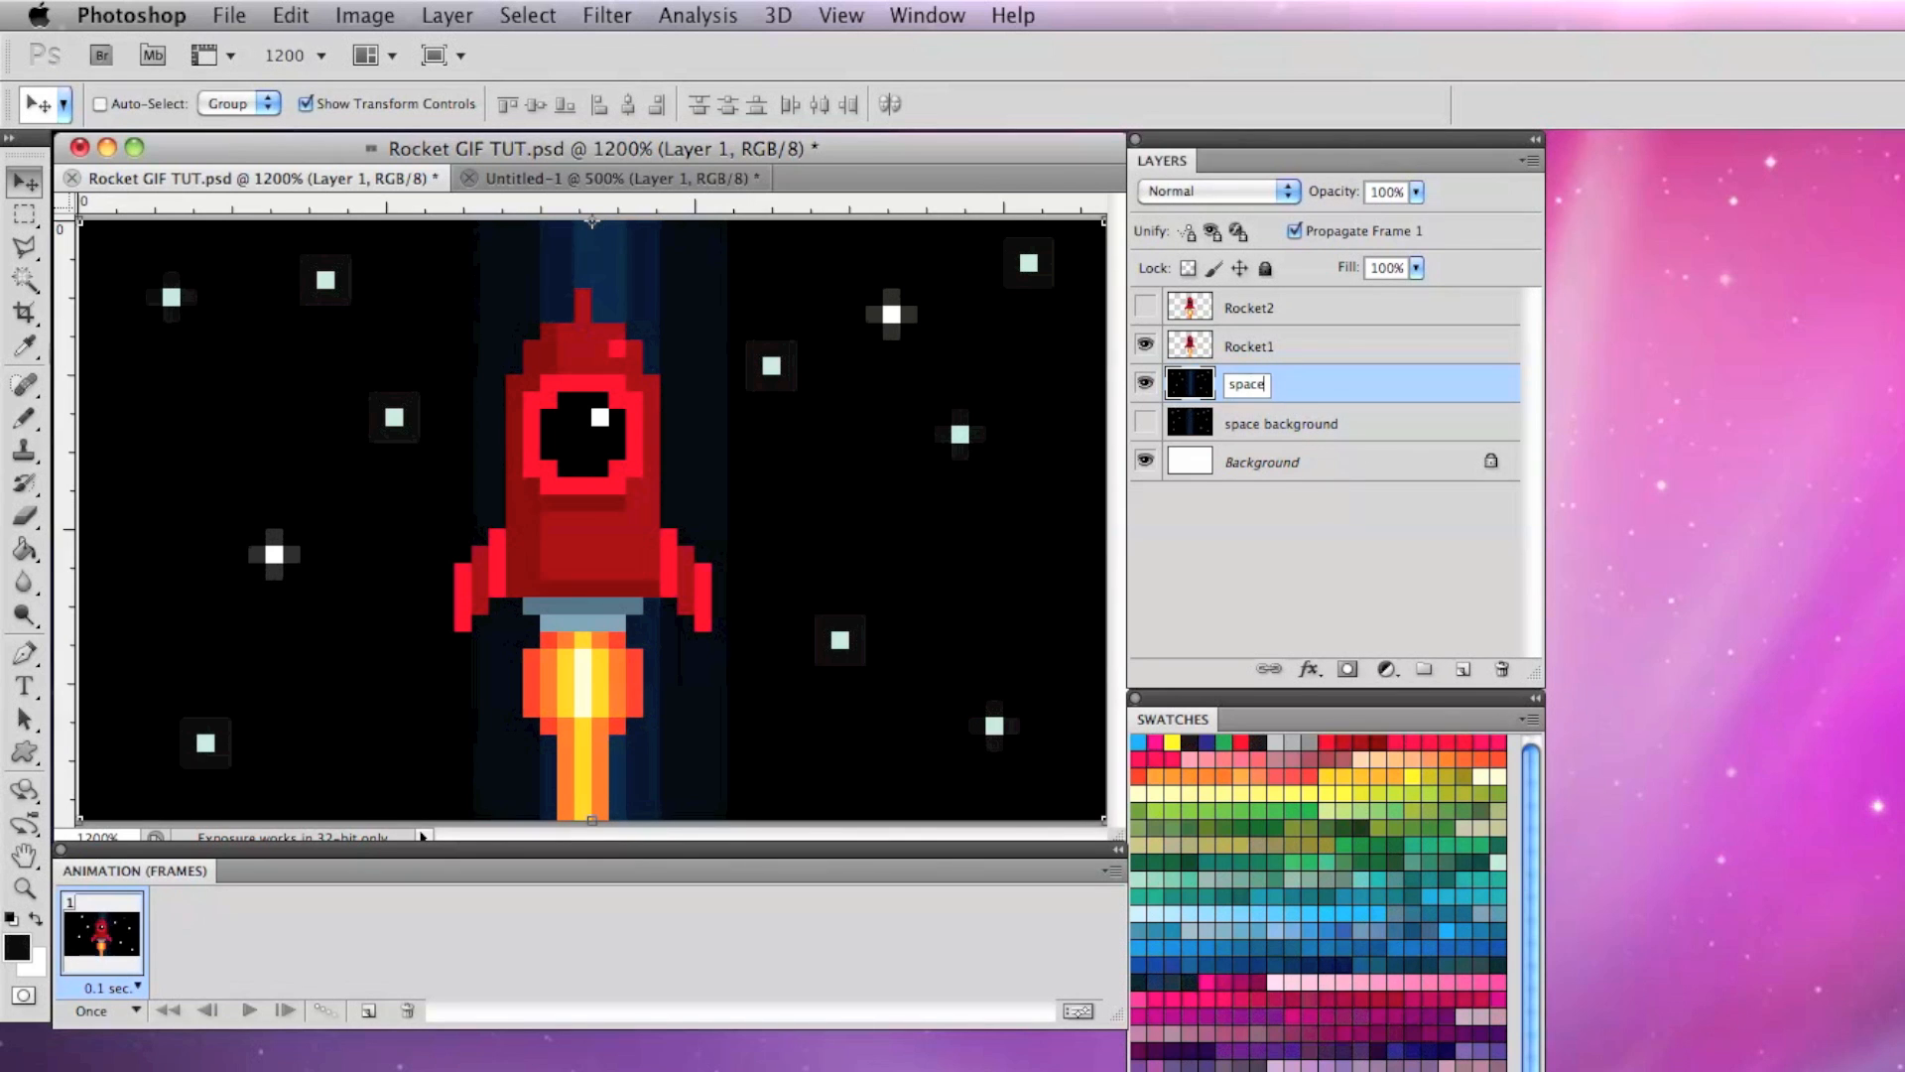
text(space background 2)
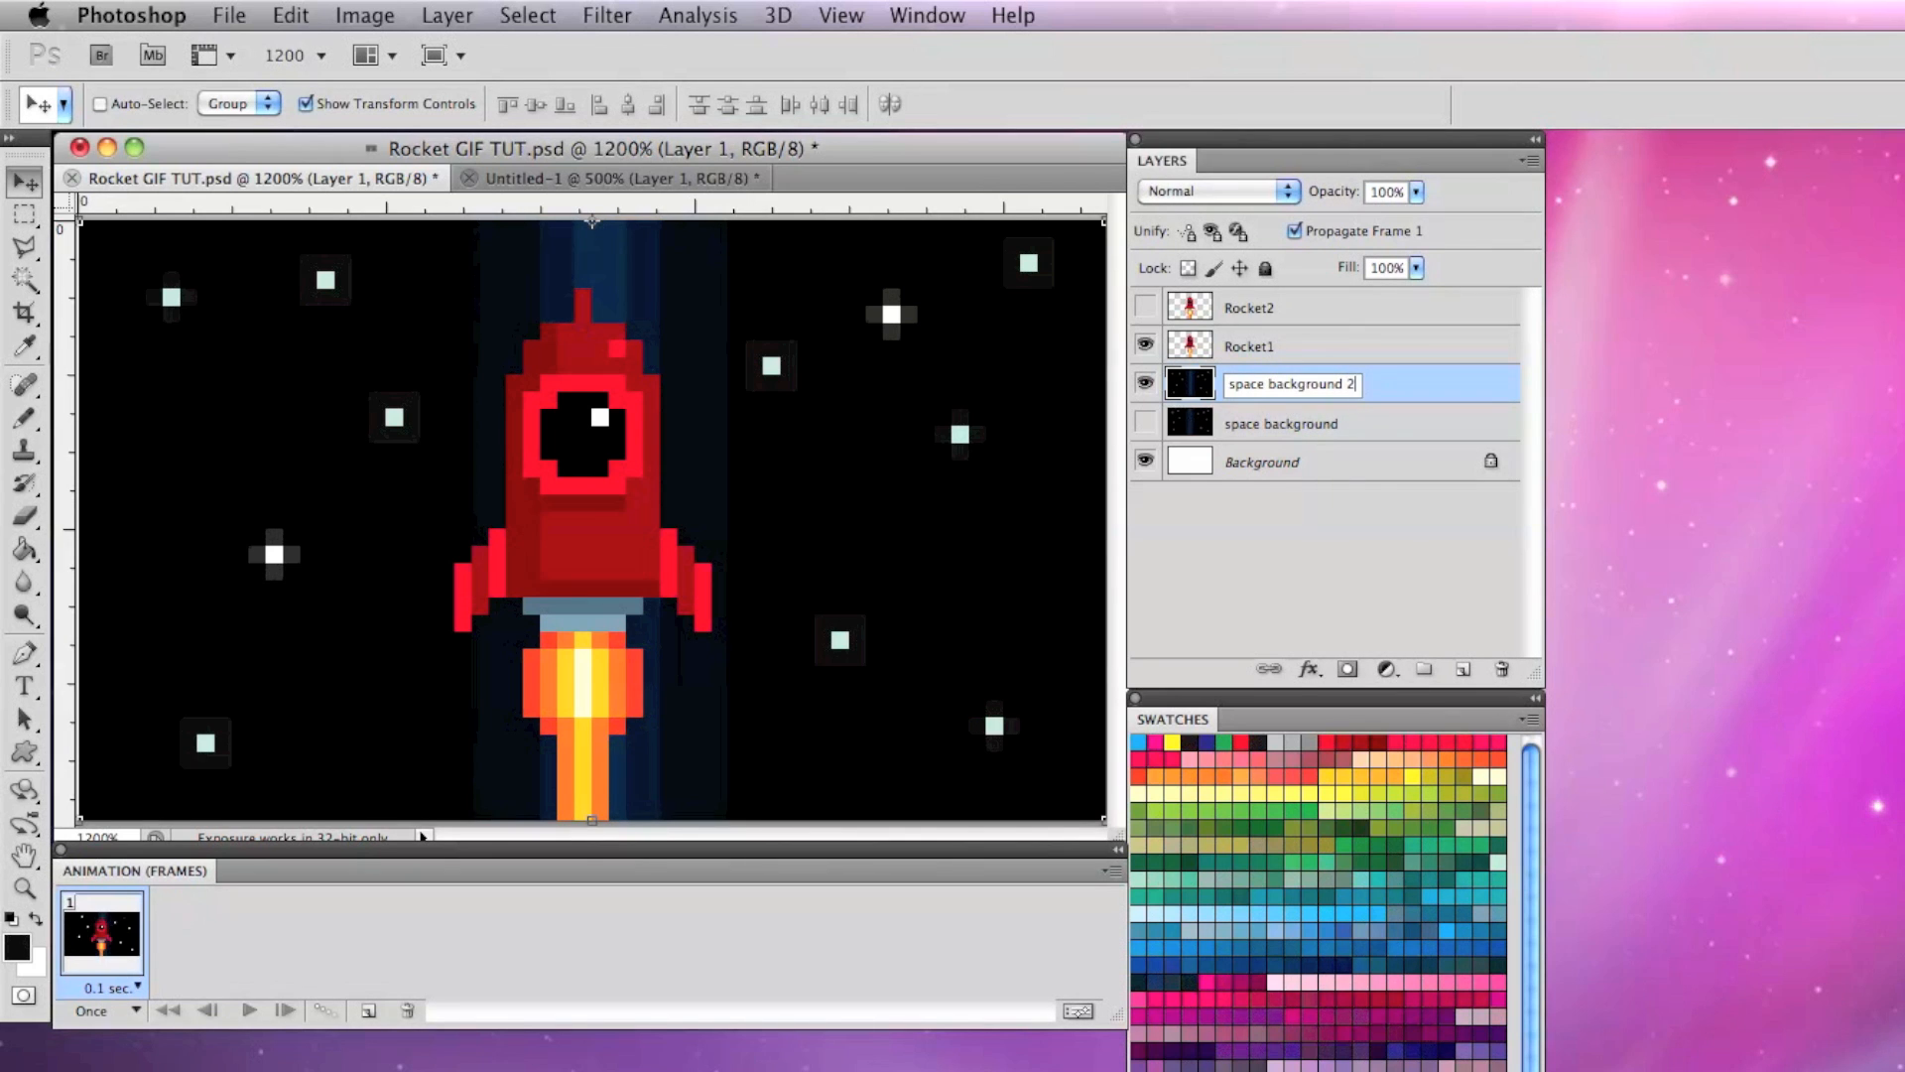
Add a second animation frame and select the space background 2 layer to shift
click(1284, 422)
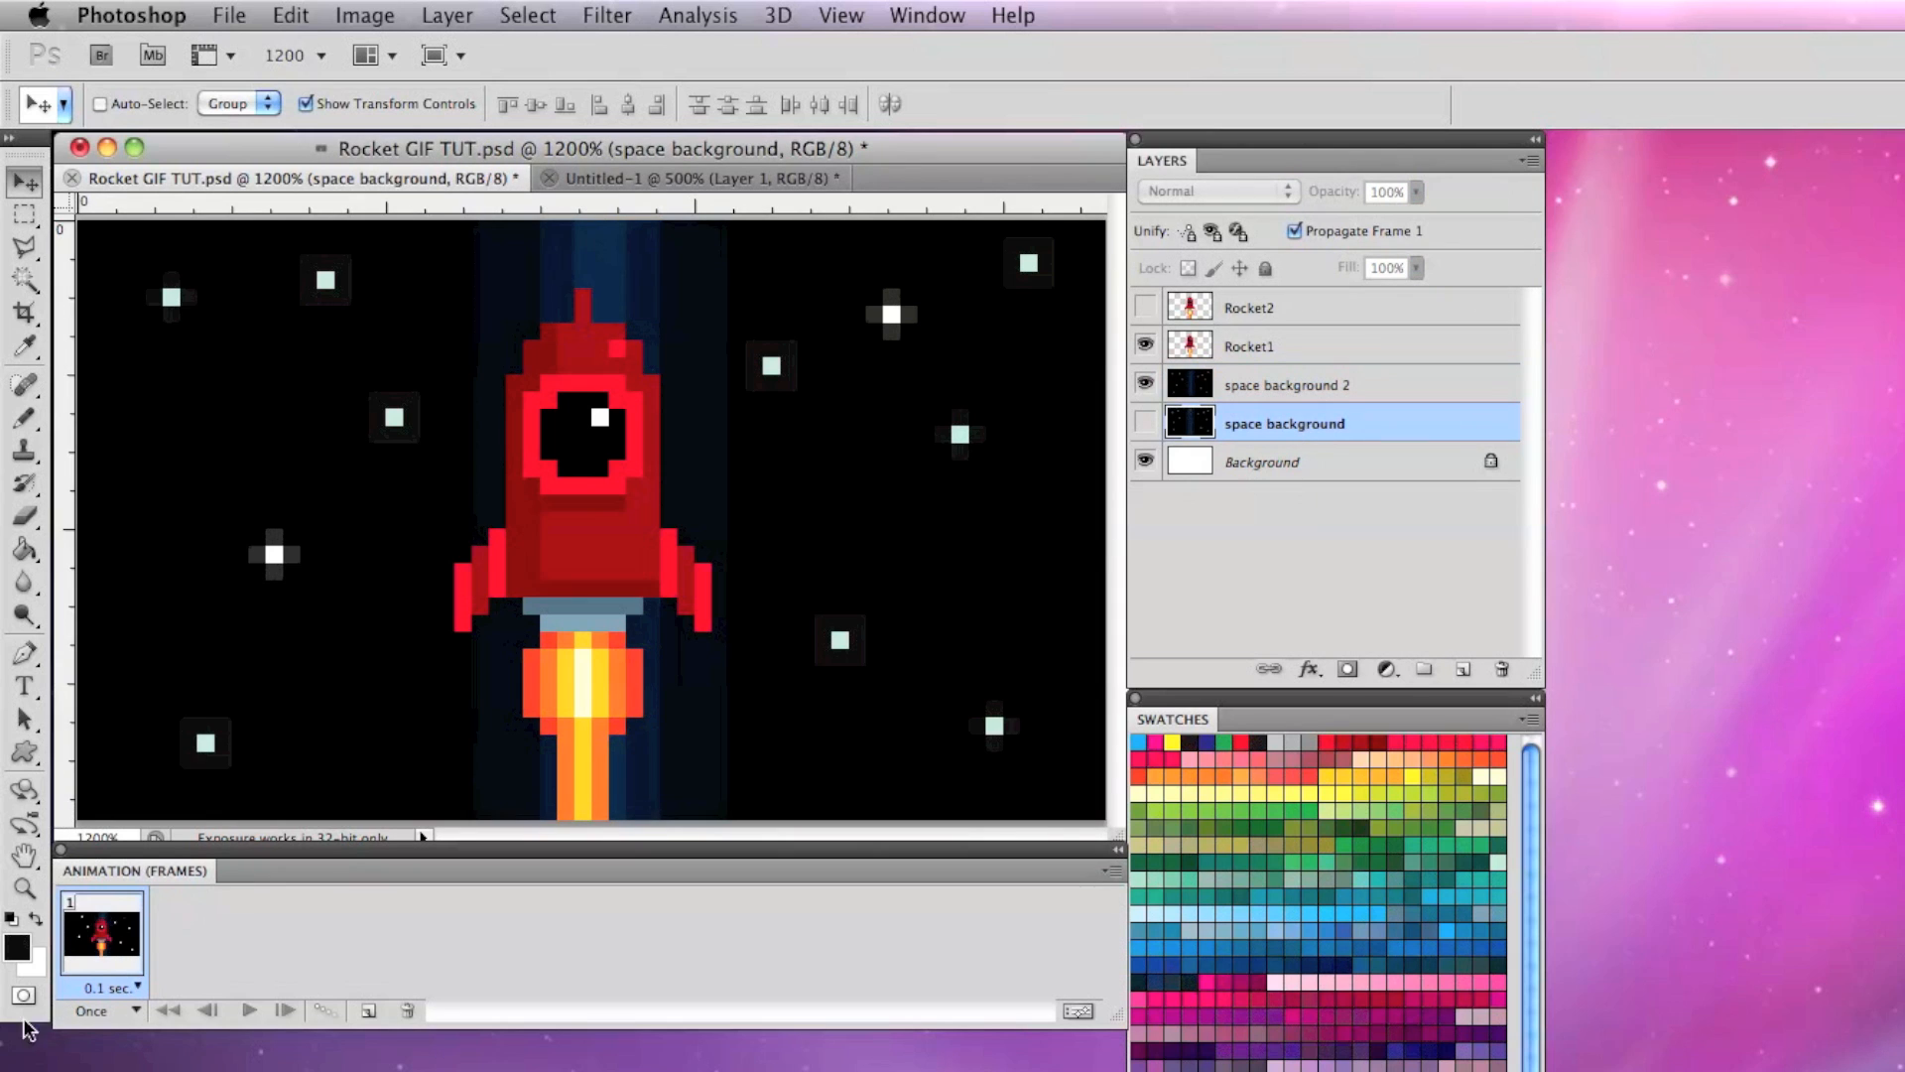
mouse_move(1116, 927)
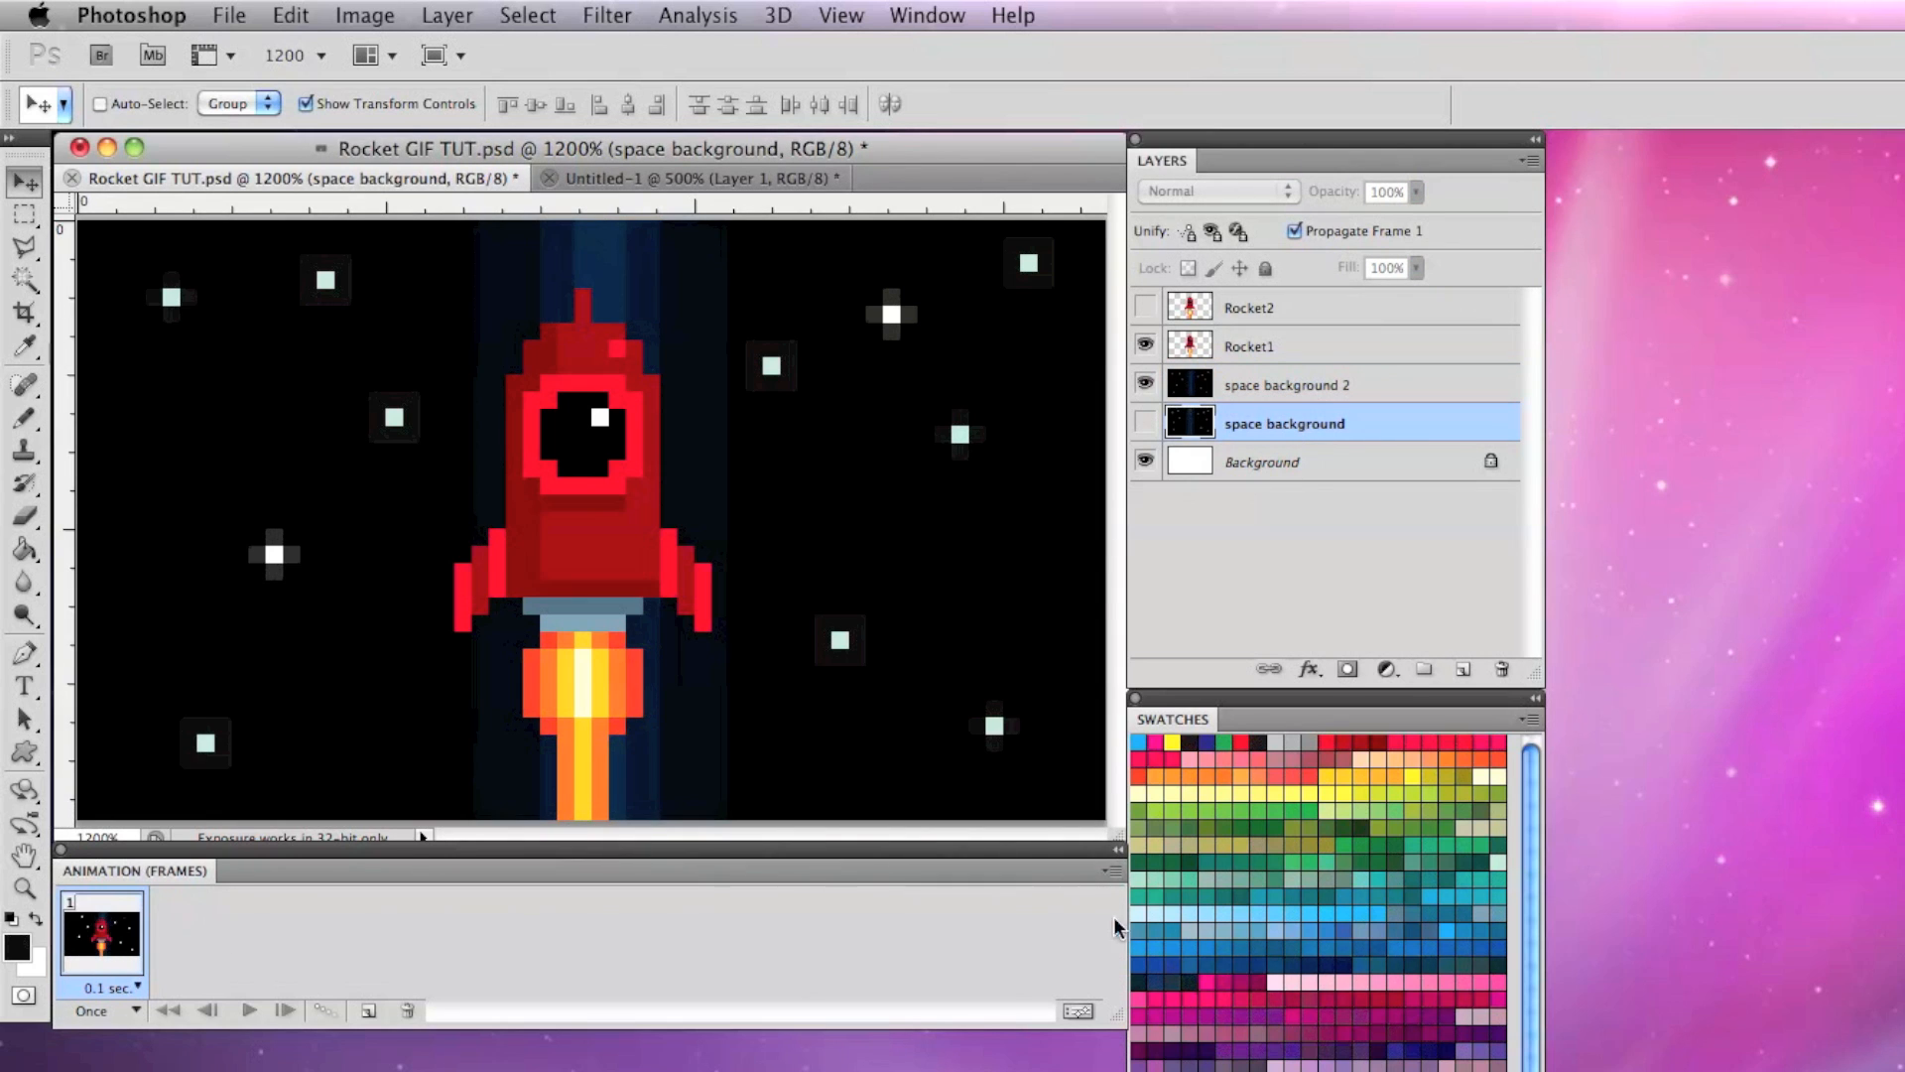
click(367, 1011)
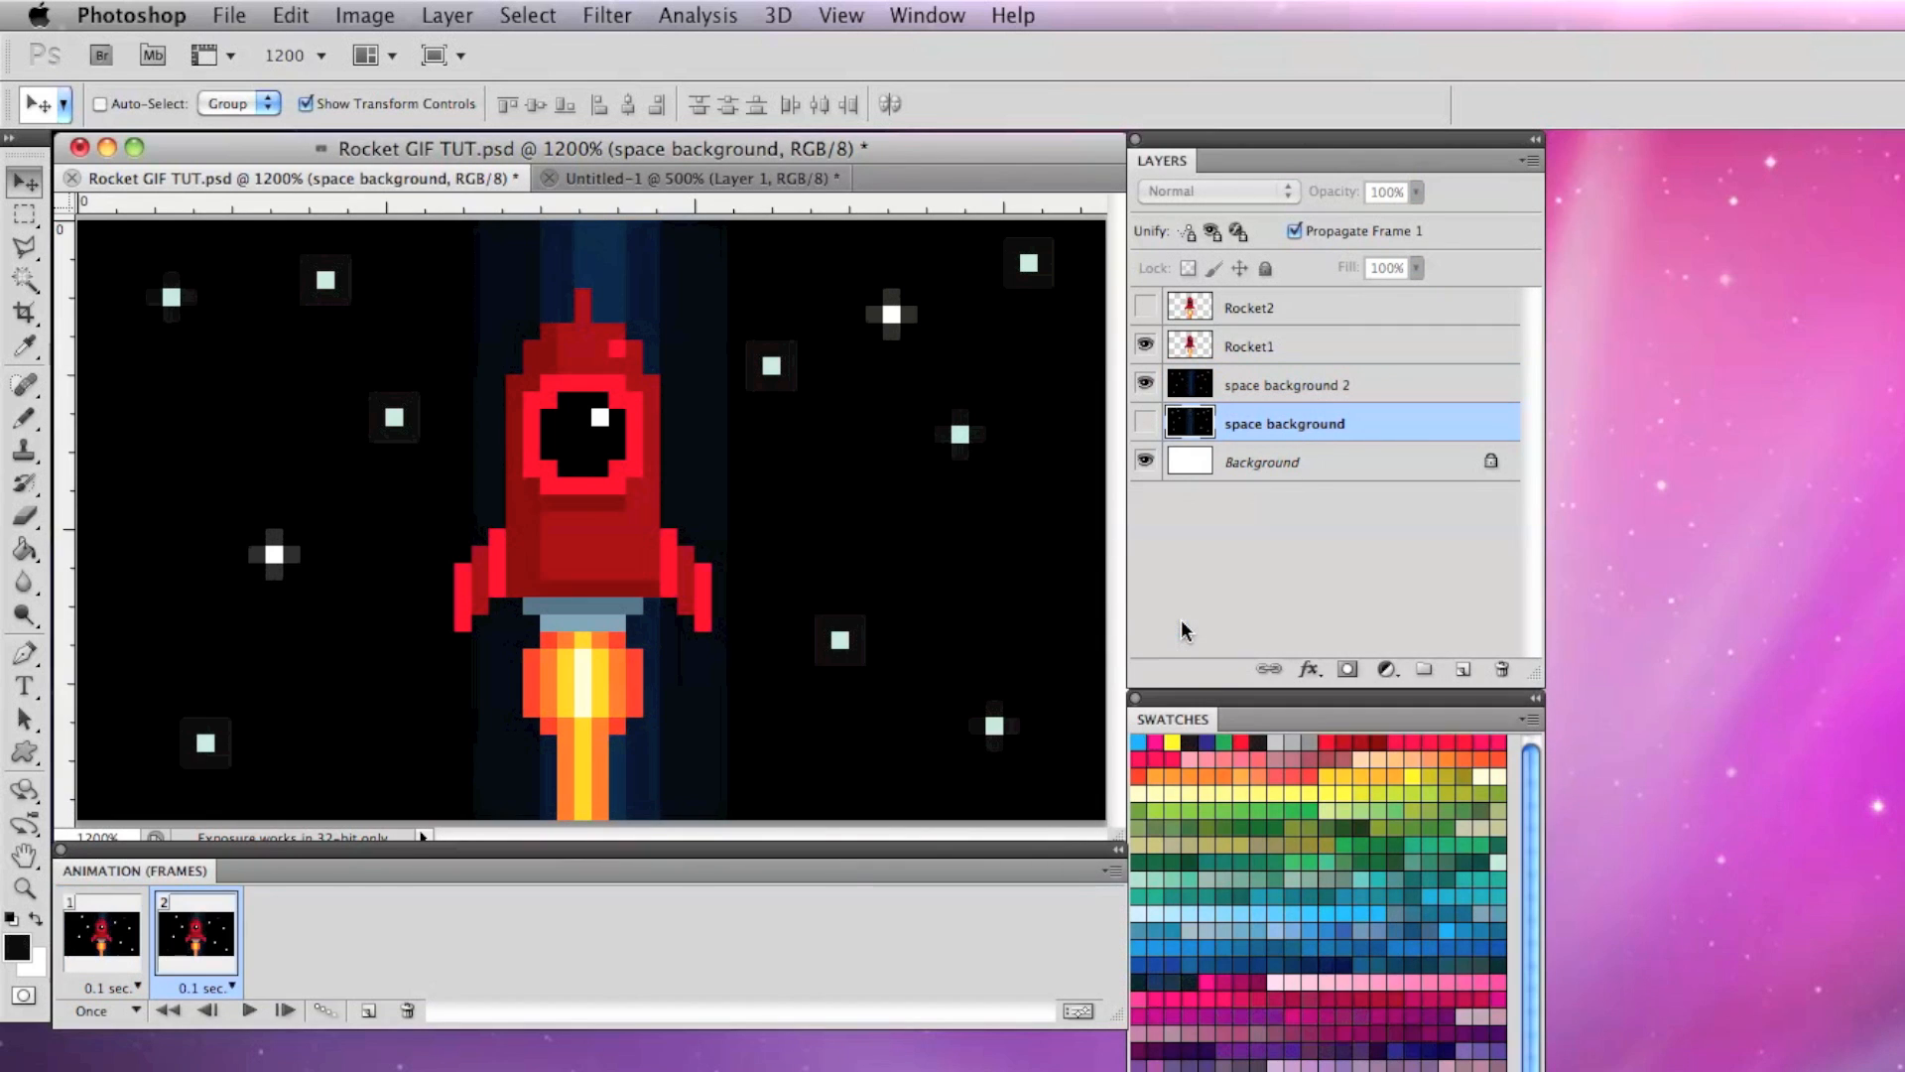
mouse_move(930, 418)
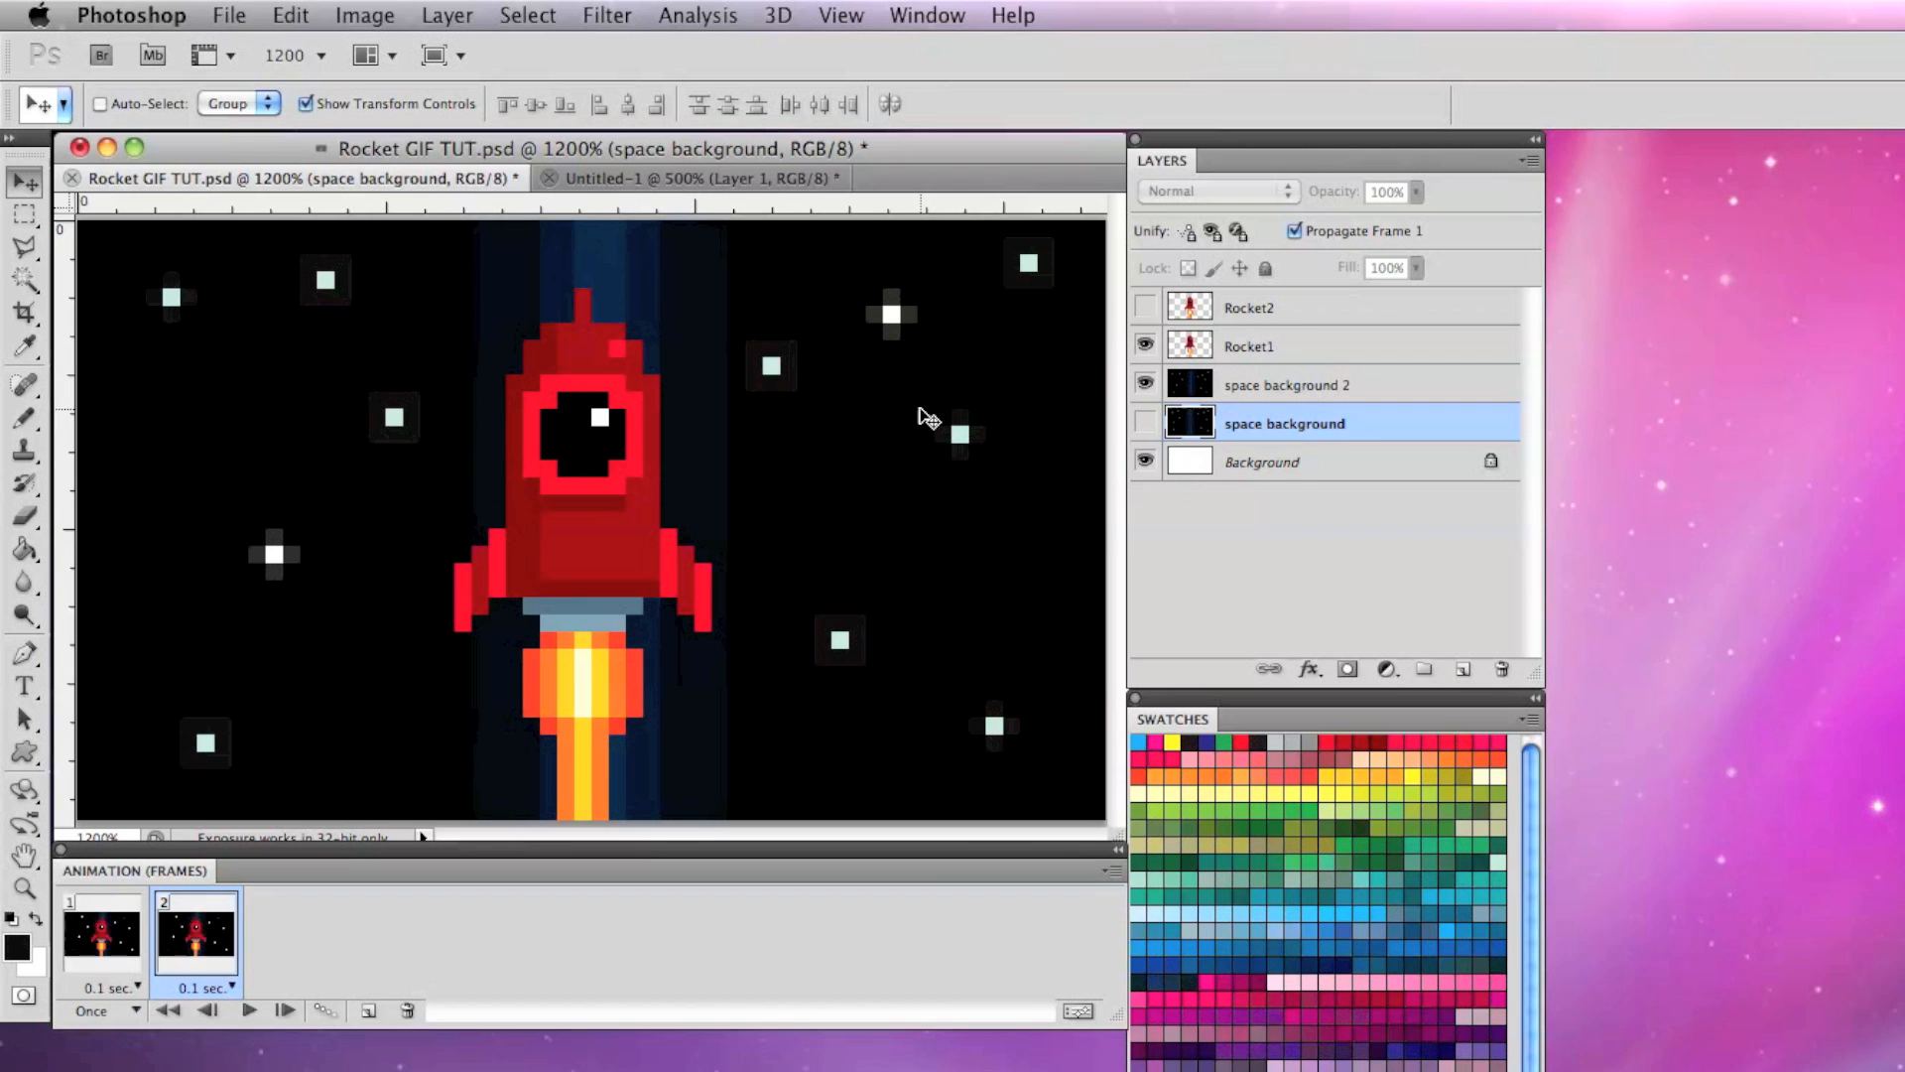
click(1287, 384)
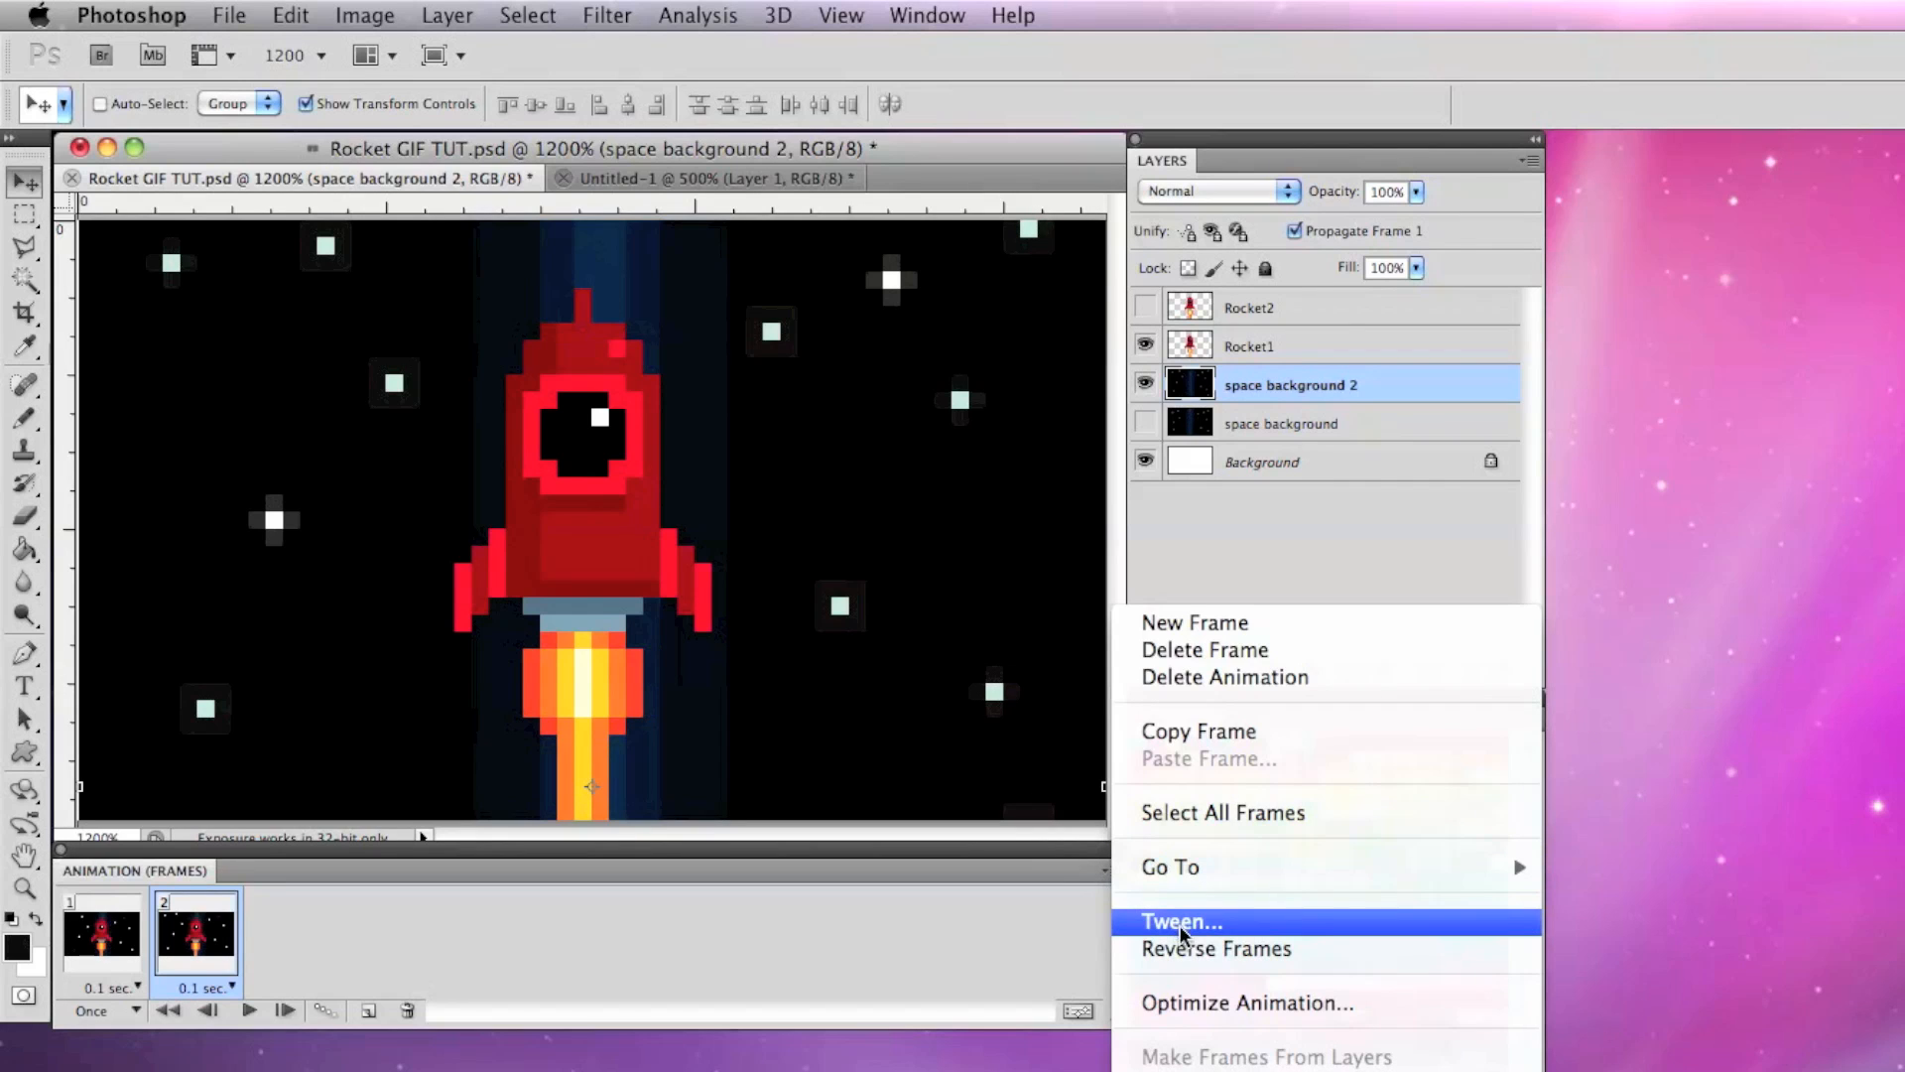
Tween five in-between frames, then return to frame 1 to set looping to Forever
click(1179, 921)
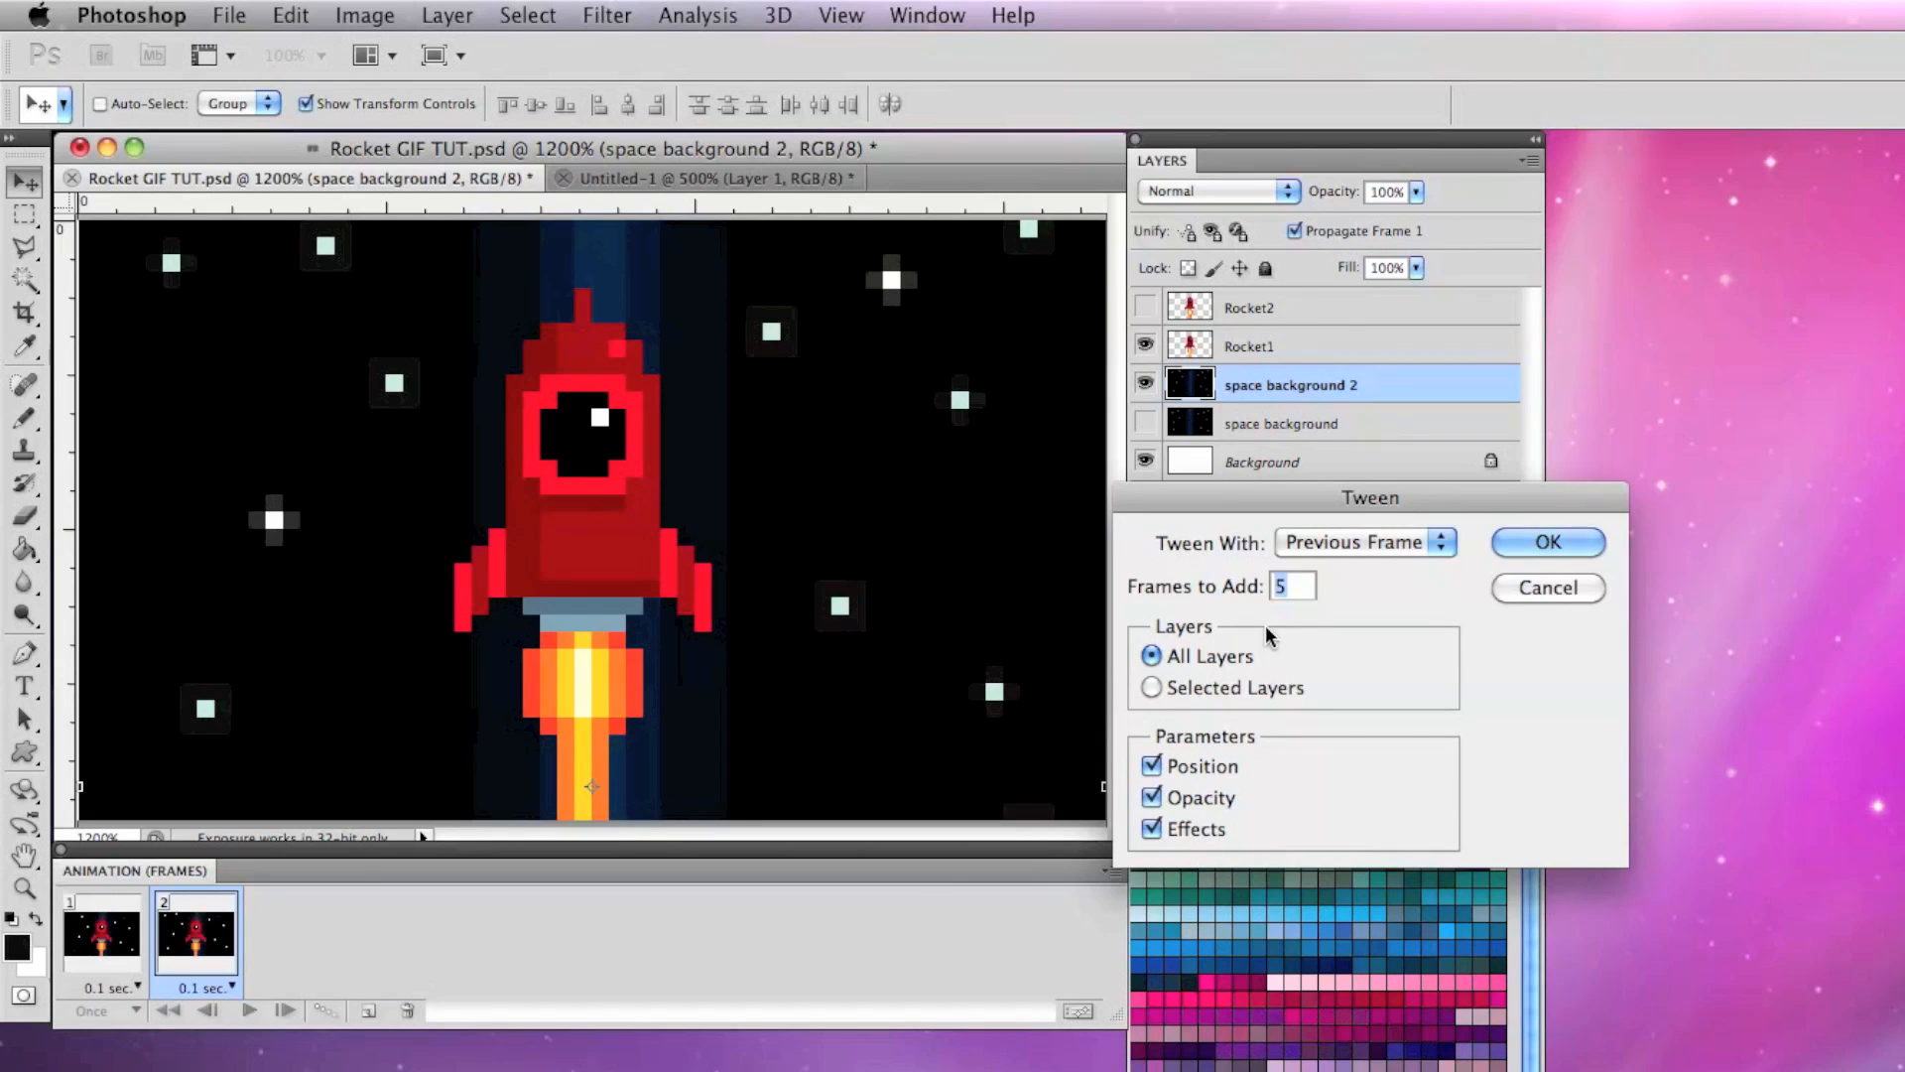
click(1547, 542)
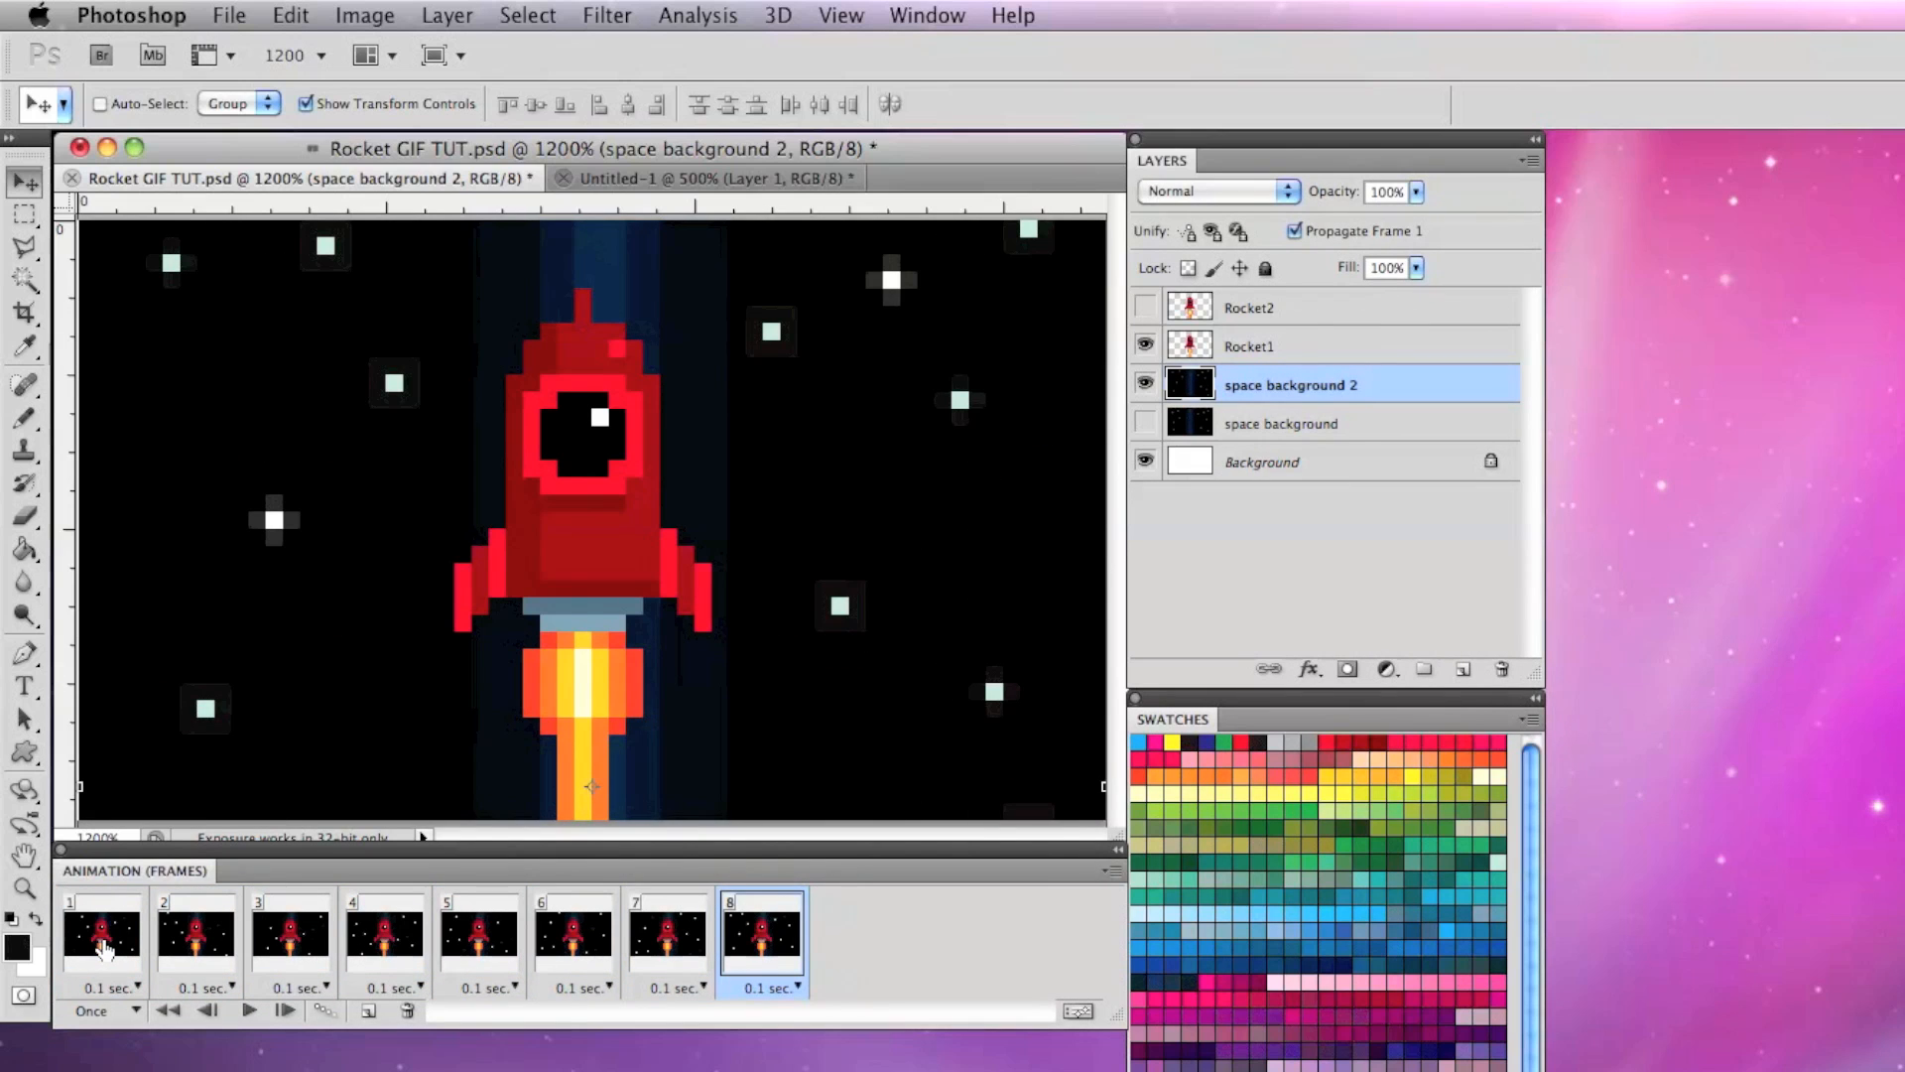
click(92, 1010)
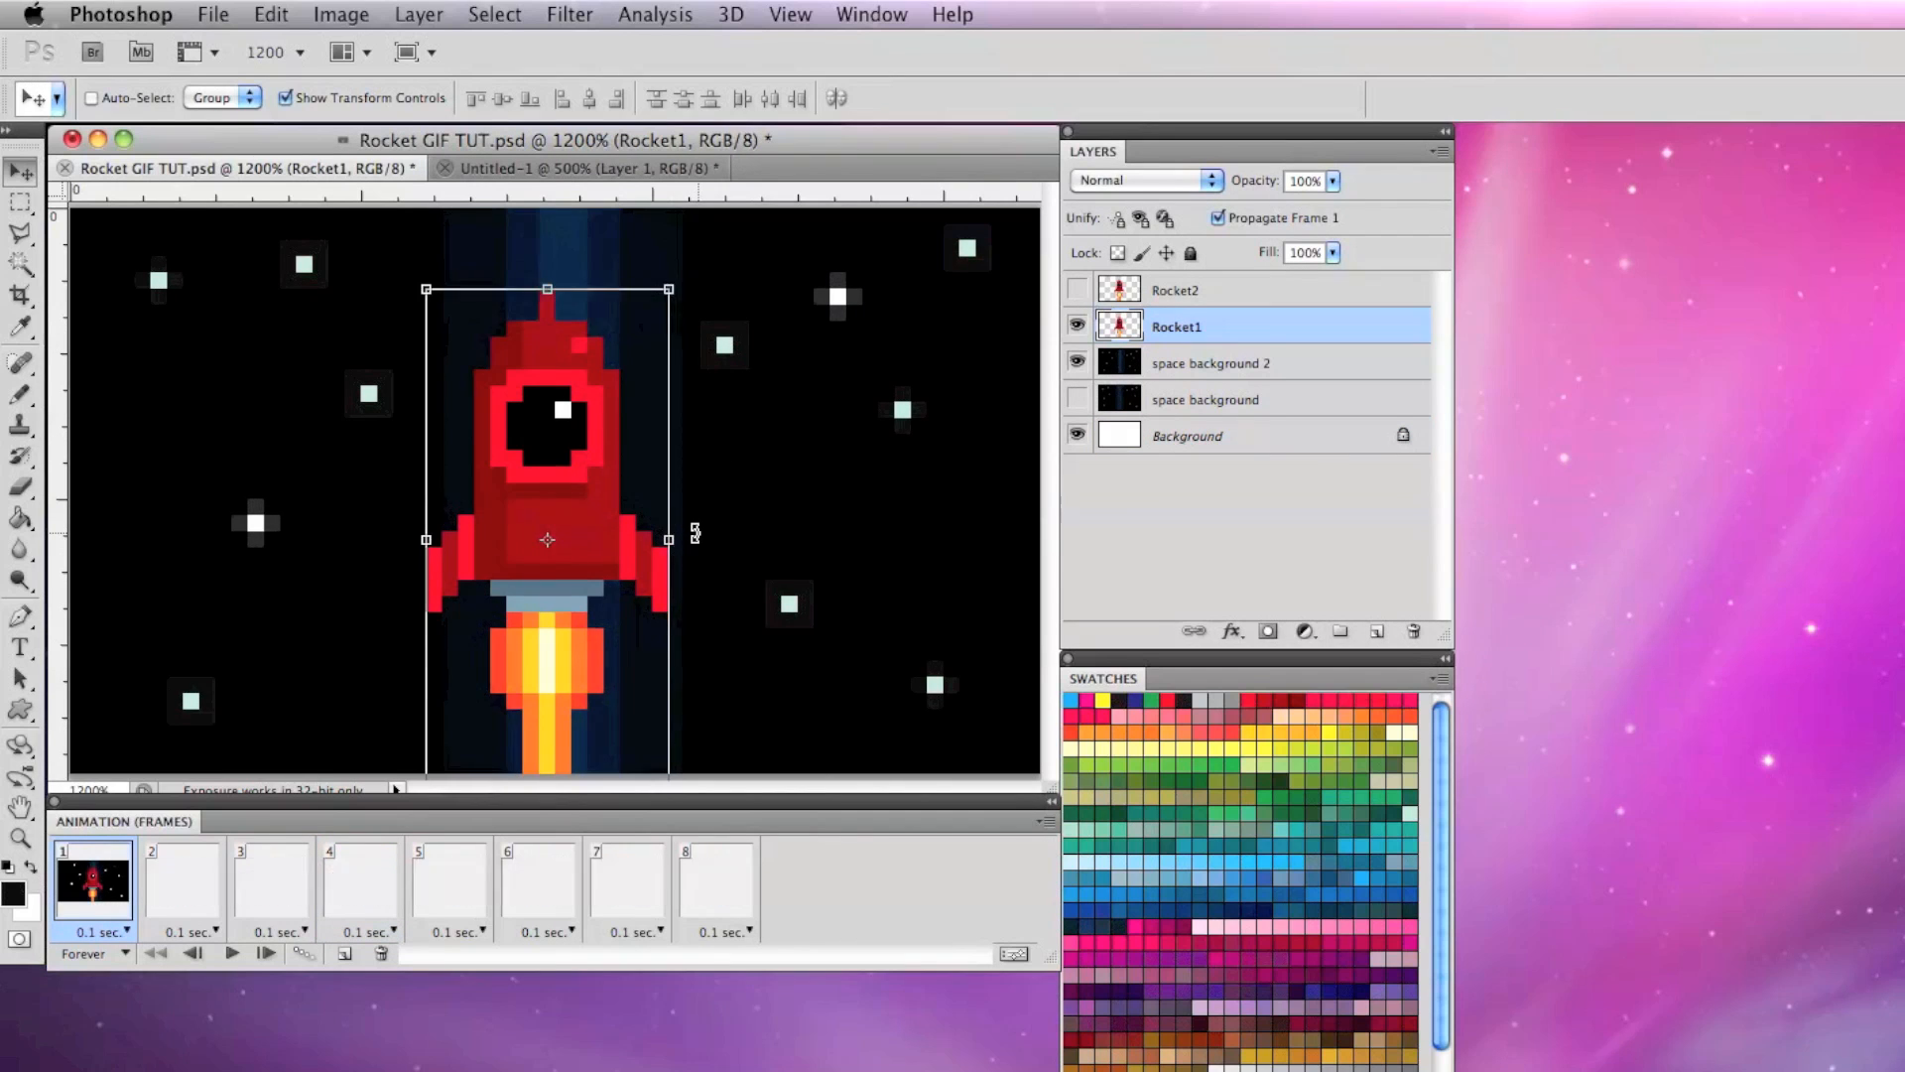
Alternate Rocket1 and Rocket2 visibility across frames so the flame flickers small and large
click(182, 881)
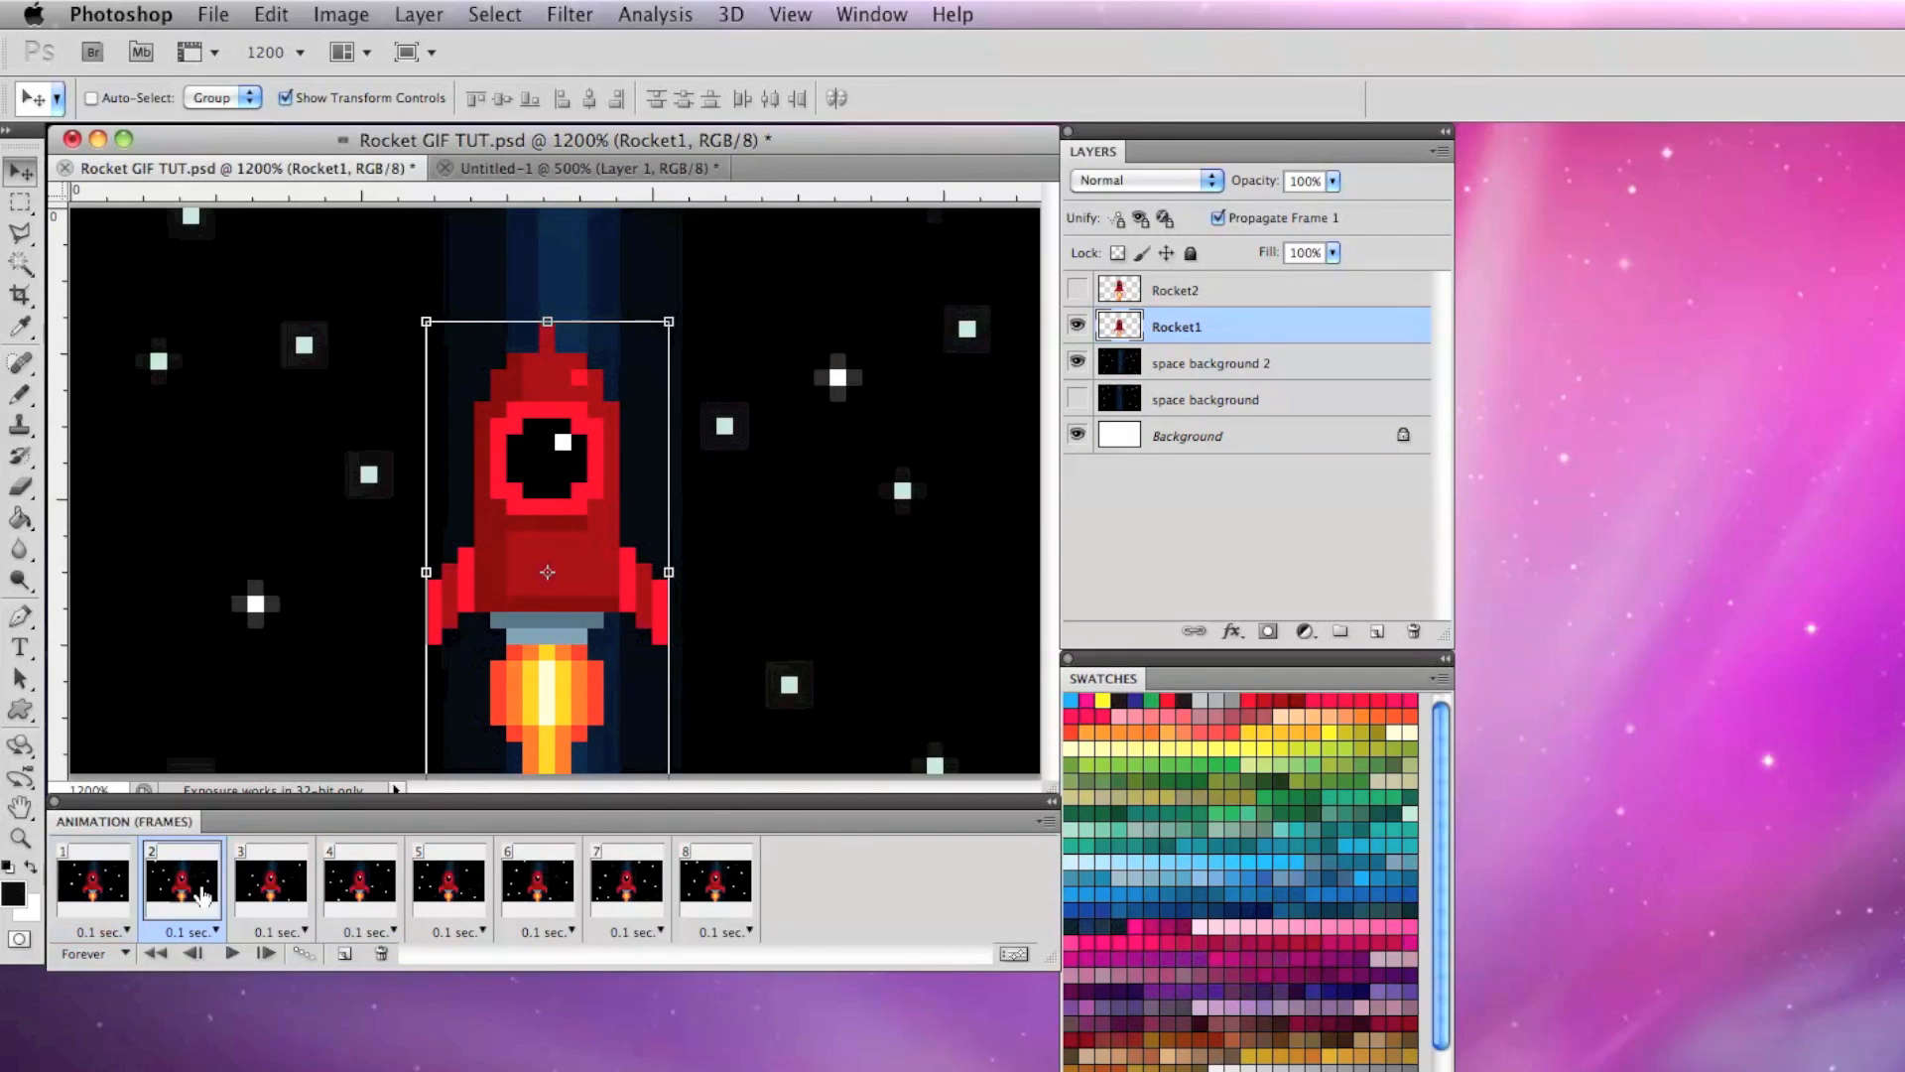
click(1077, 289)
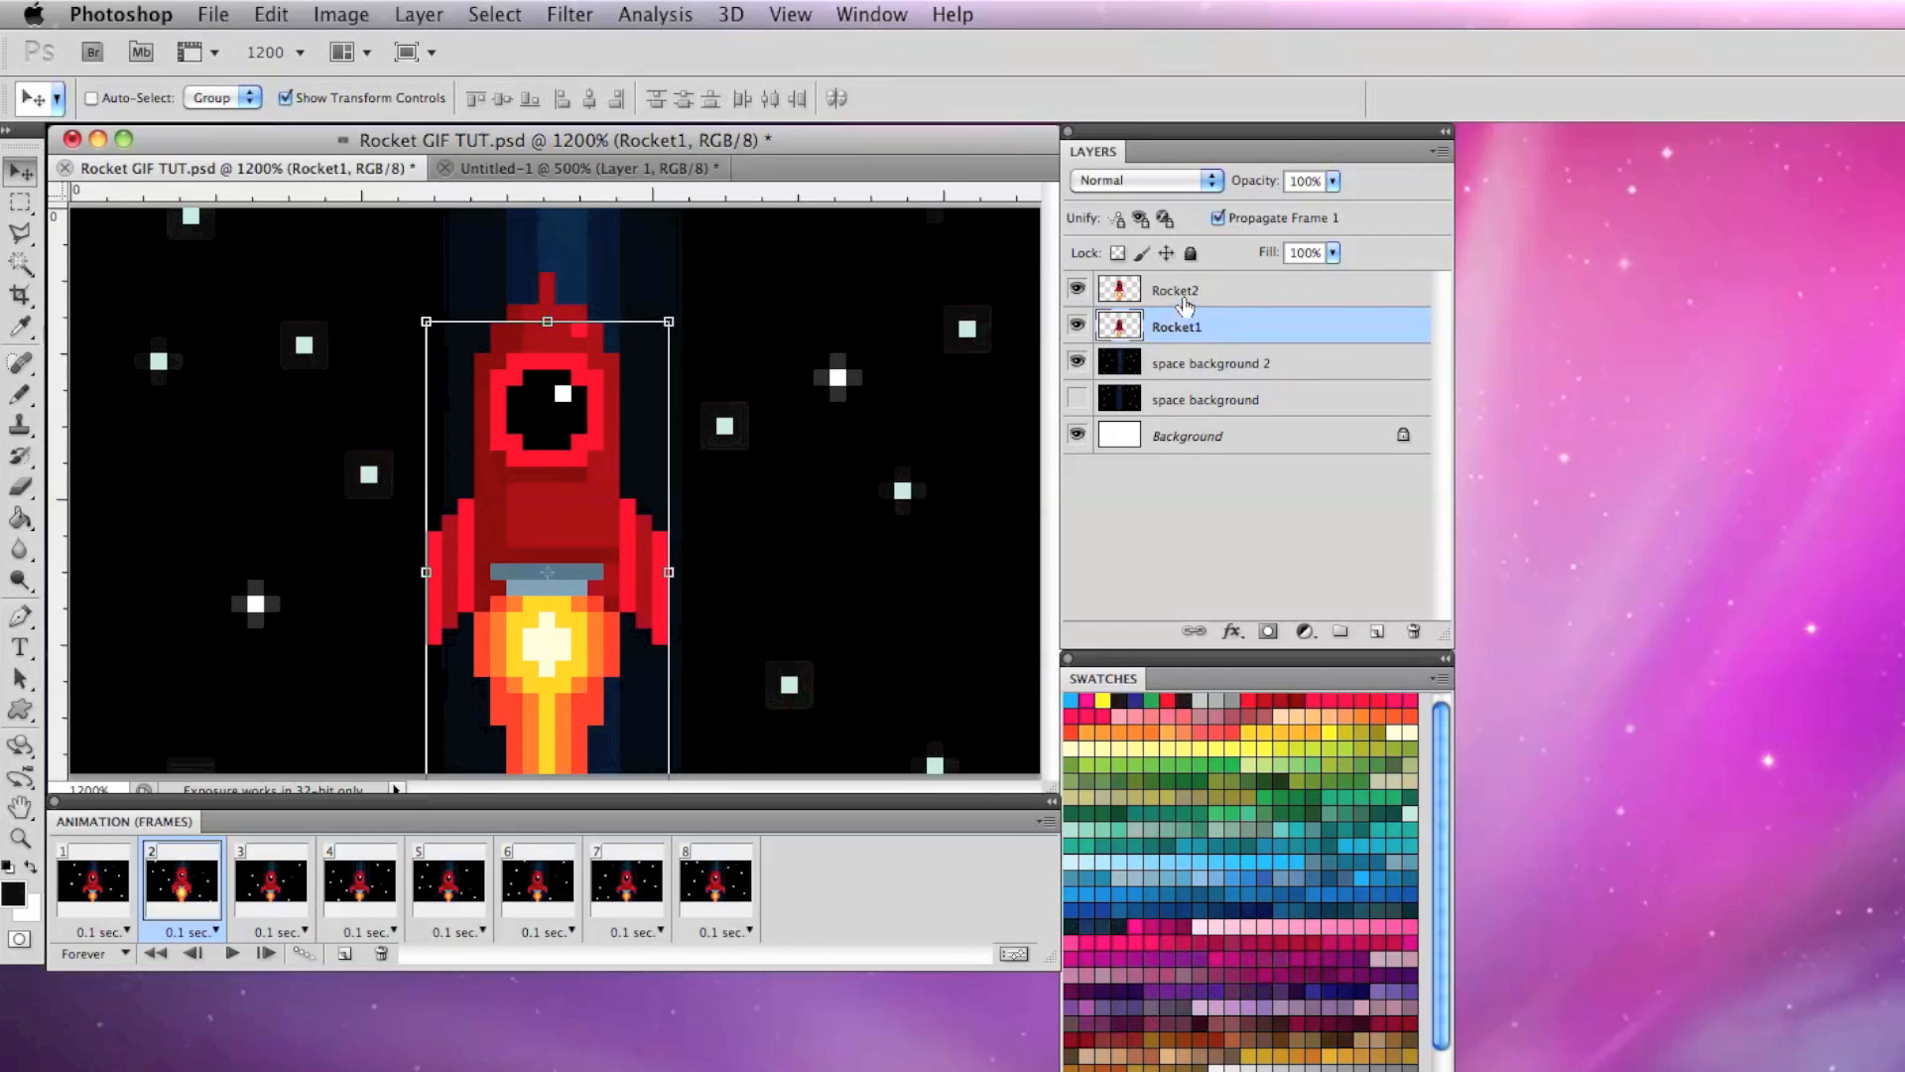
click(92, 881)
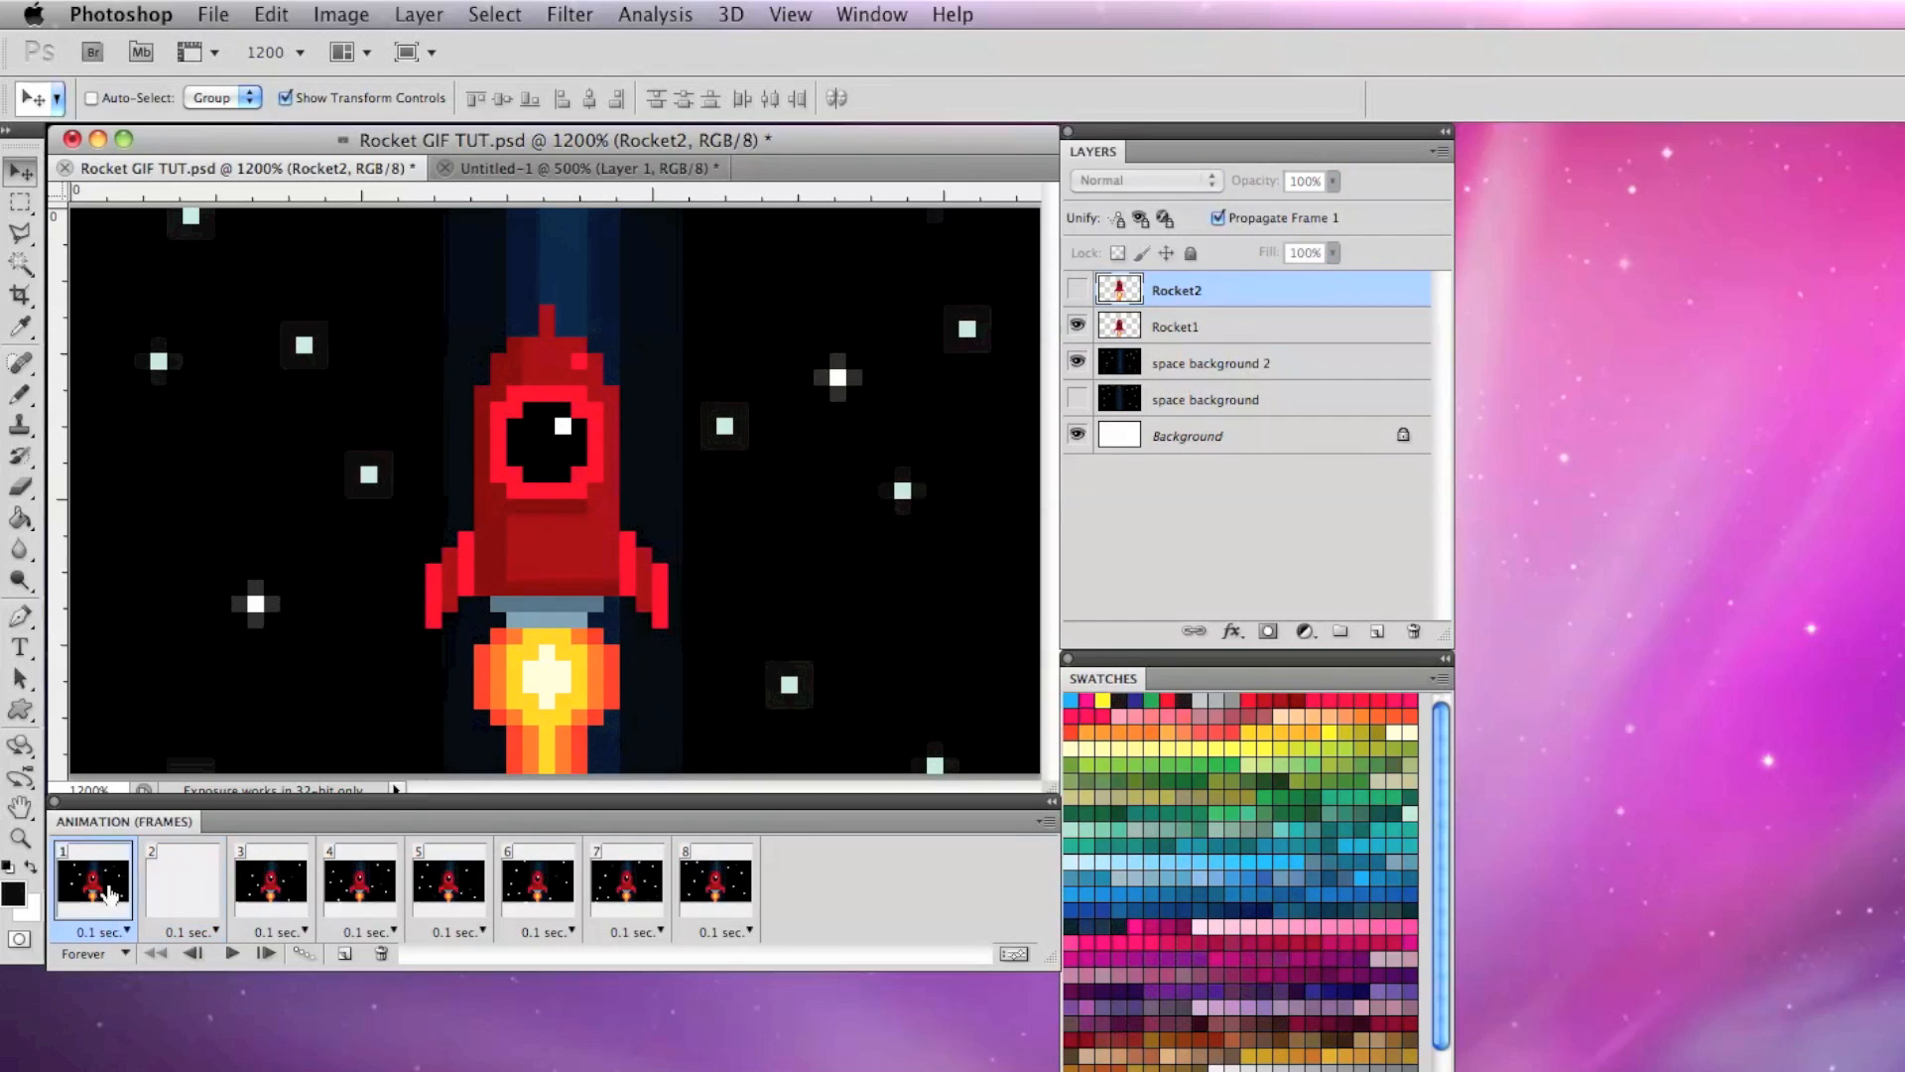
click(358, 878)
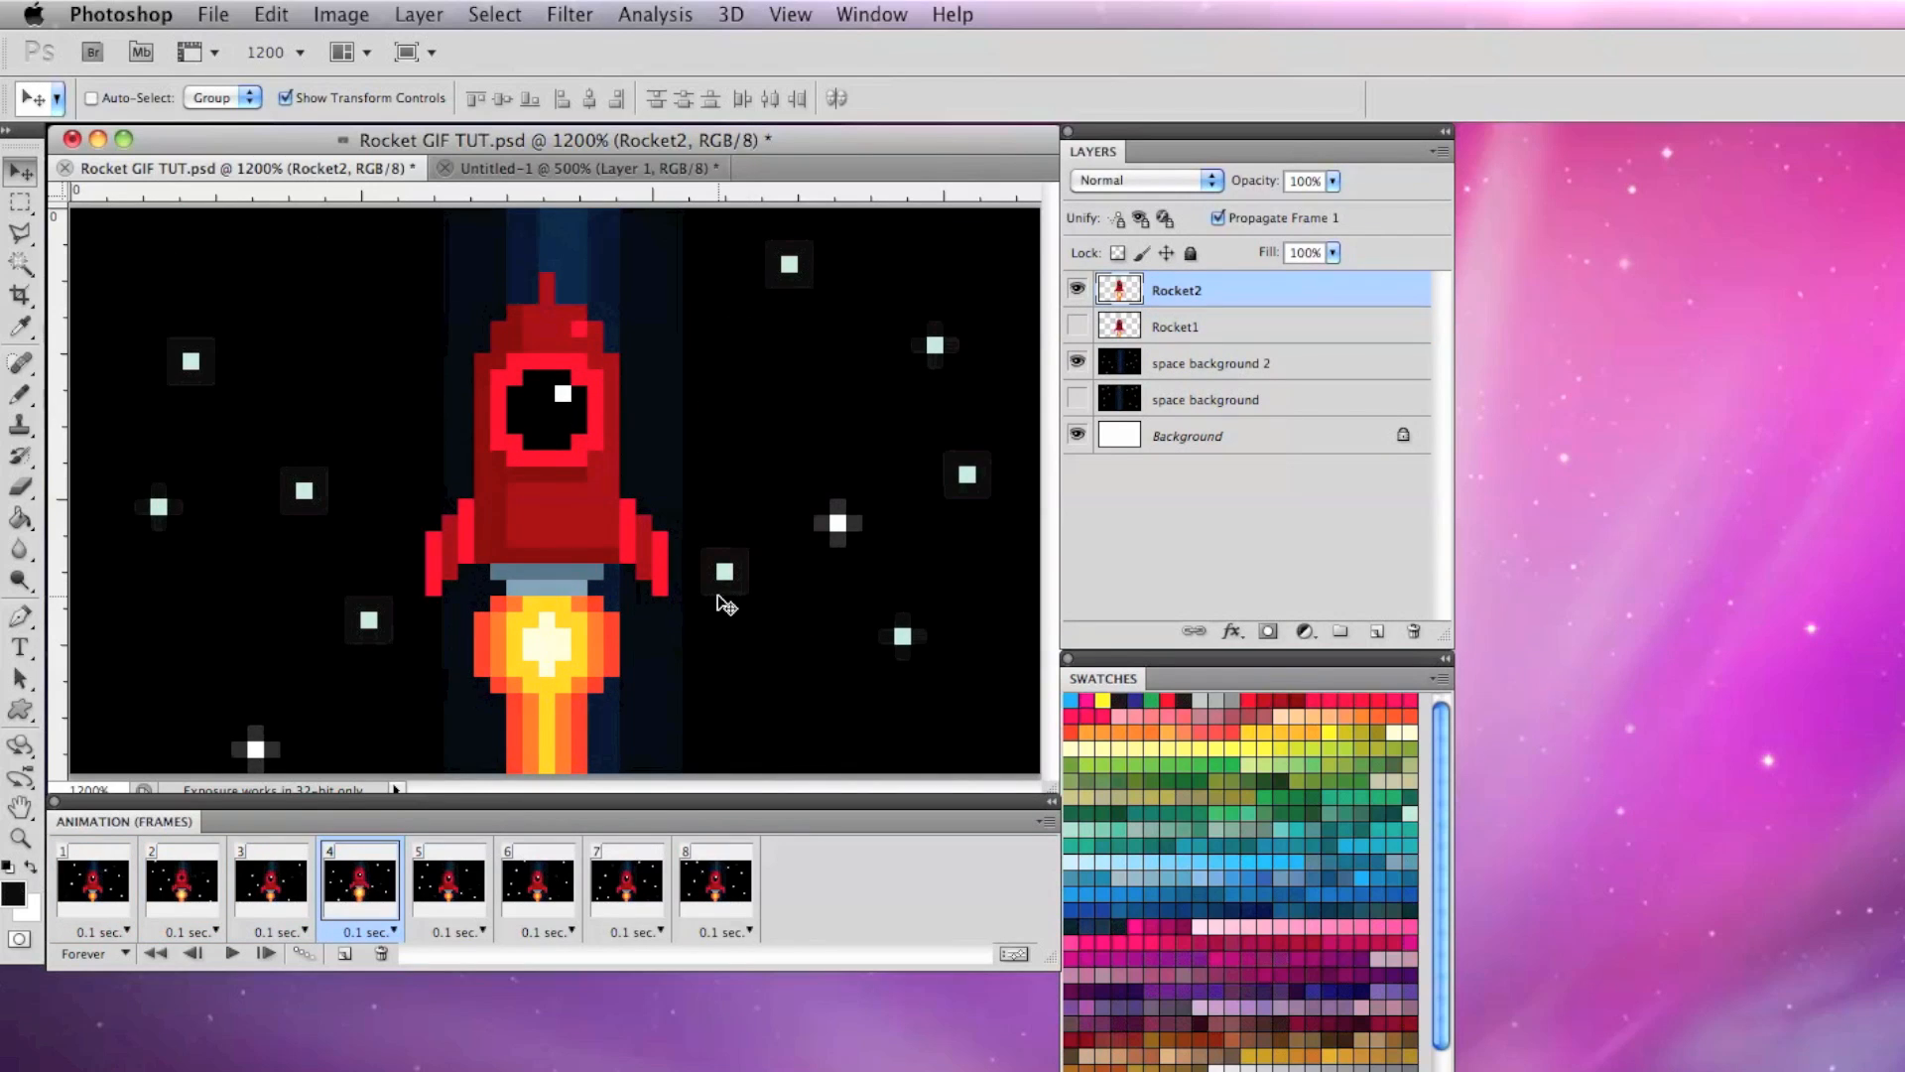
click(448, 878)
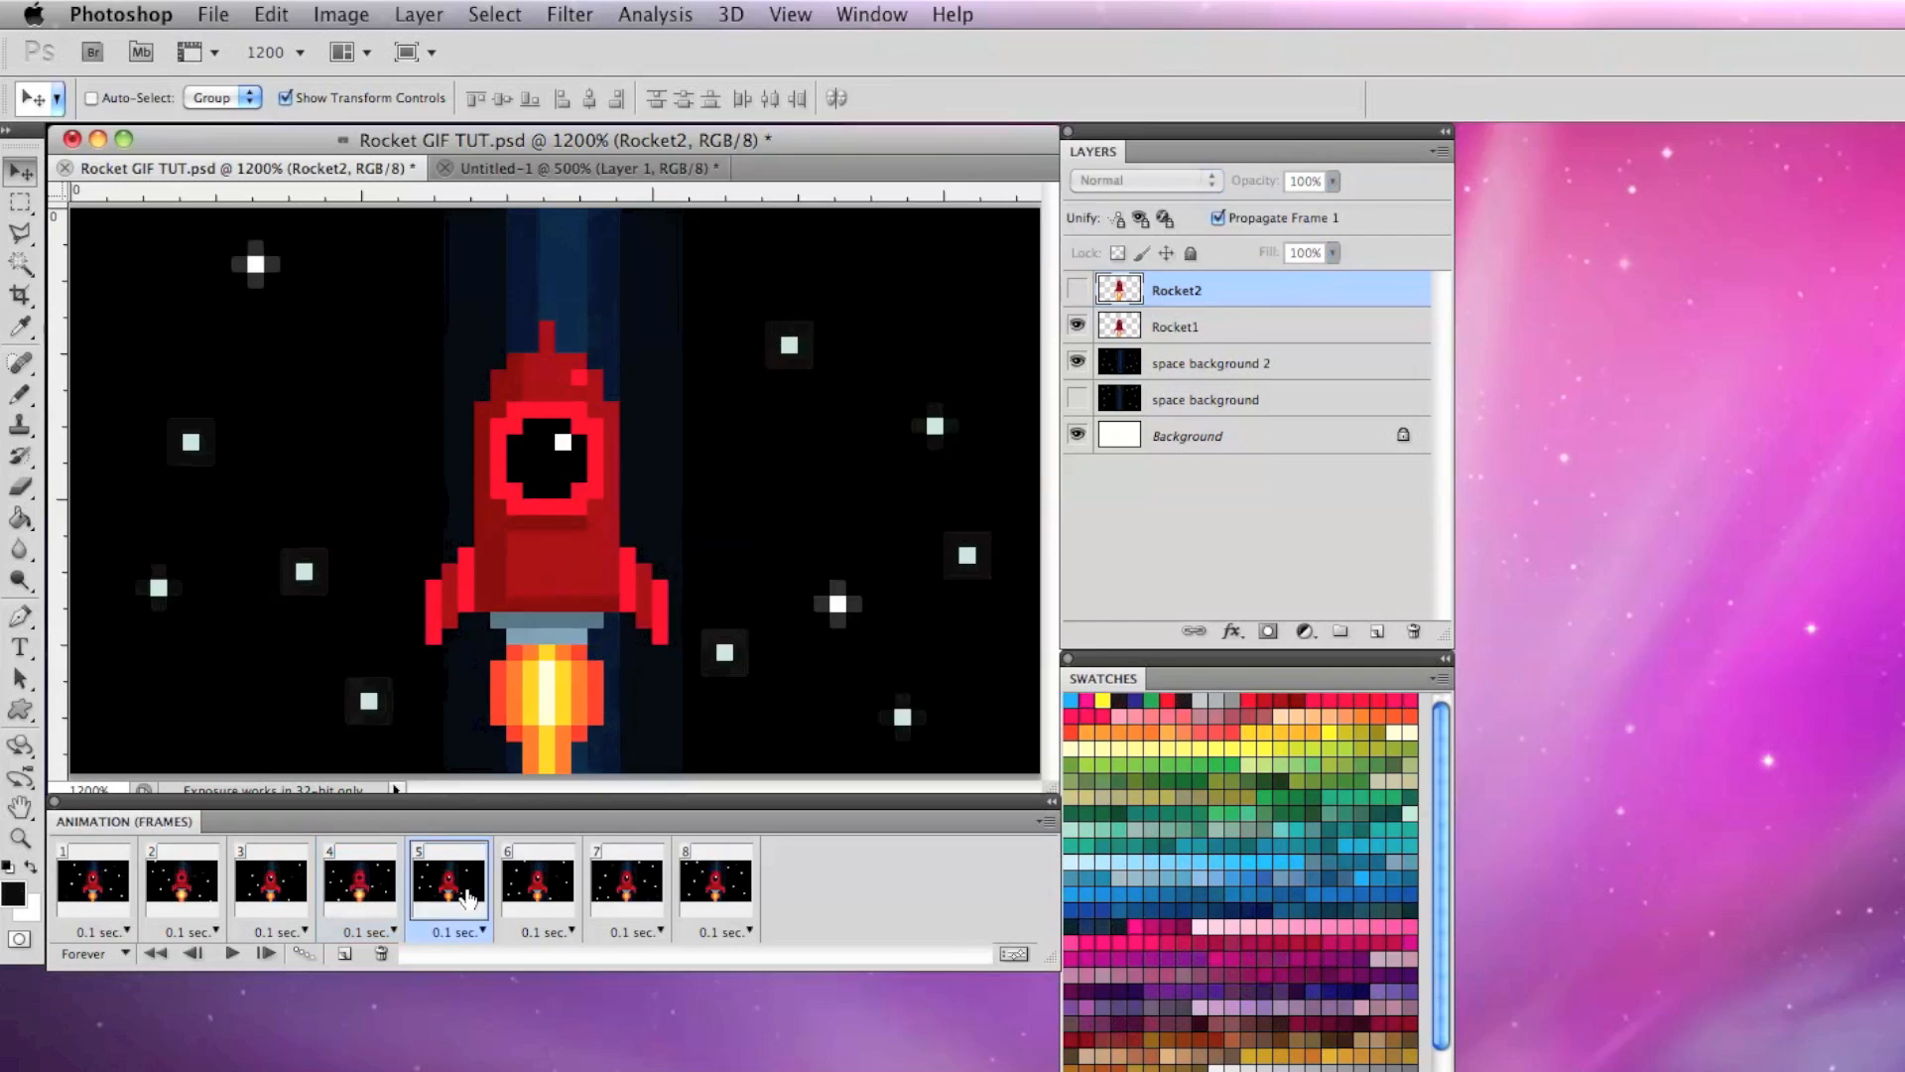
click(537, 878)
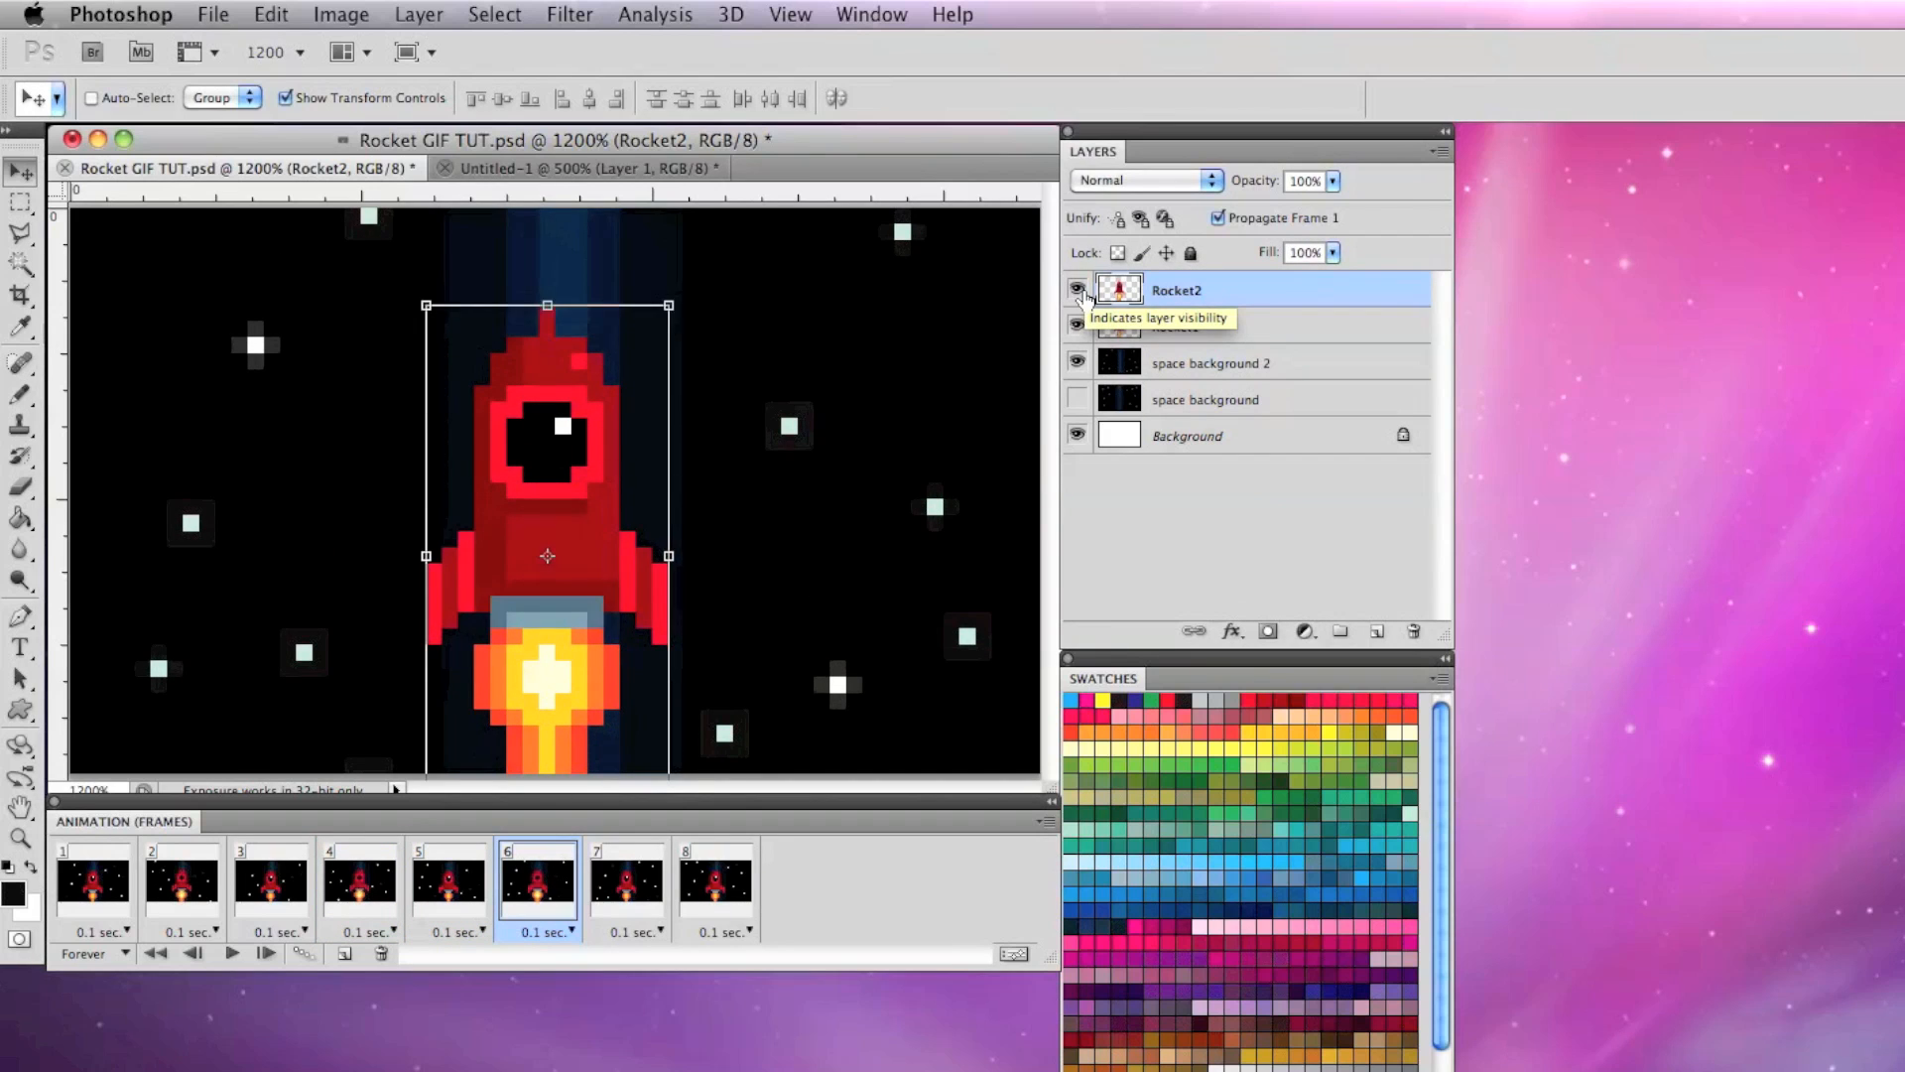
click(715, 881)
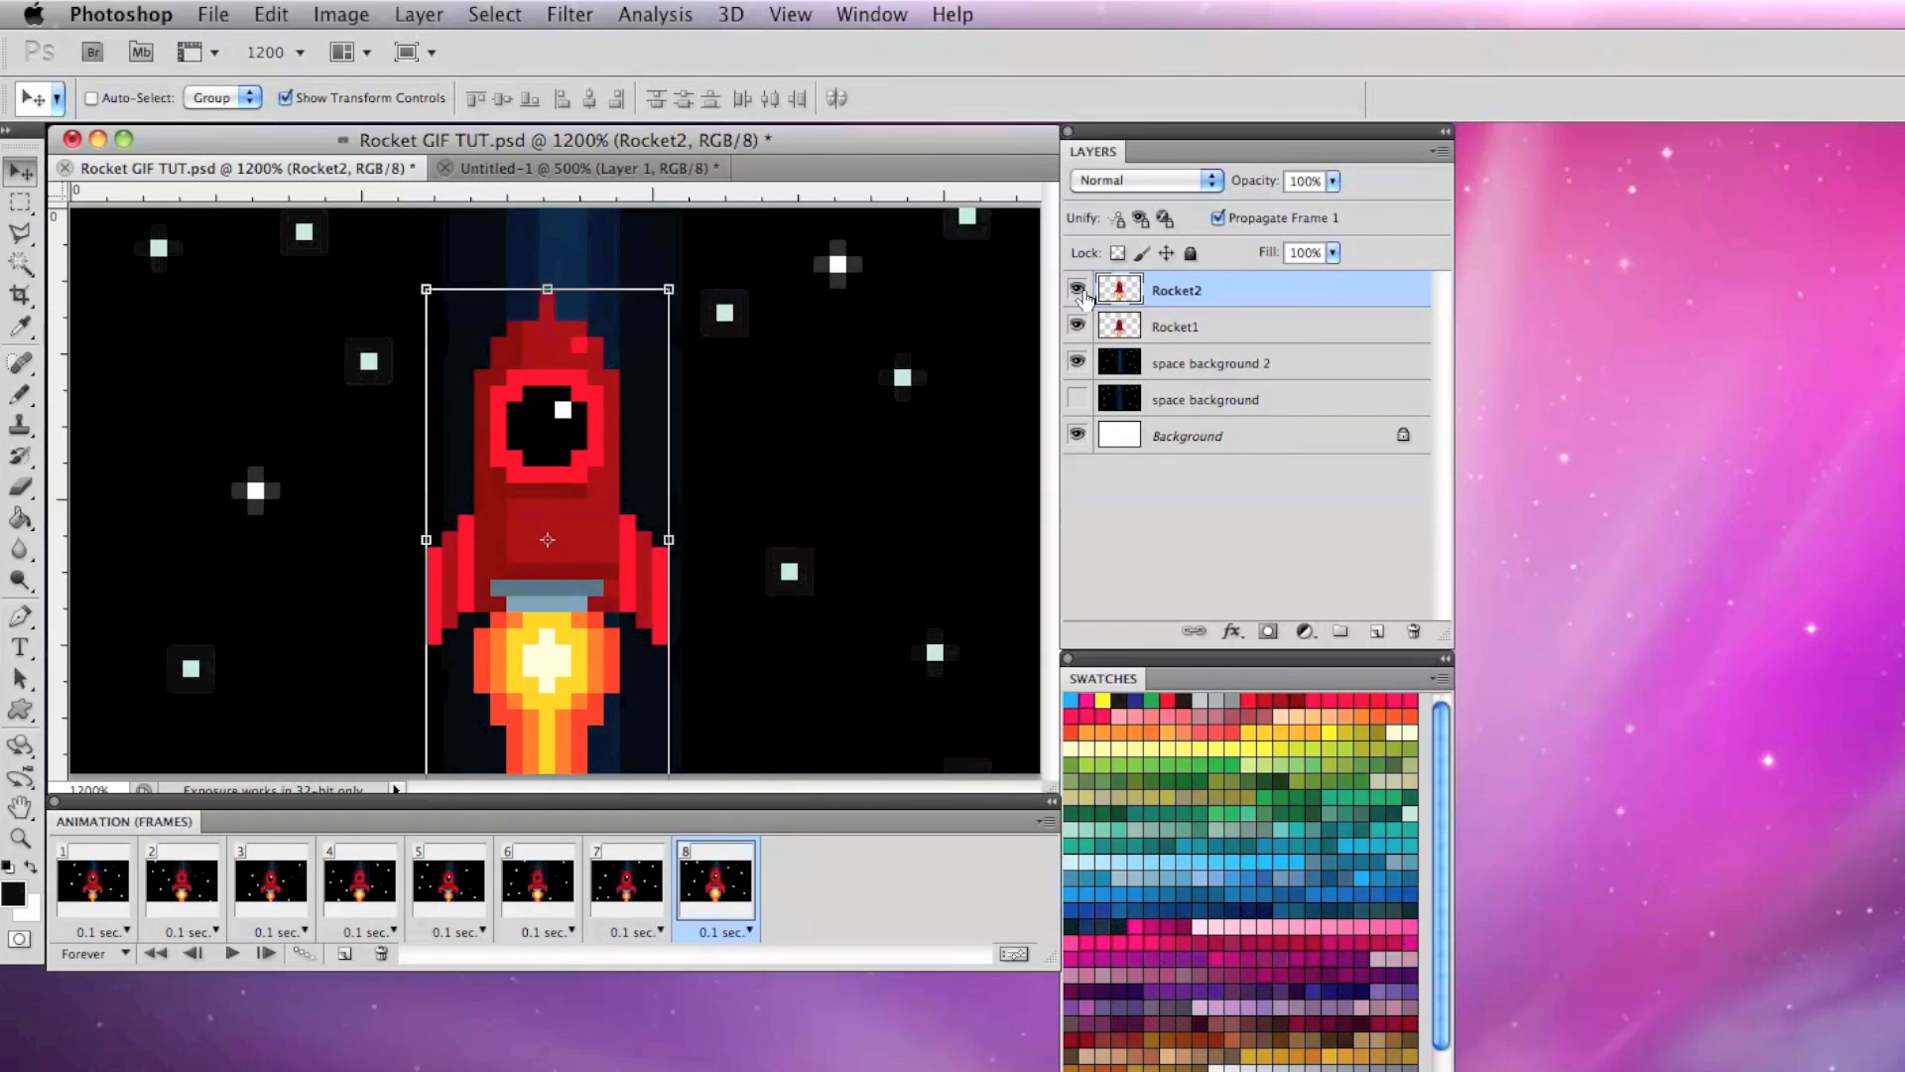
click(93, 881)
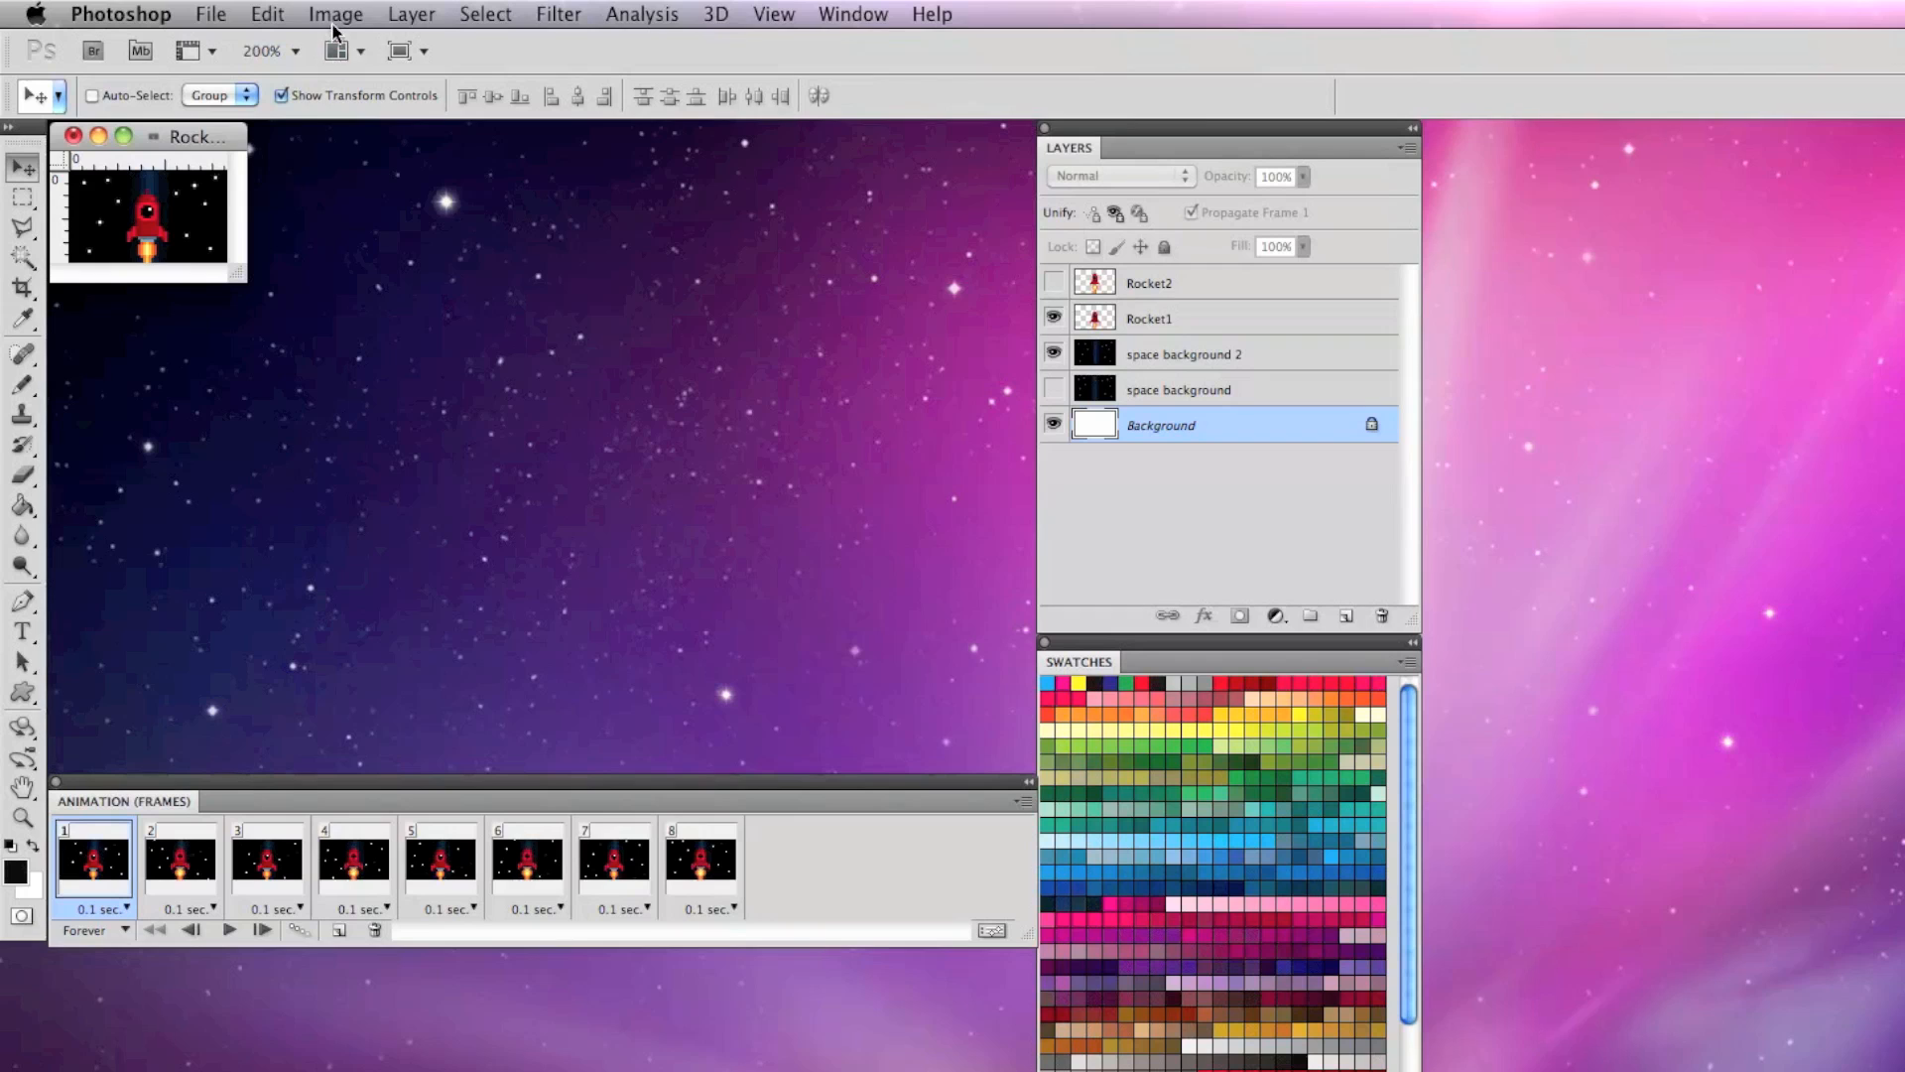
Resize the image to 600 × 350 pixels with Nearest Neighbor resampling
click(334, 13)
text(600)
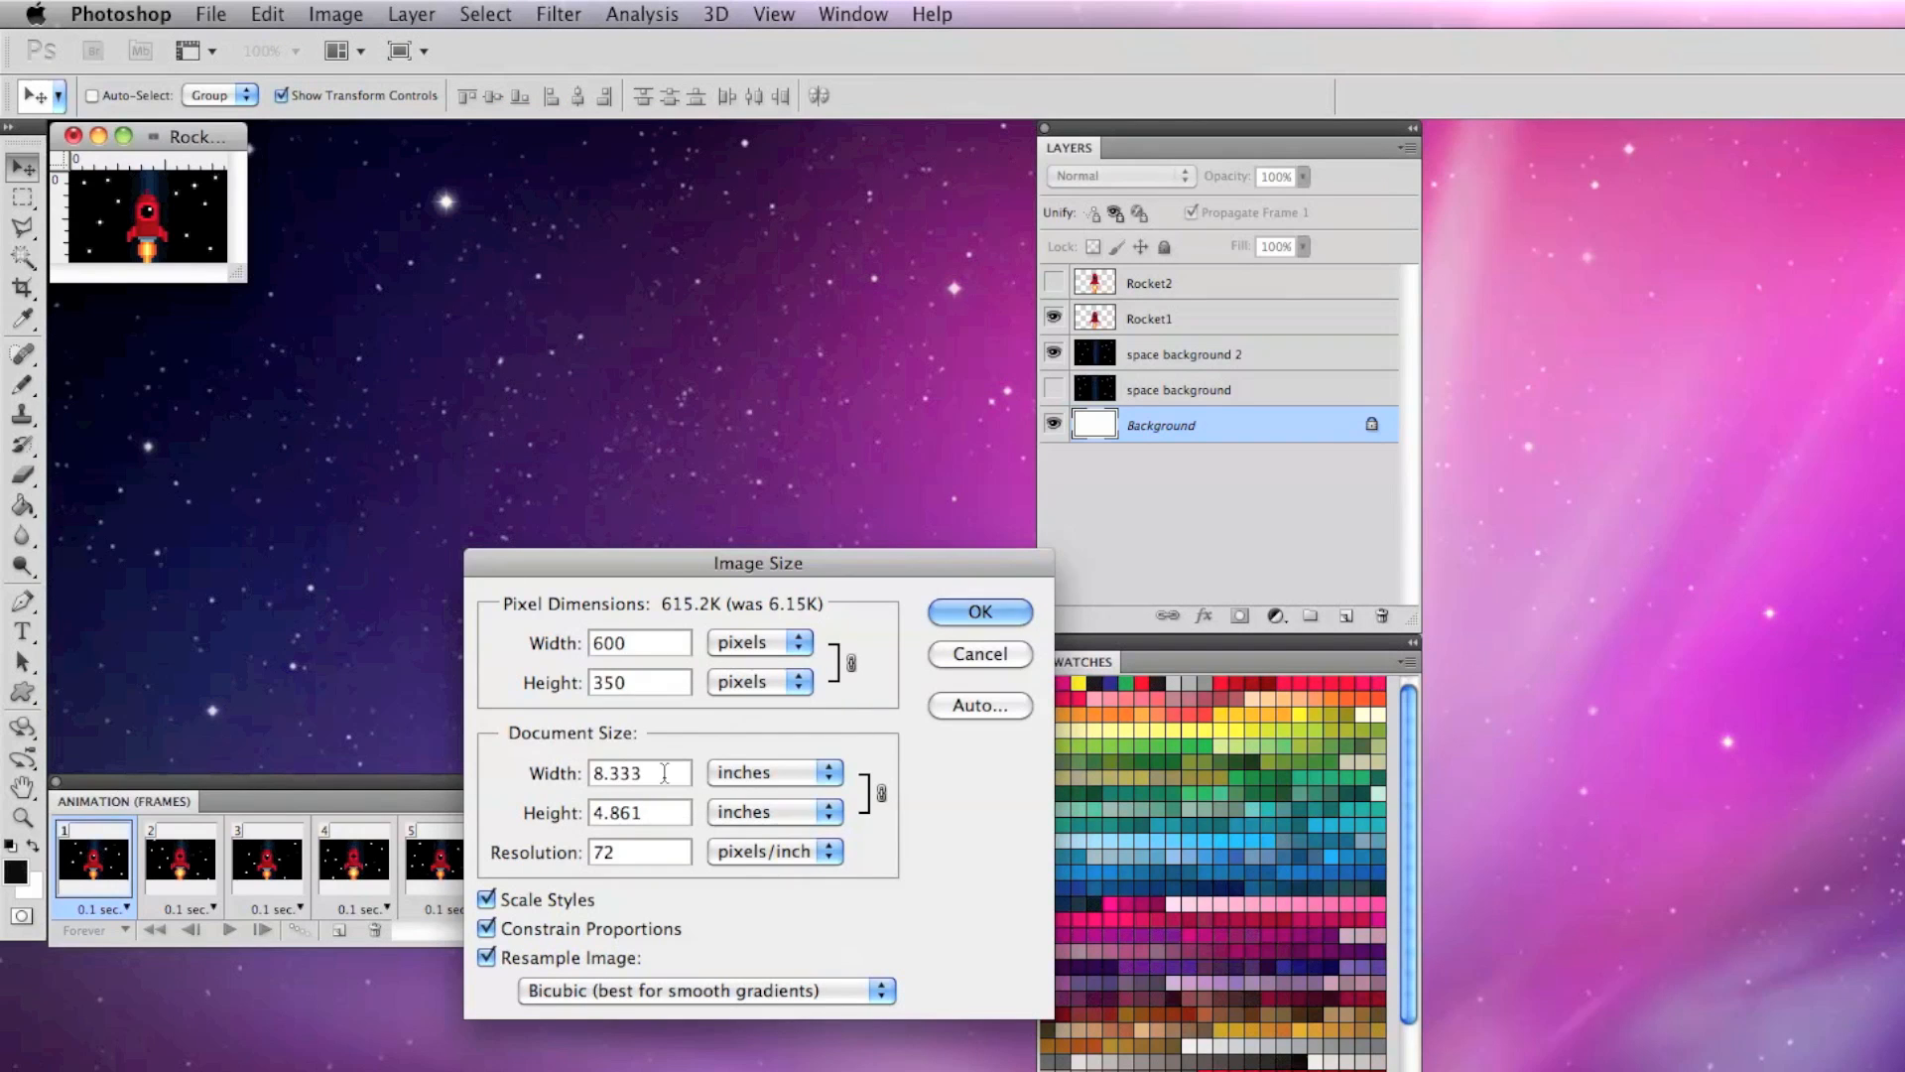
click(705, 990)
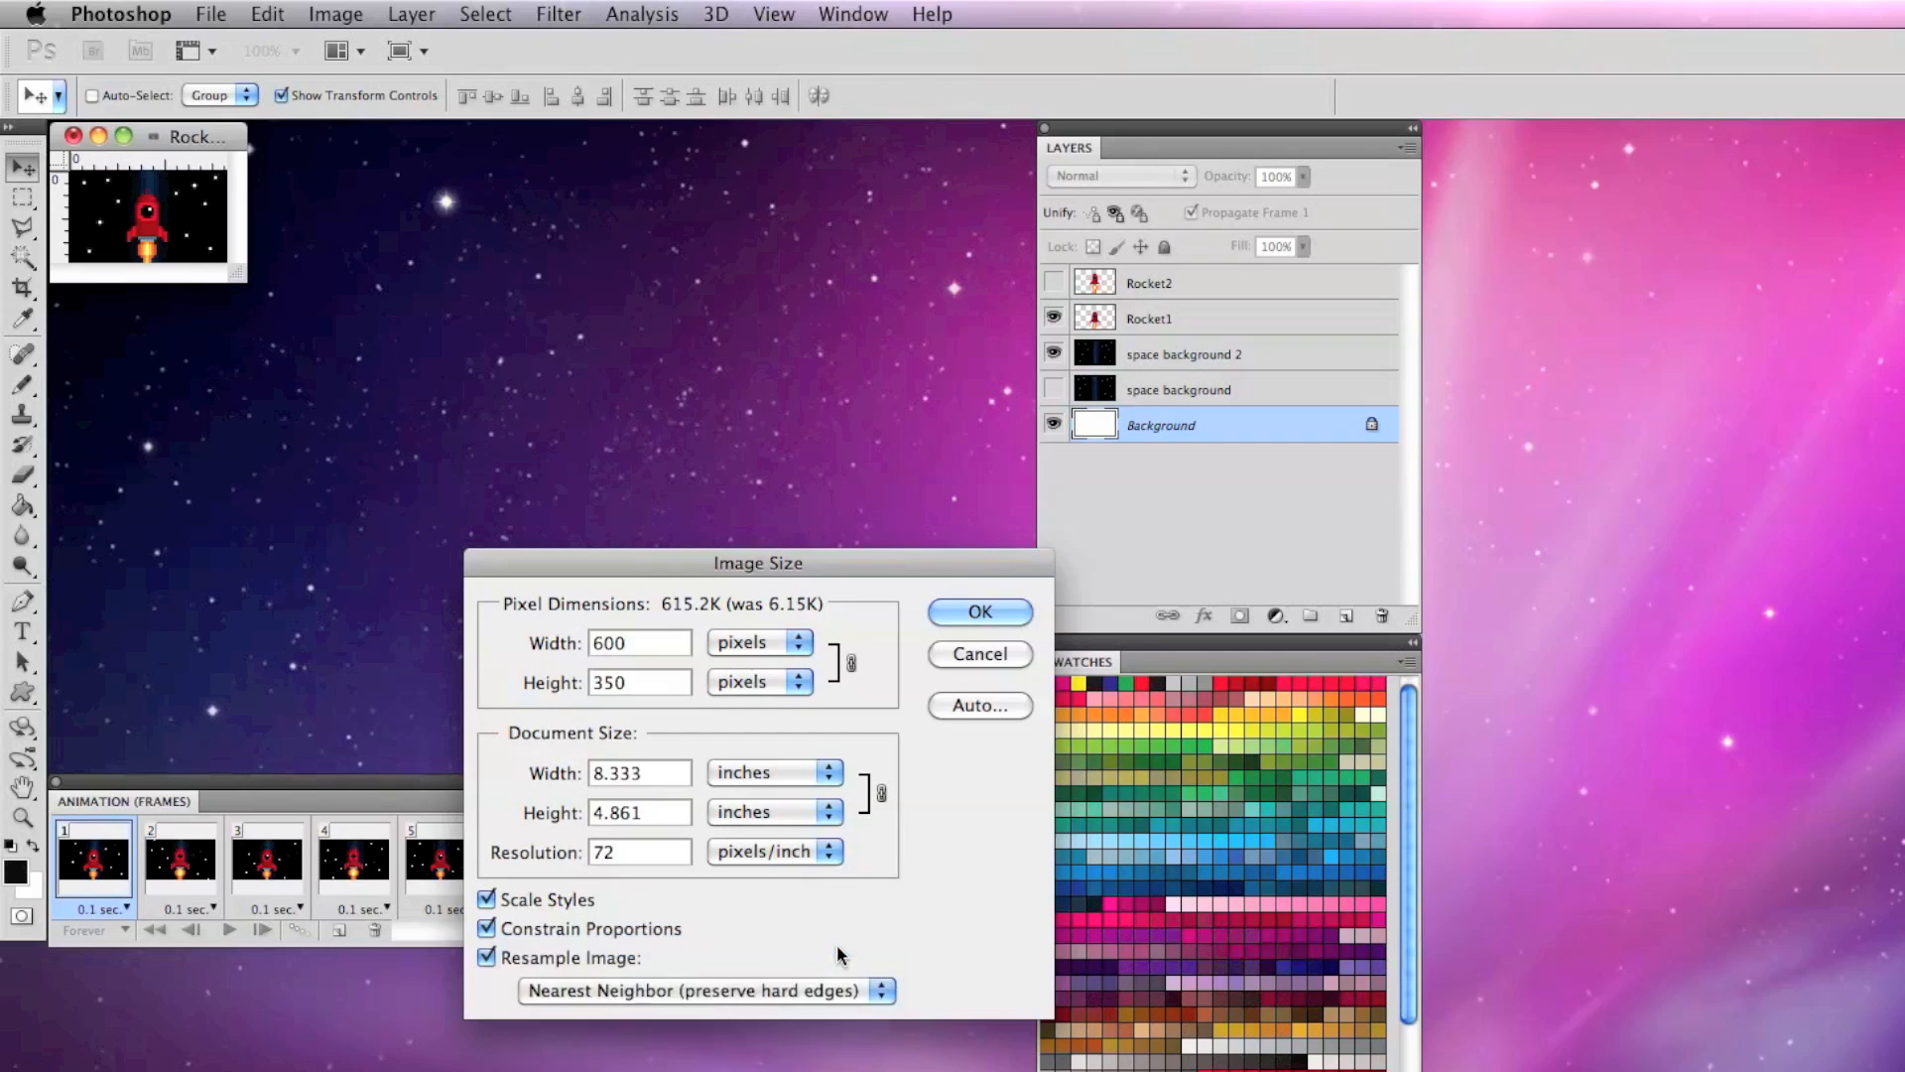
click(979, 611)
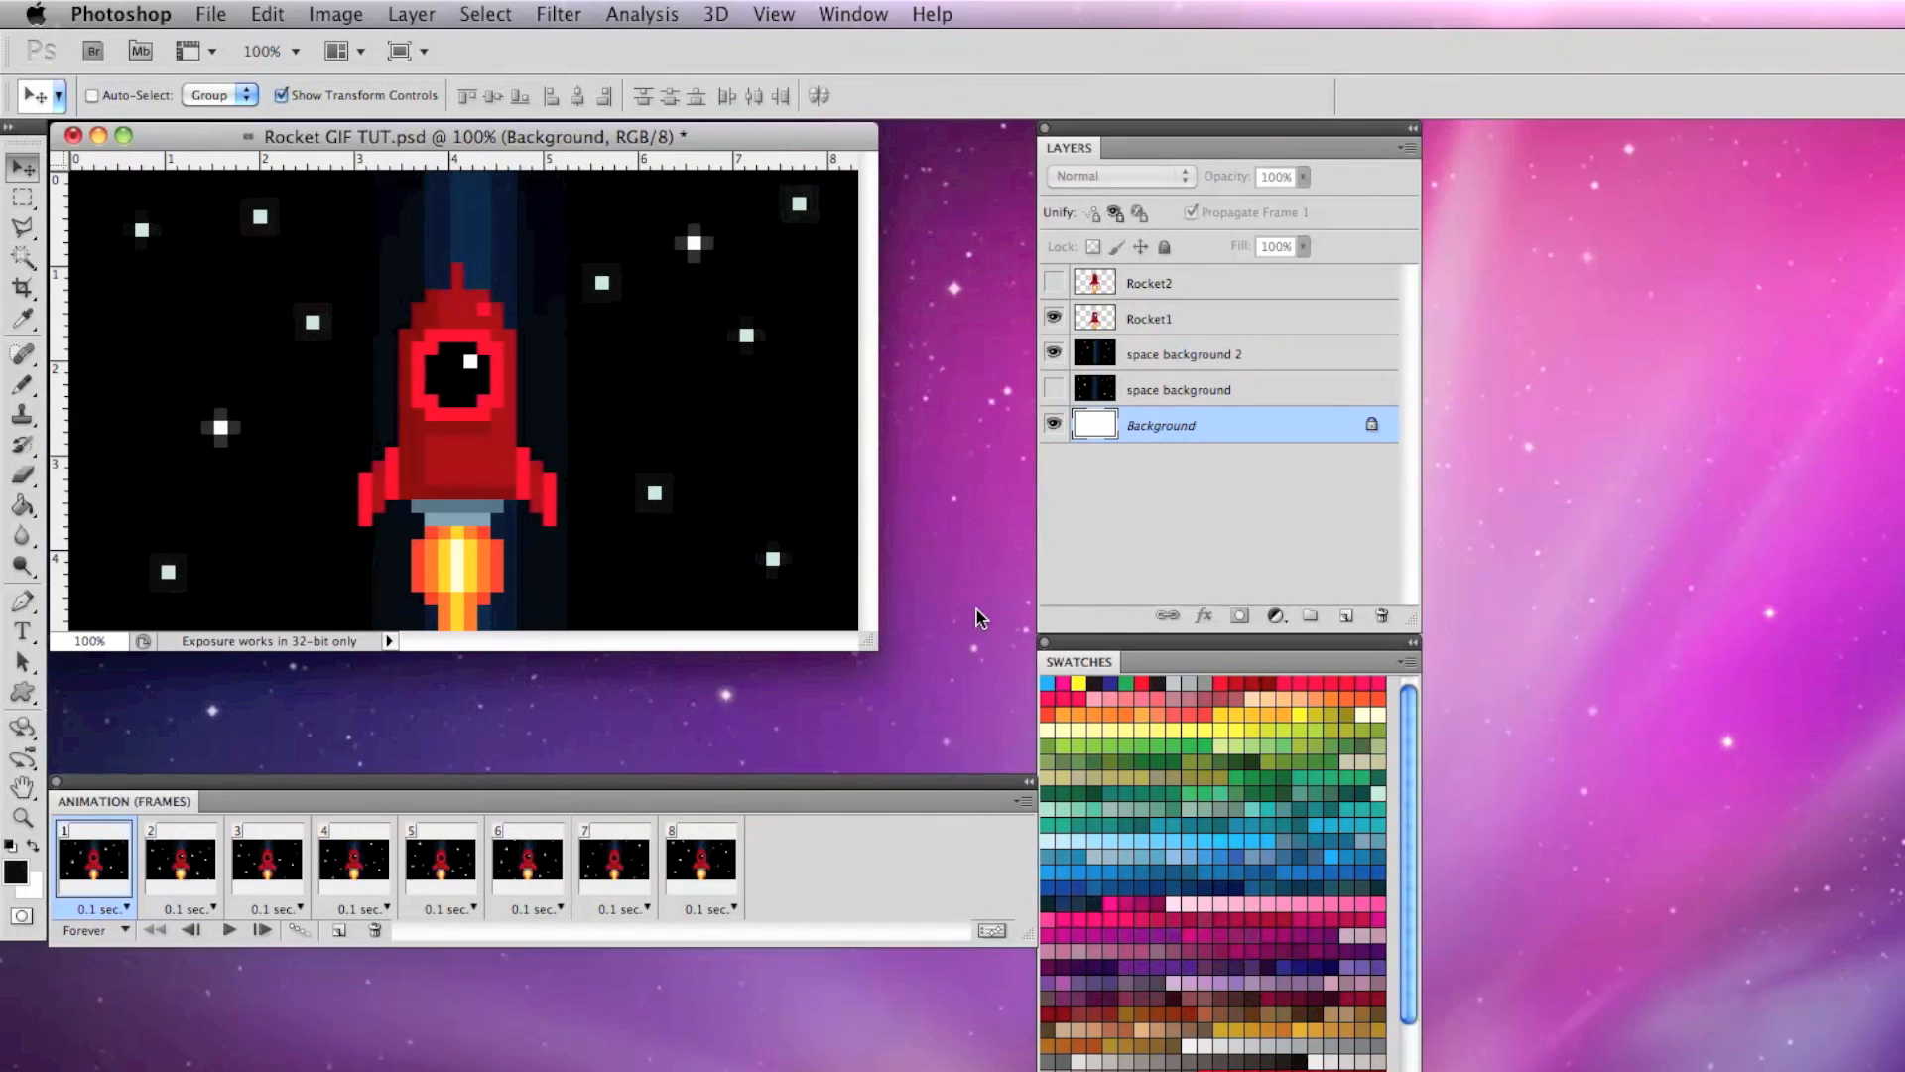
Save the animation as a looping GIF, Rocket-GIF-TUT, via Save for Web & Devices
click(210, 13)
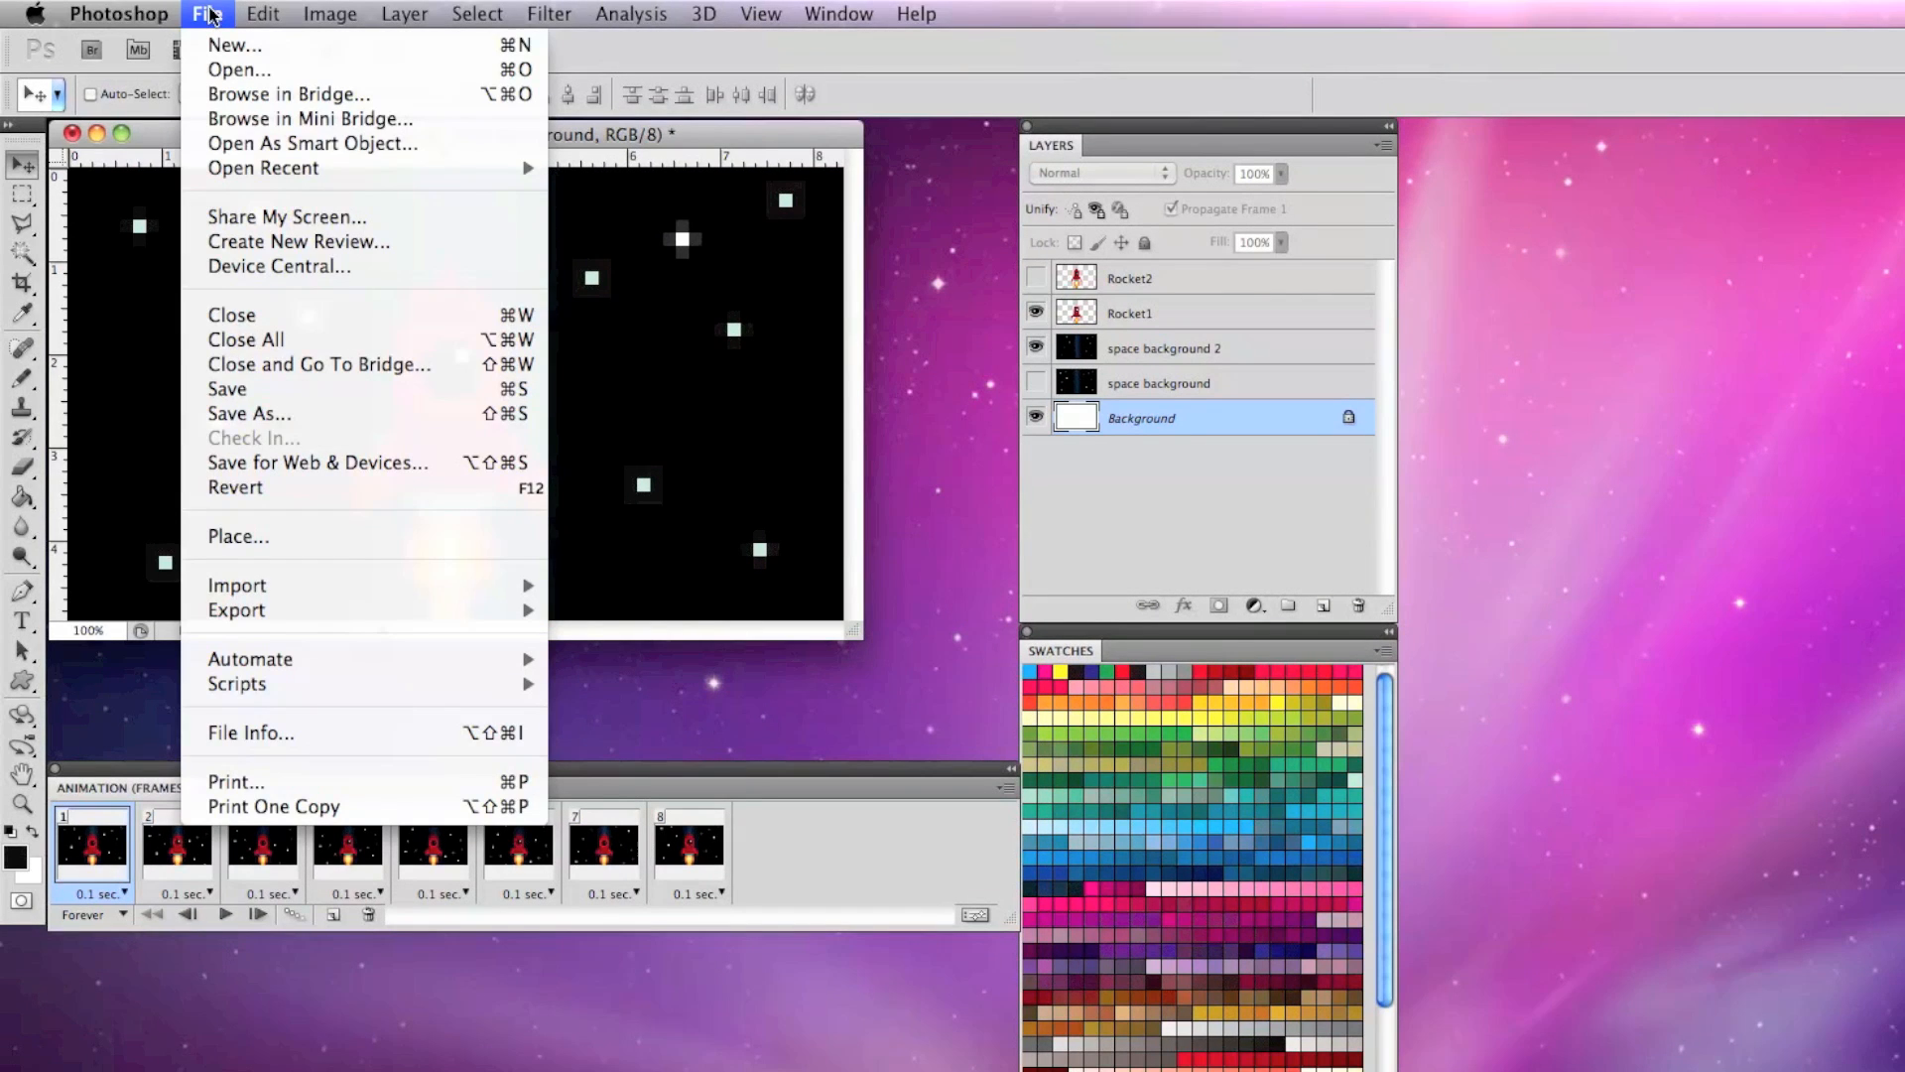
mouse_move(318, 462)
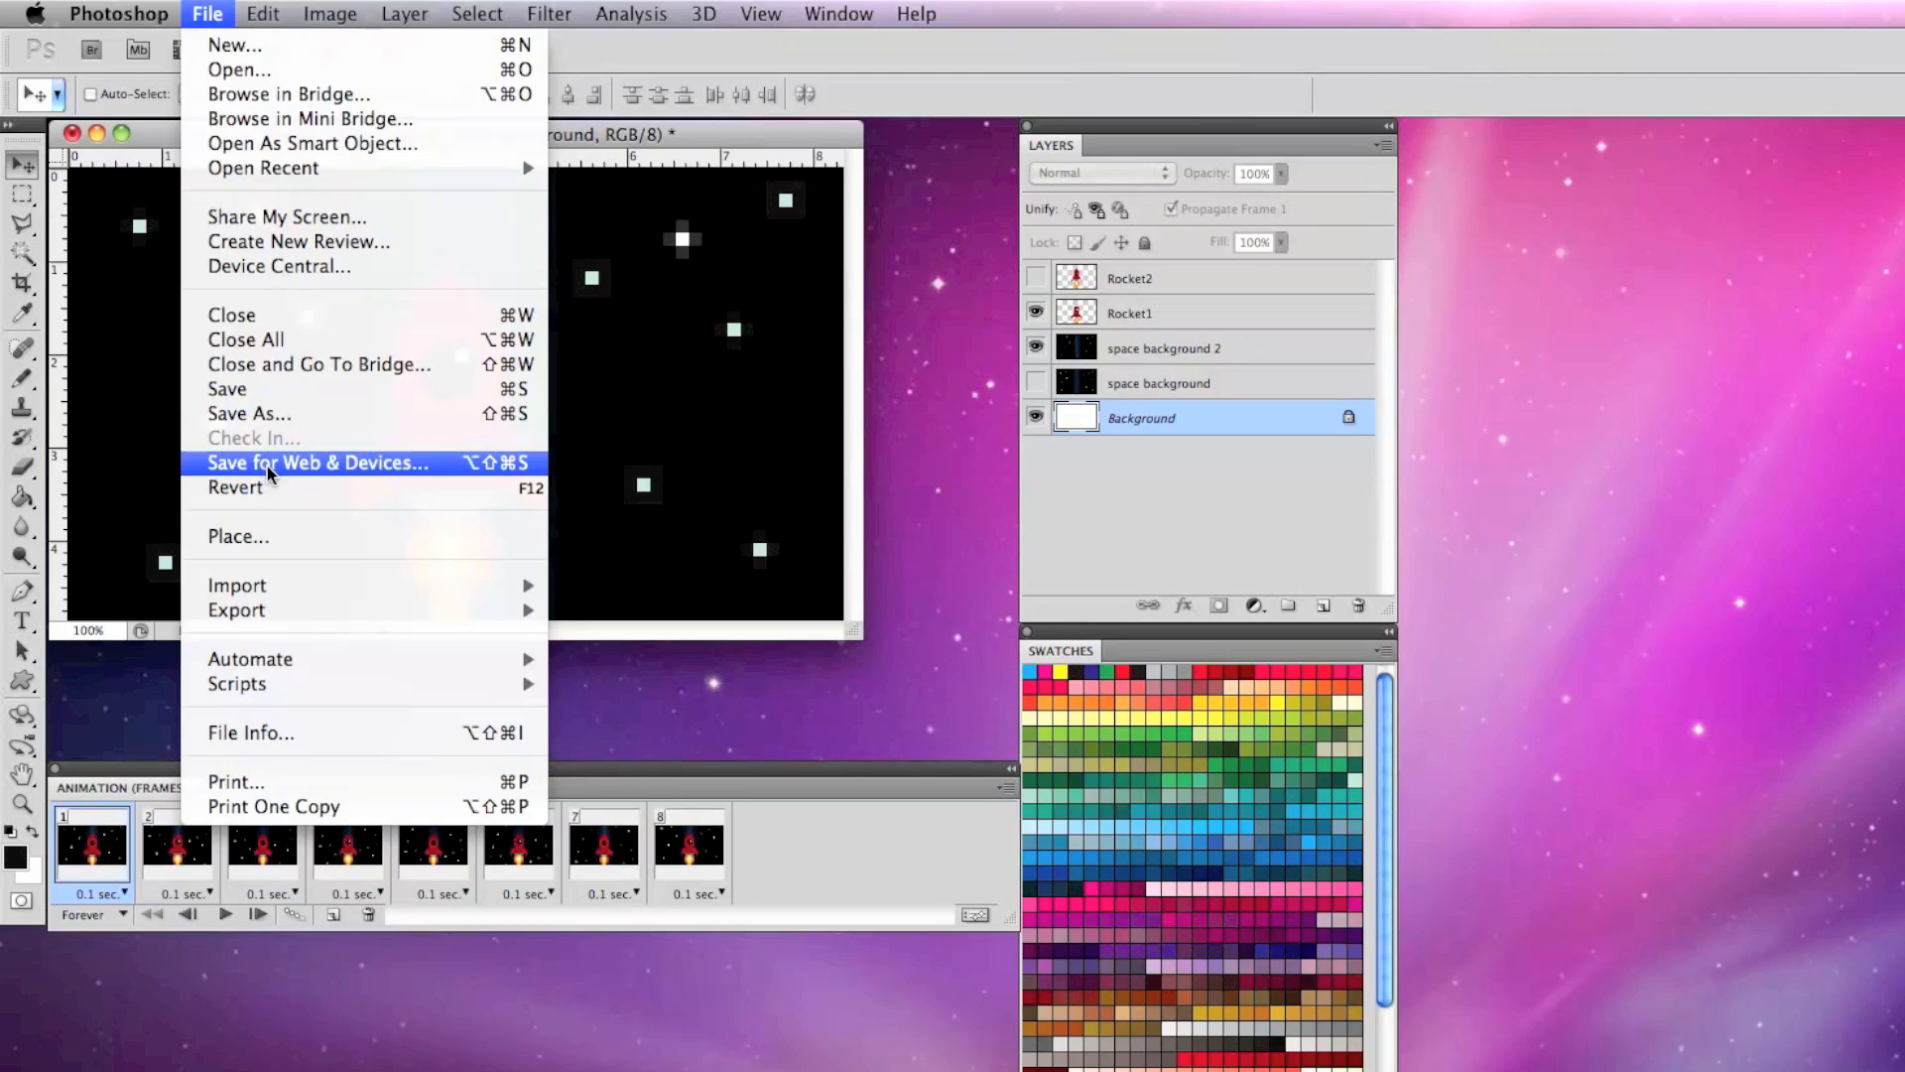
click(318, 464)
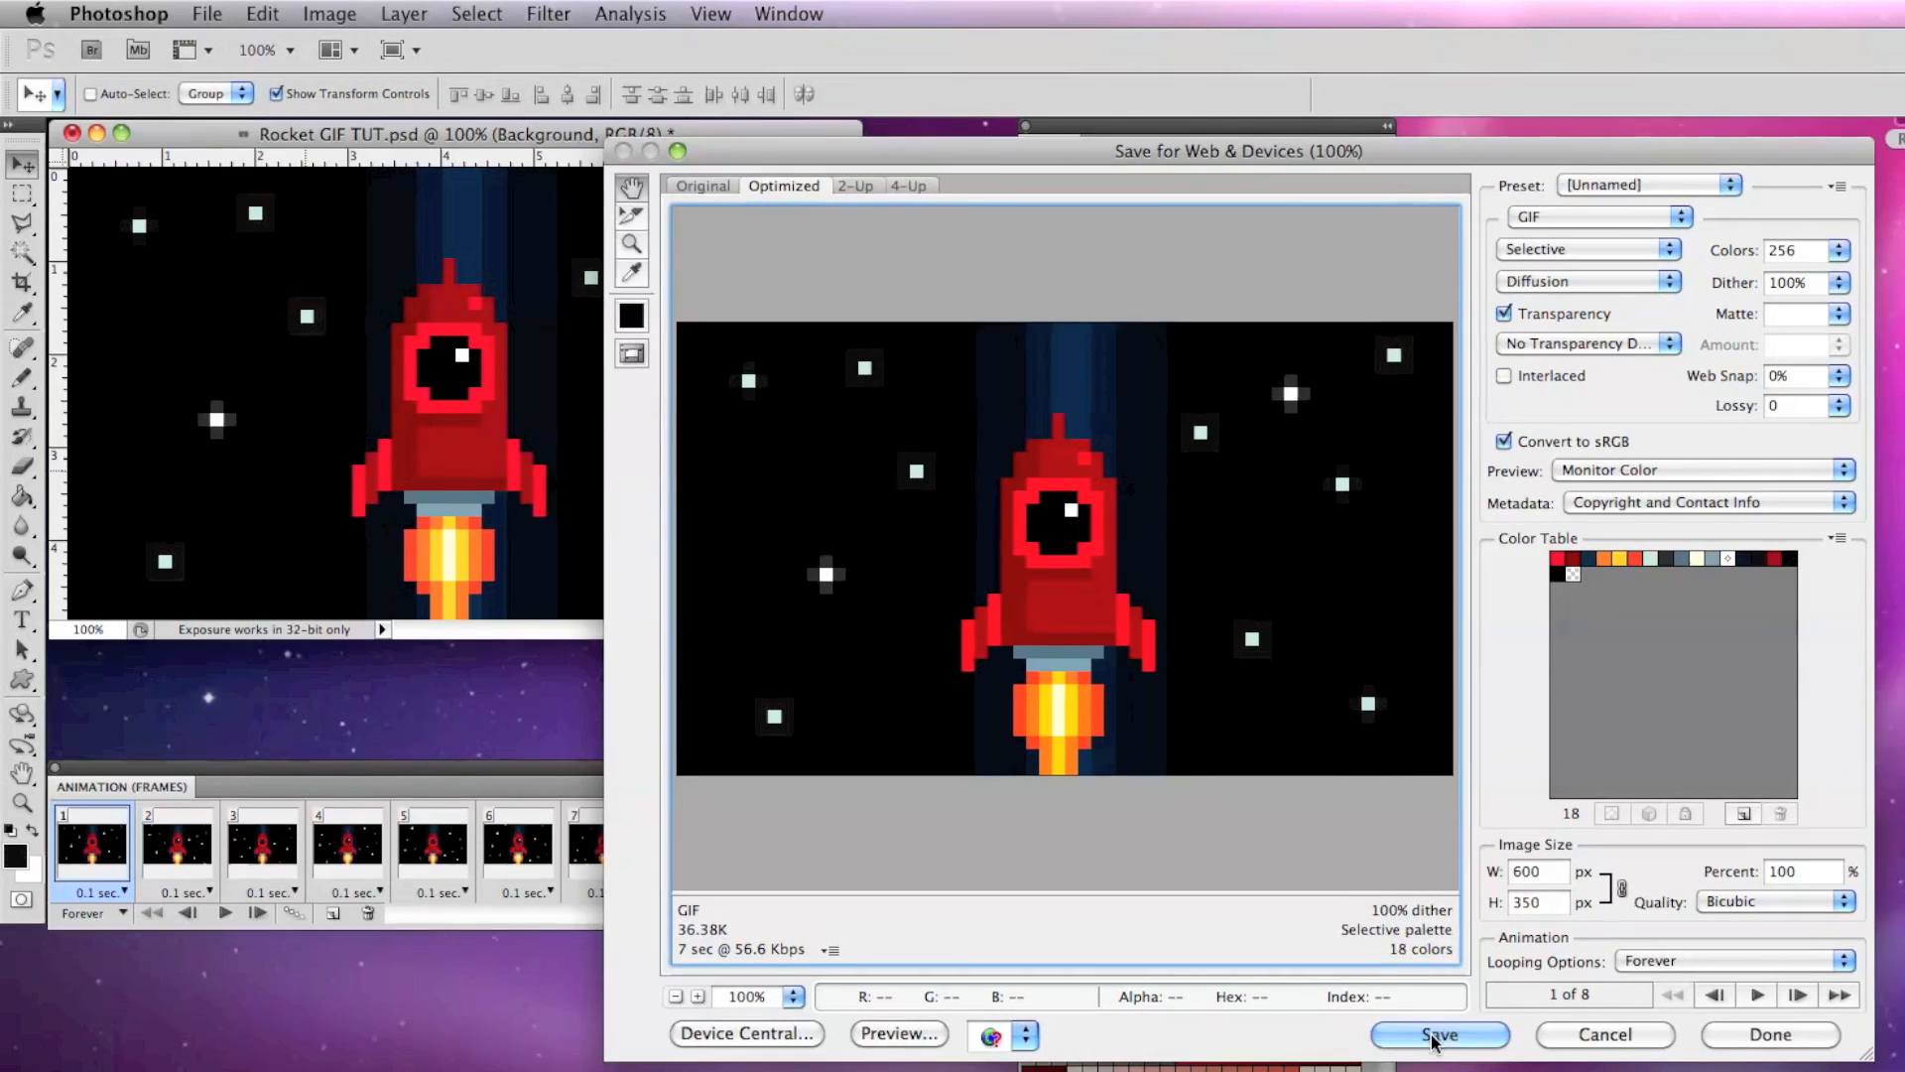
click(1439, 1034)
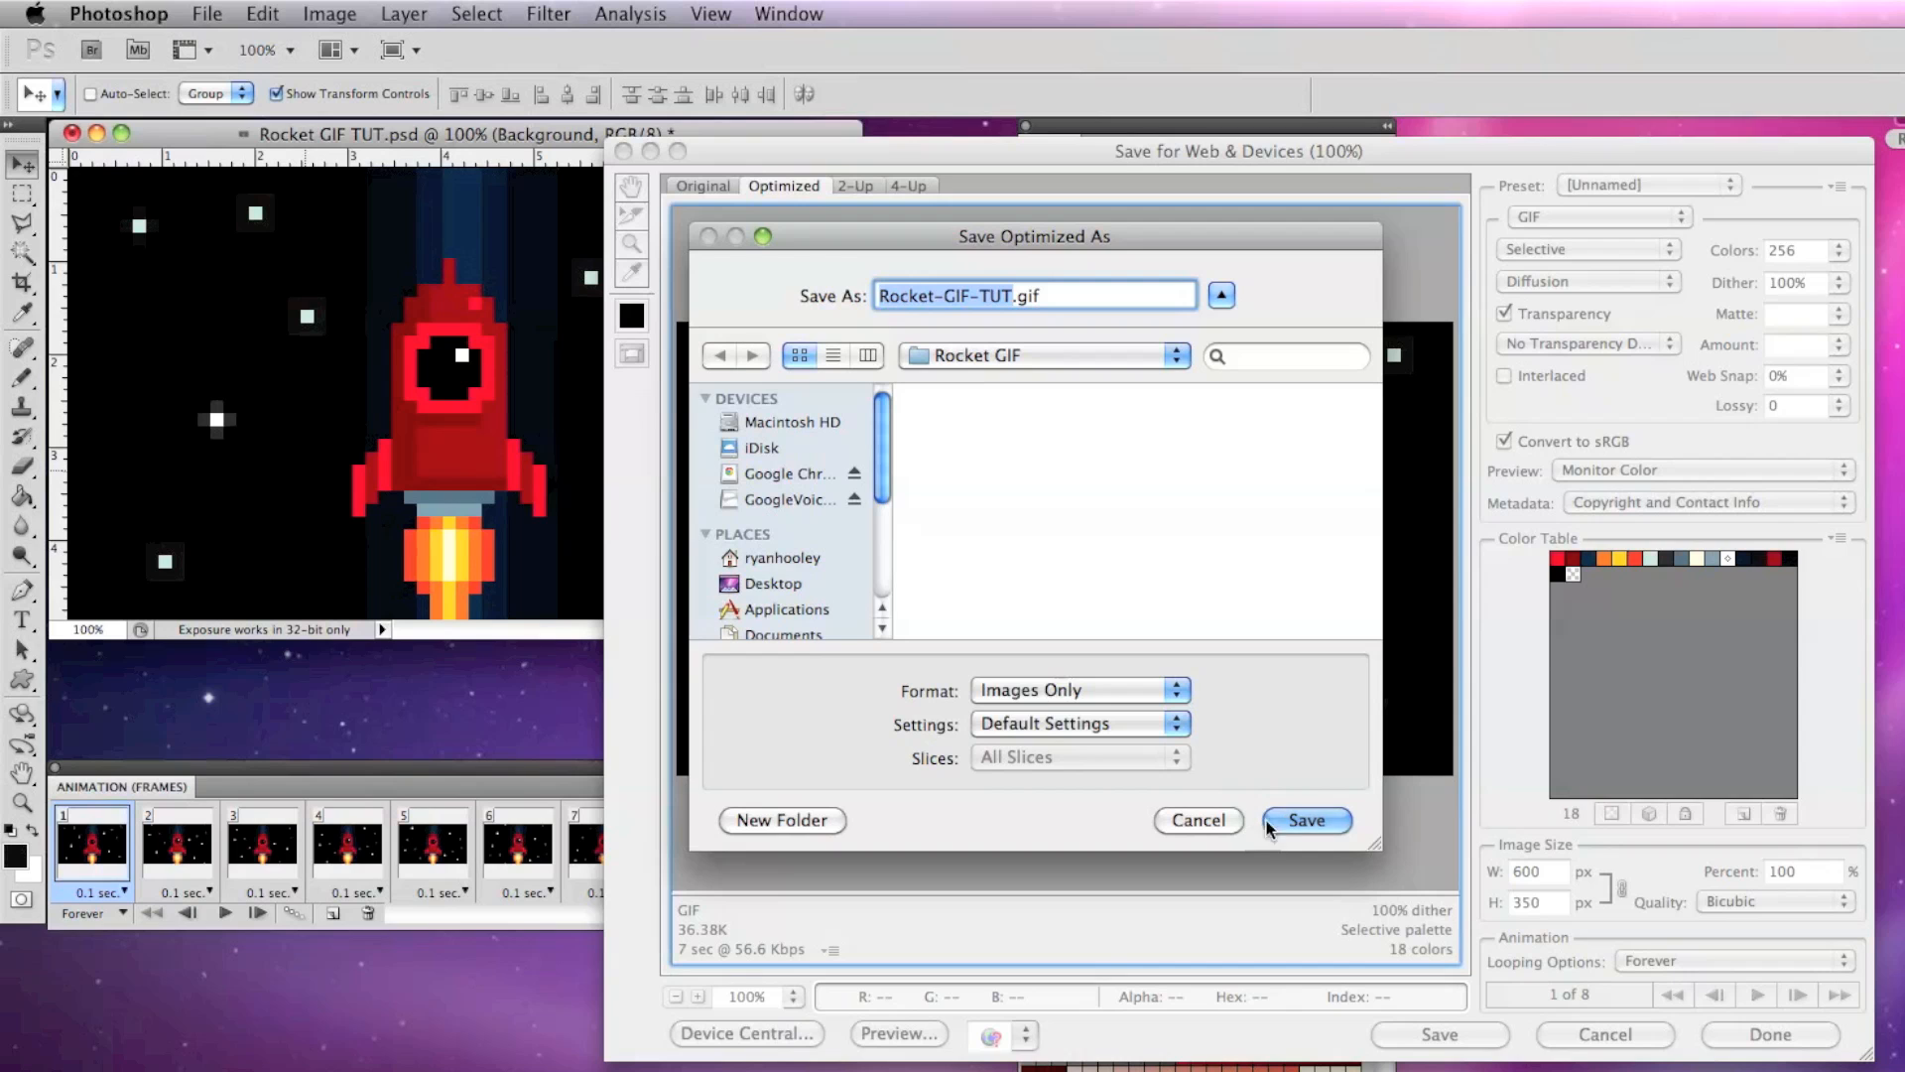
click(1306, 819)
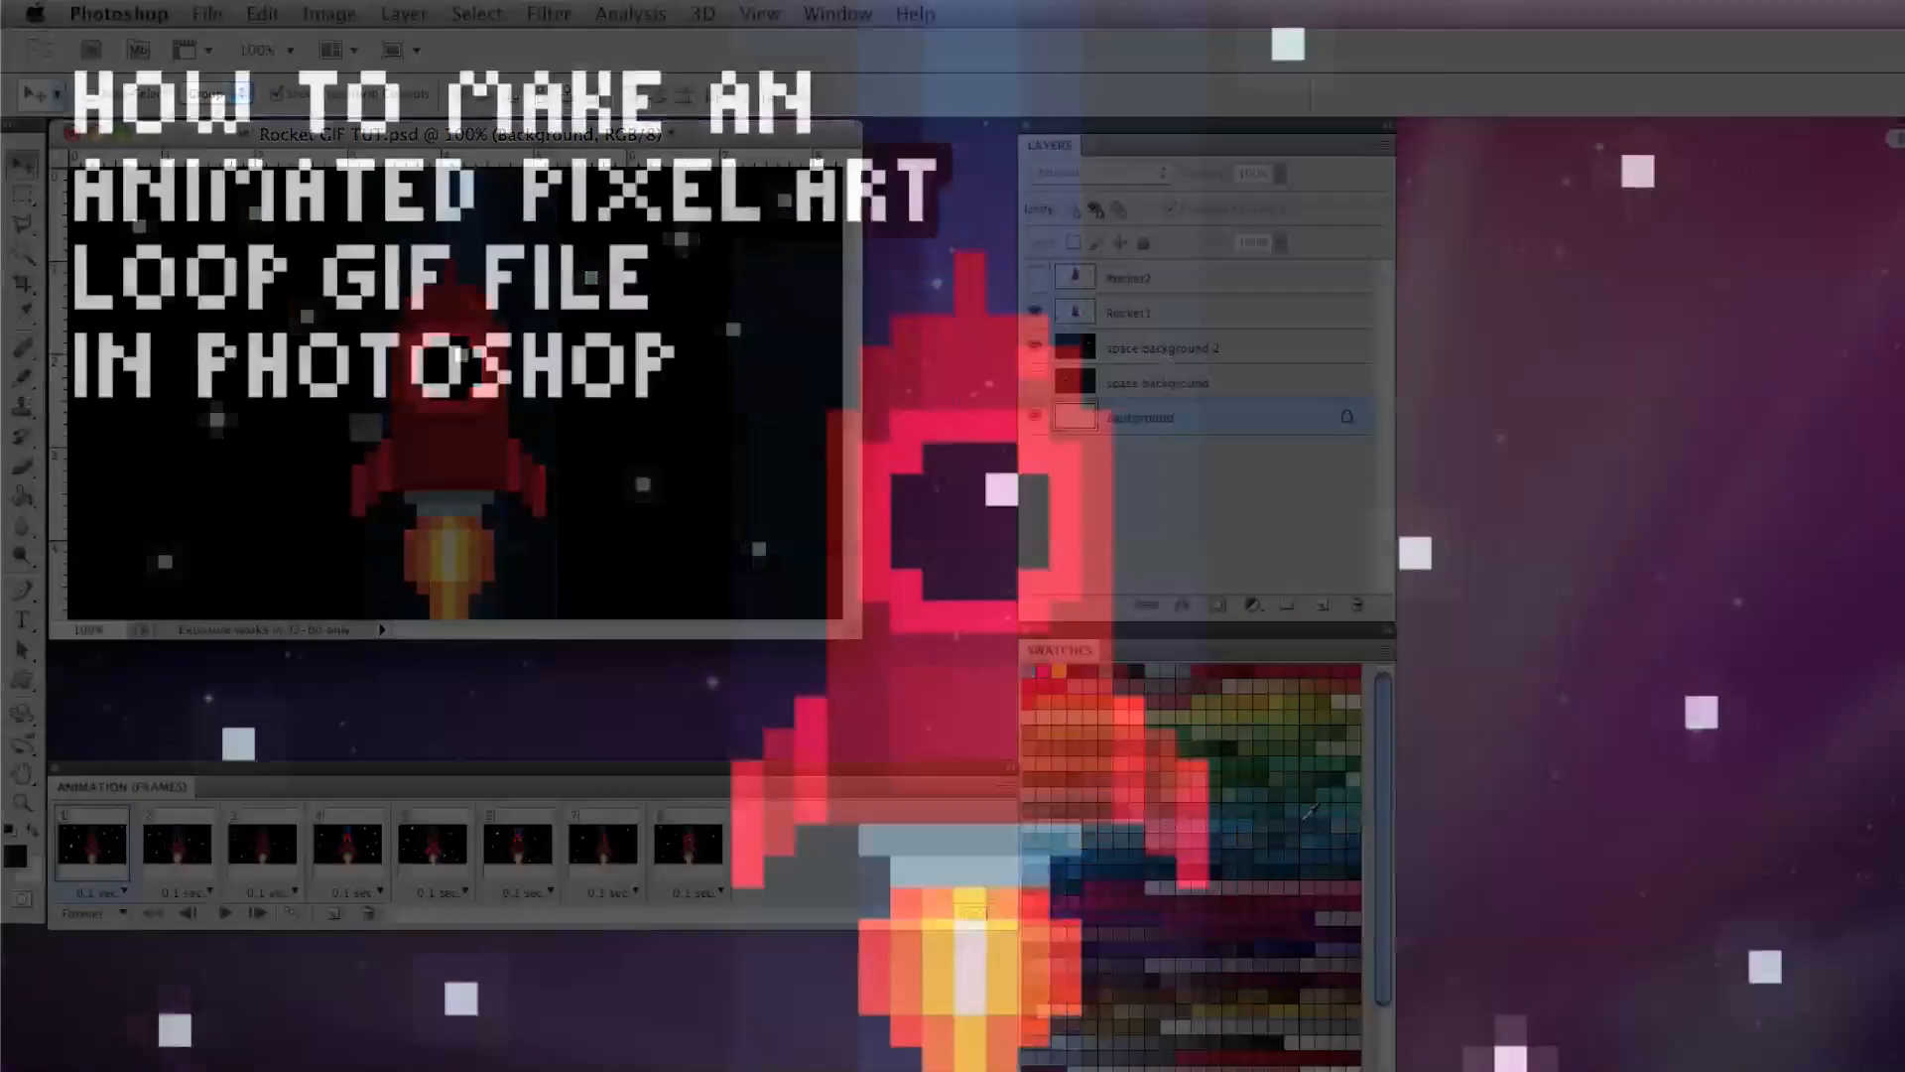